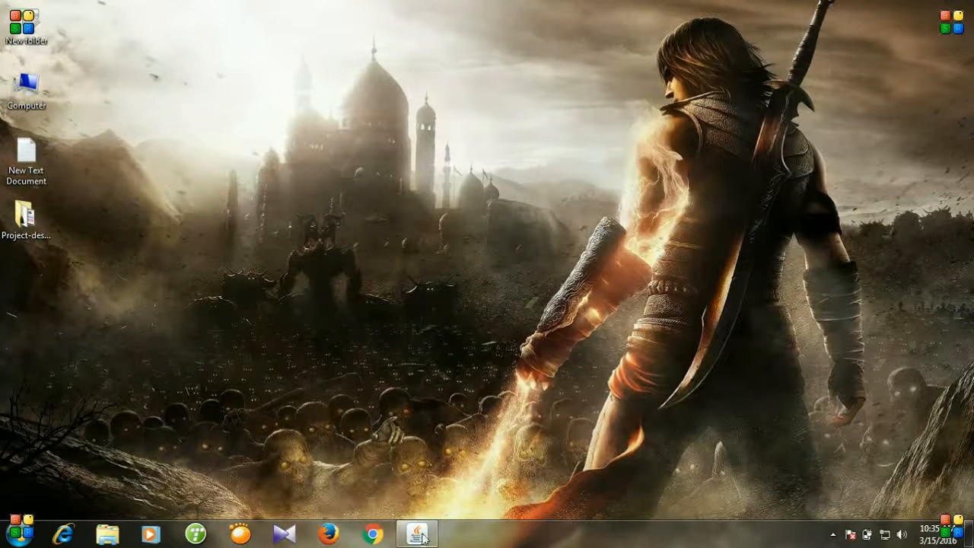
Step: View Asad's record, then search 'rs2xml jar free download' and download rs2xml.jar from SourceForge
left_click(416, 533)
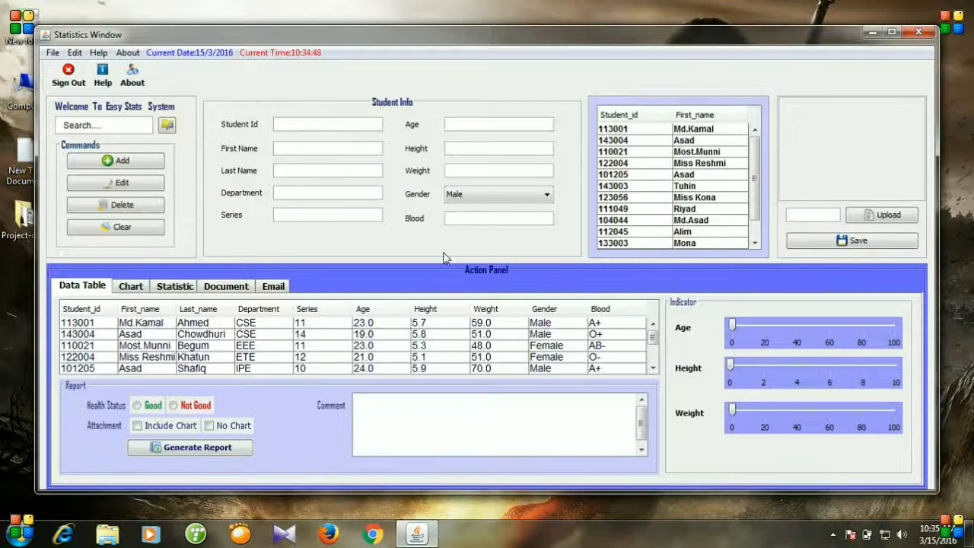
mouse_move(335, 265)
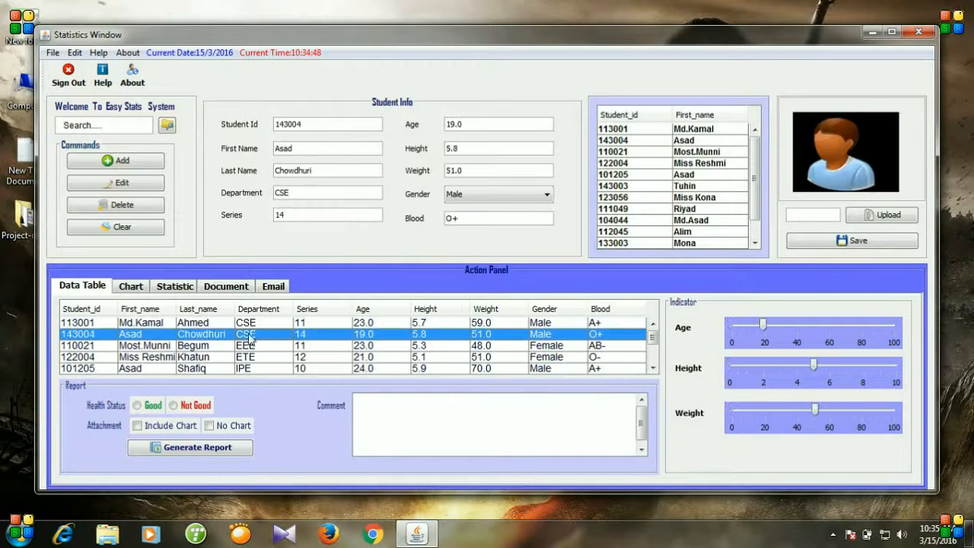
left_click(152, 356)
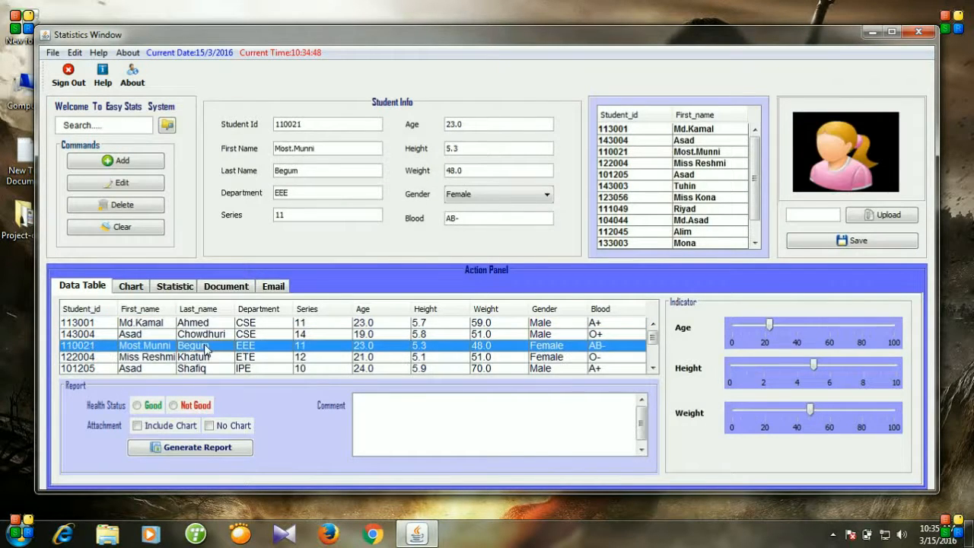
mouse_move(295, 368)
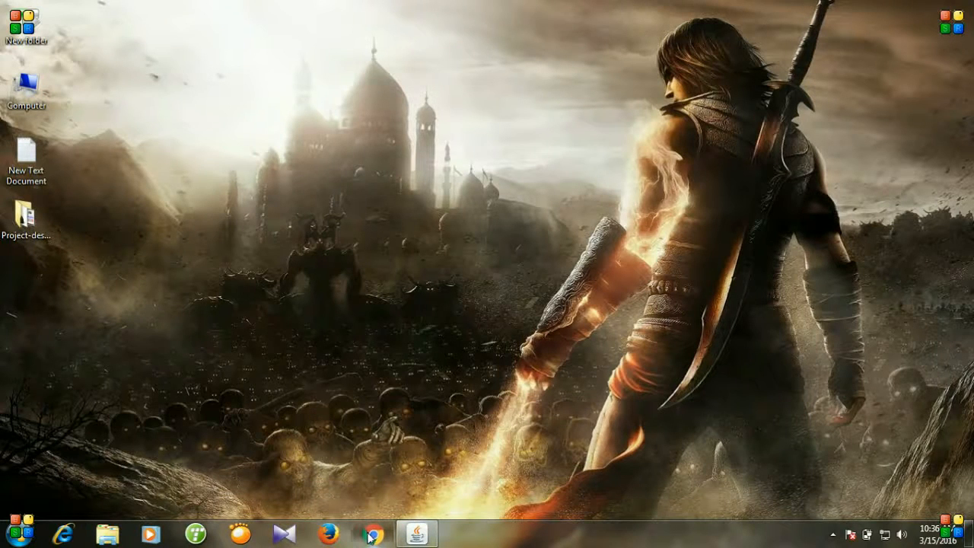
left_click(369, 535)
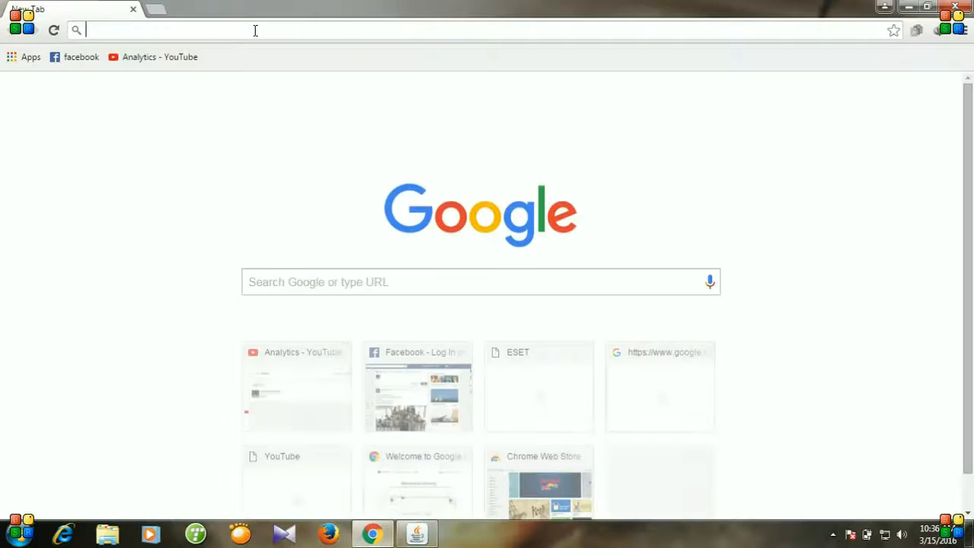
type("rs2xml jar free download")
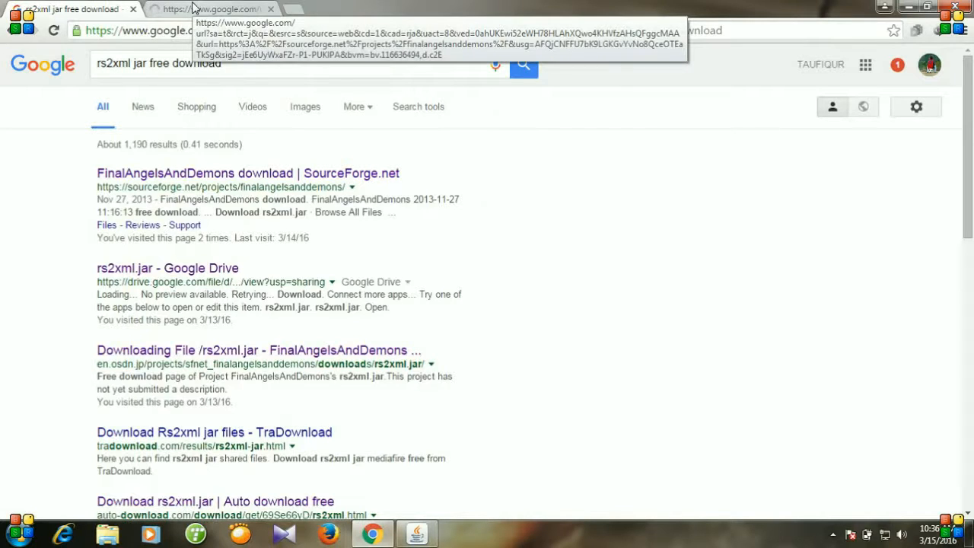
left_click(248, 173)
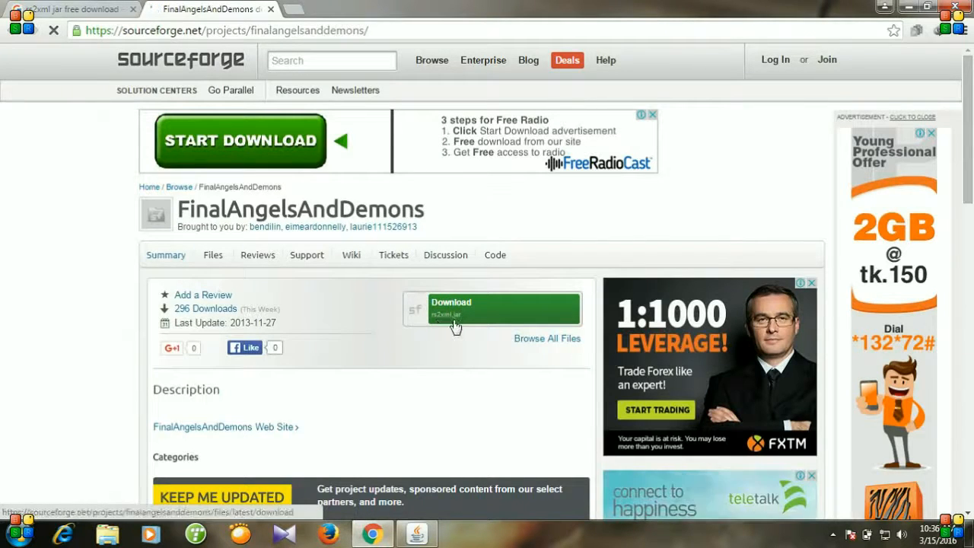
left_click(502, 308)
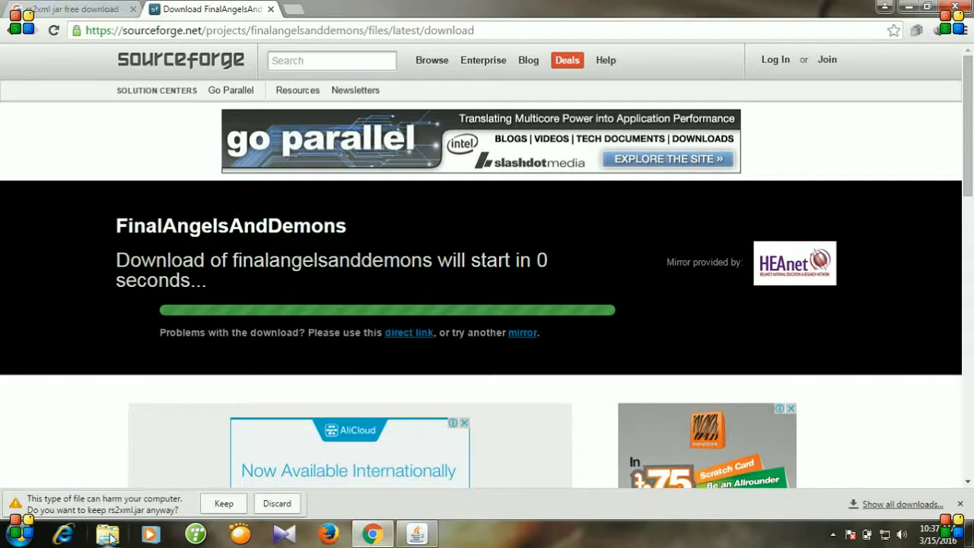
Step: Keep the downloaded rs2xml.jar and open Local Disk (C:) in Windows Explorer
left_click(223, 503)
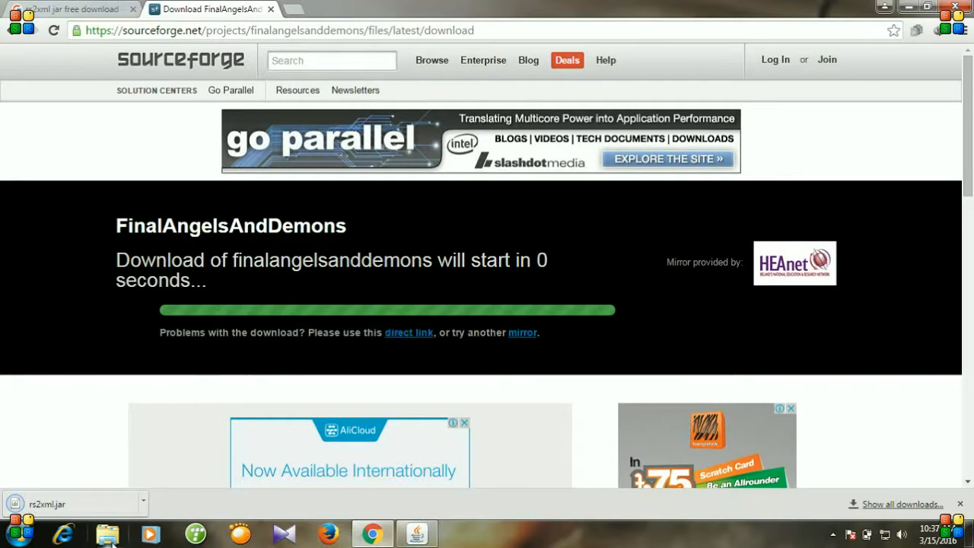
left_click(108, 533)
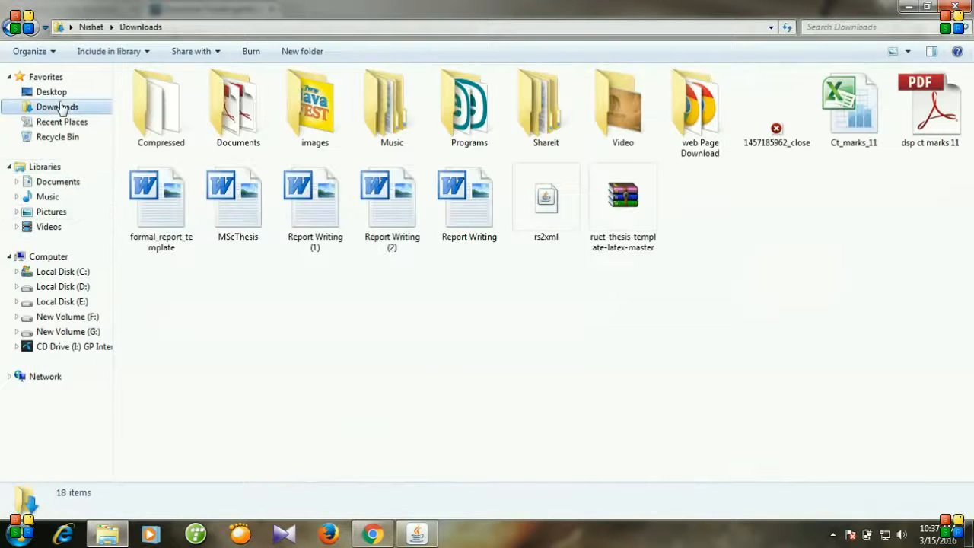
left_click(546, 198)
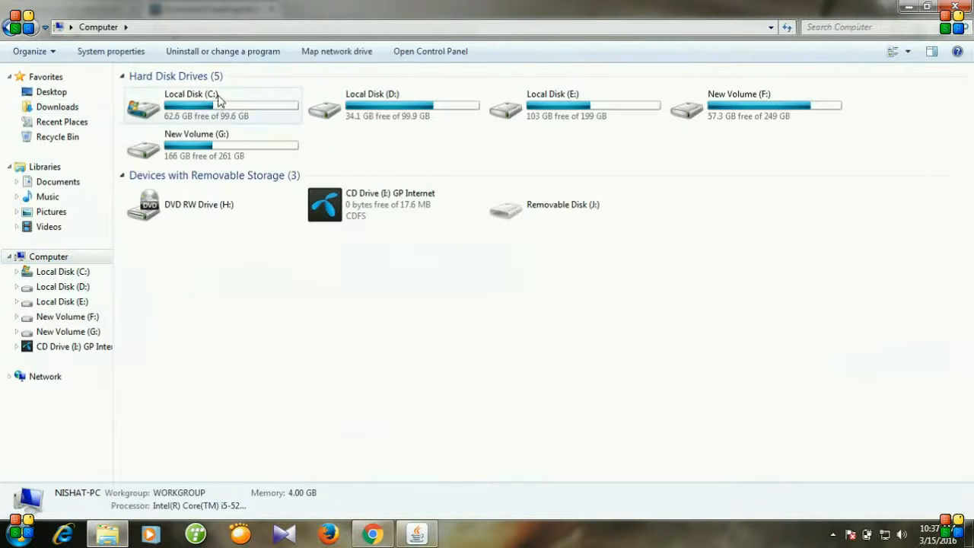
left_click(213, 105)
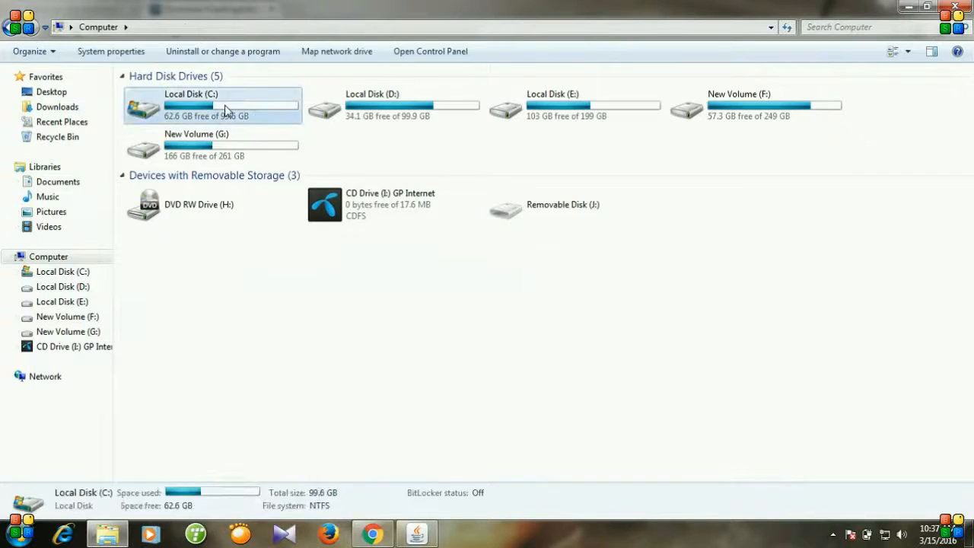
double_click(213, 105)
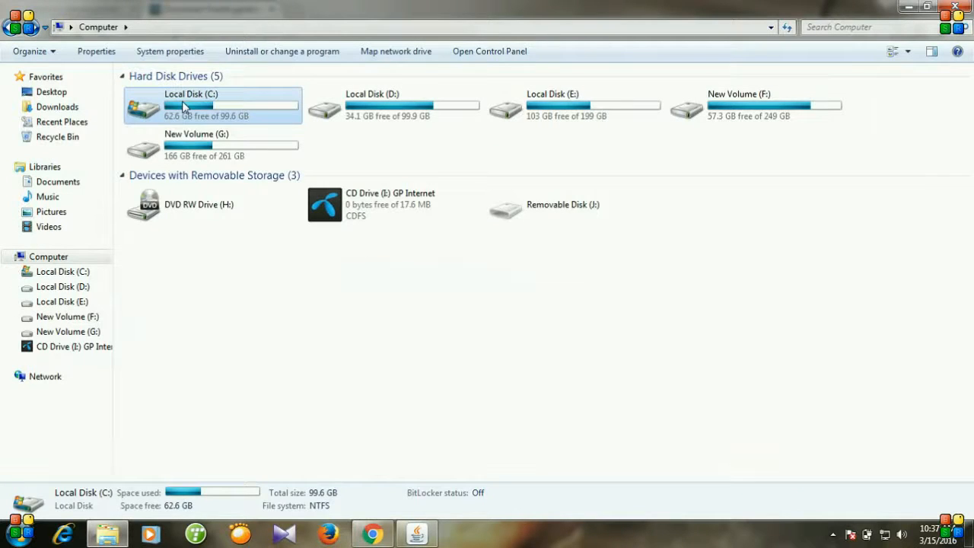
Step: Navigate to Program Files (x86)\Java\jdk1.8.0_60\jre\lib\ext
double_click(183, 106)
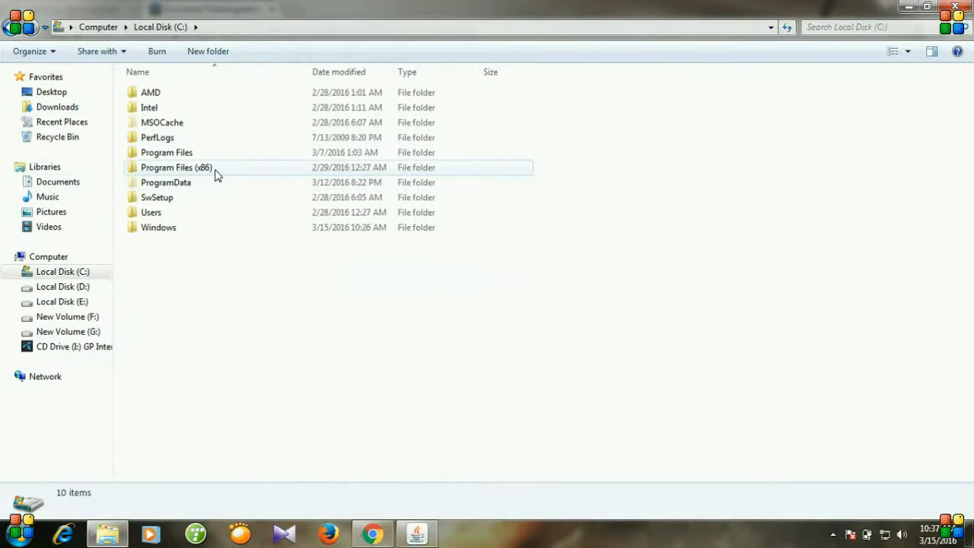
double_click(176, 167)
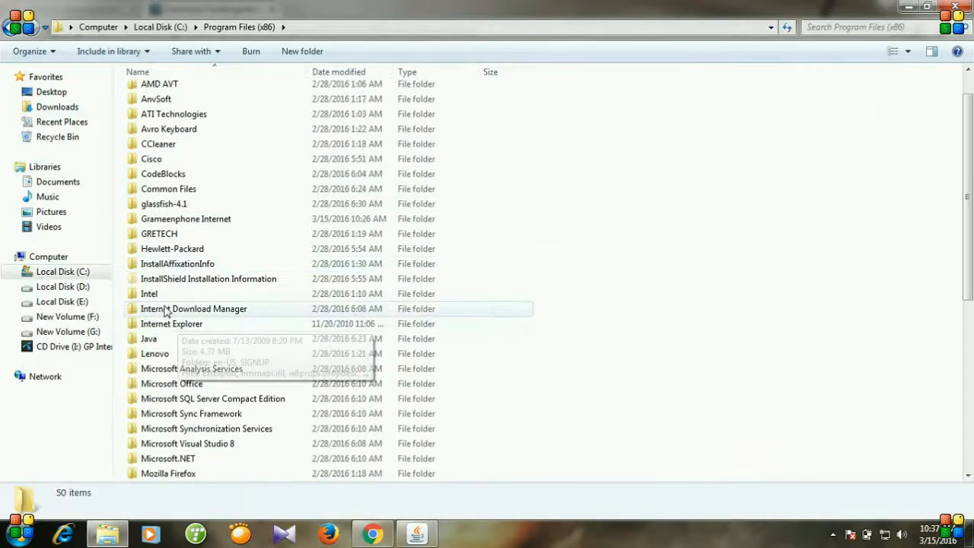
double_click(149, 338)
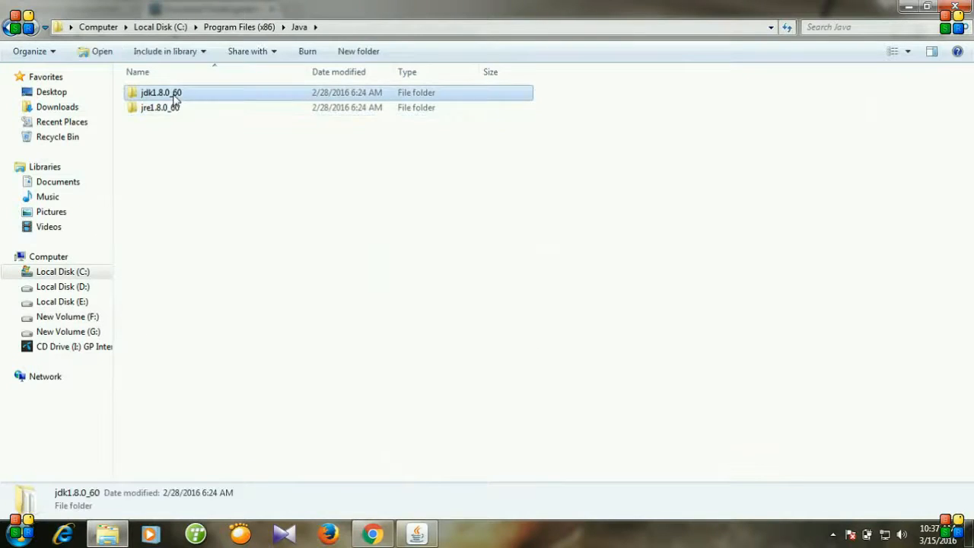
double_click(161, 92)
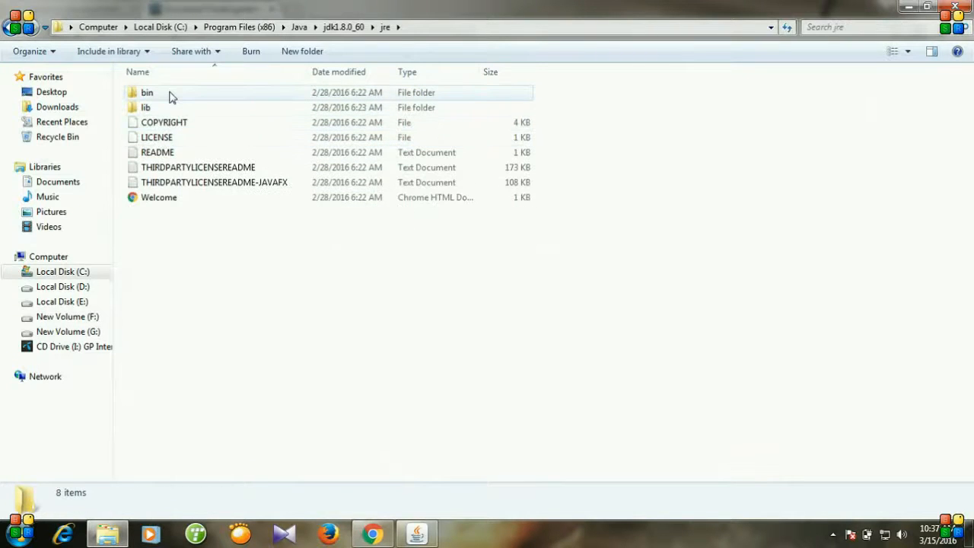
double_click(147, 92)
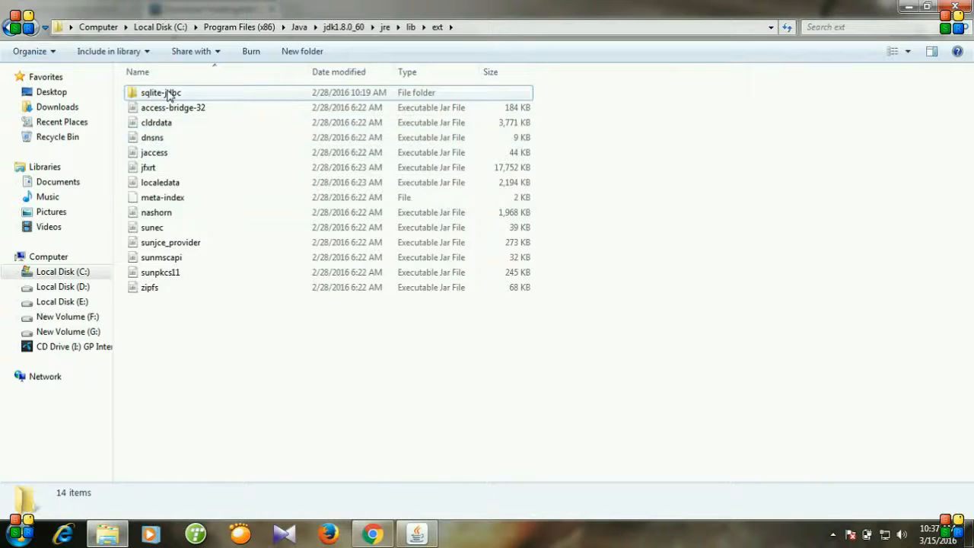
Step: Create a sqlite_table_view folder in ext holding rs2xml.jar, then minimize Explorer
double_click(161, 92)
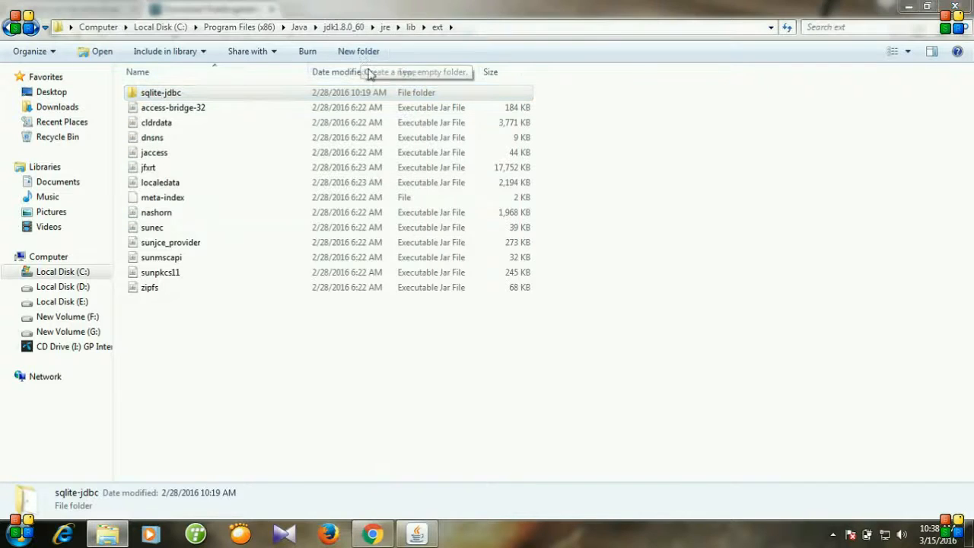
mouse_move(459, 352)
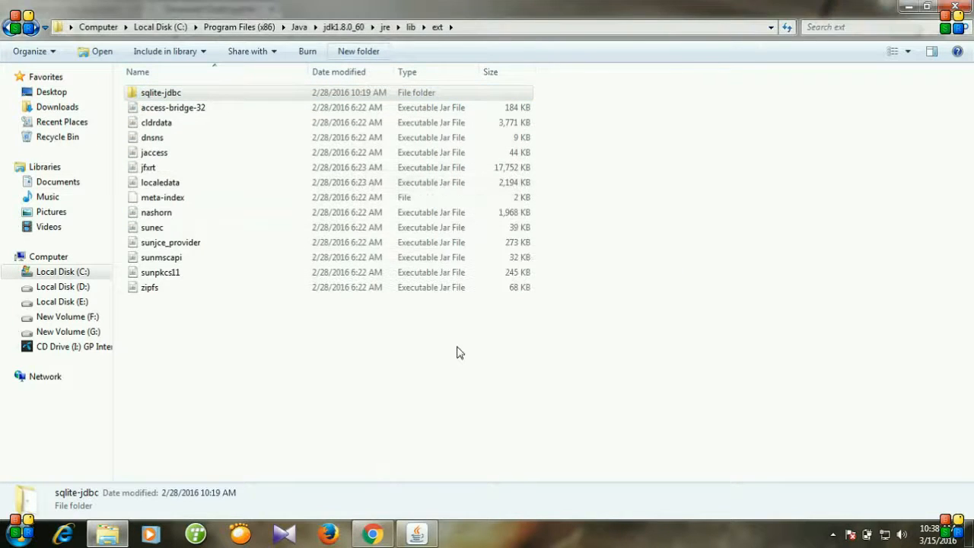
left_click(358, 51)
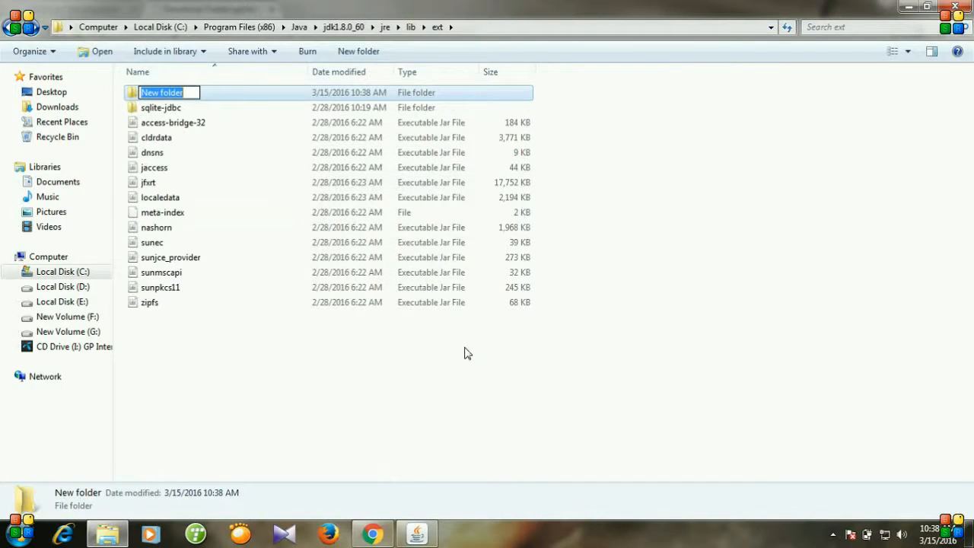
type("s")
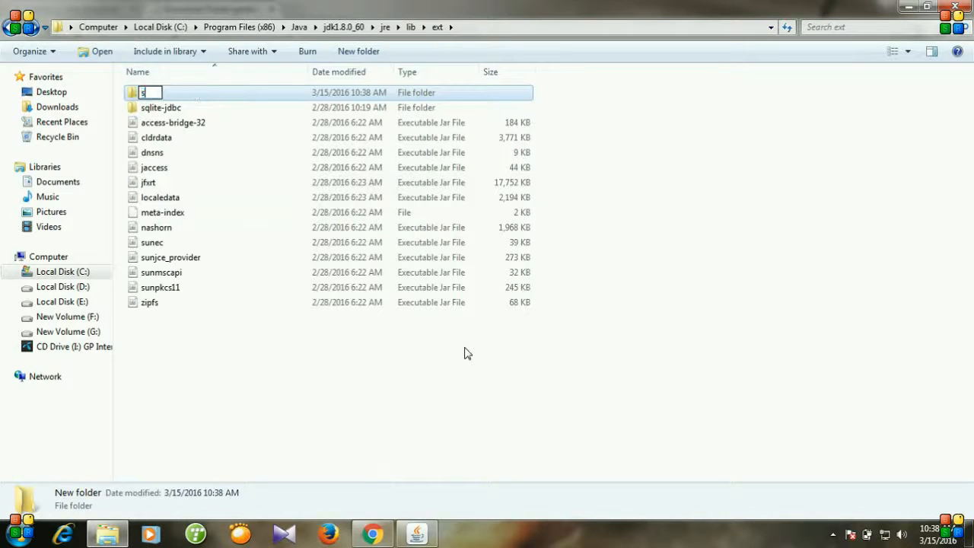
type("qlite")
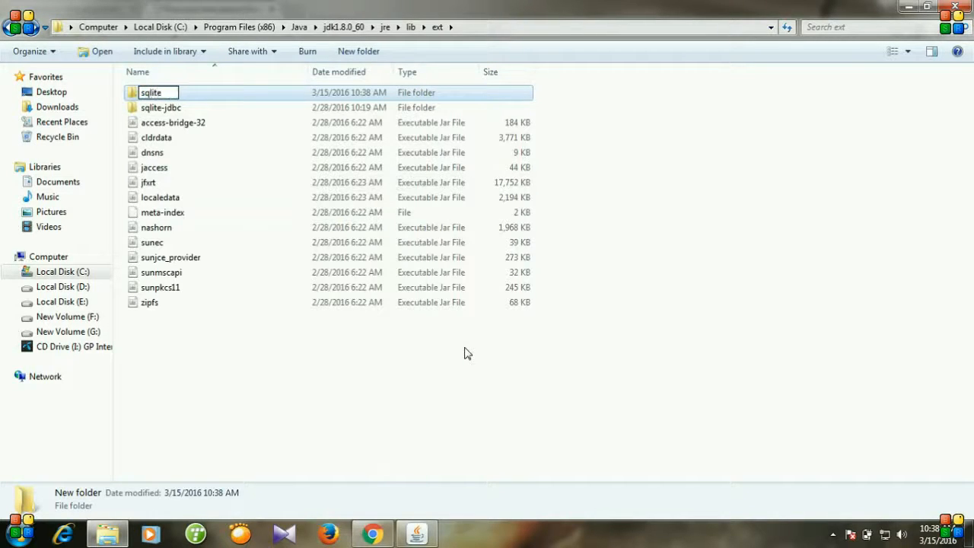
type("_table")
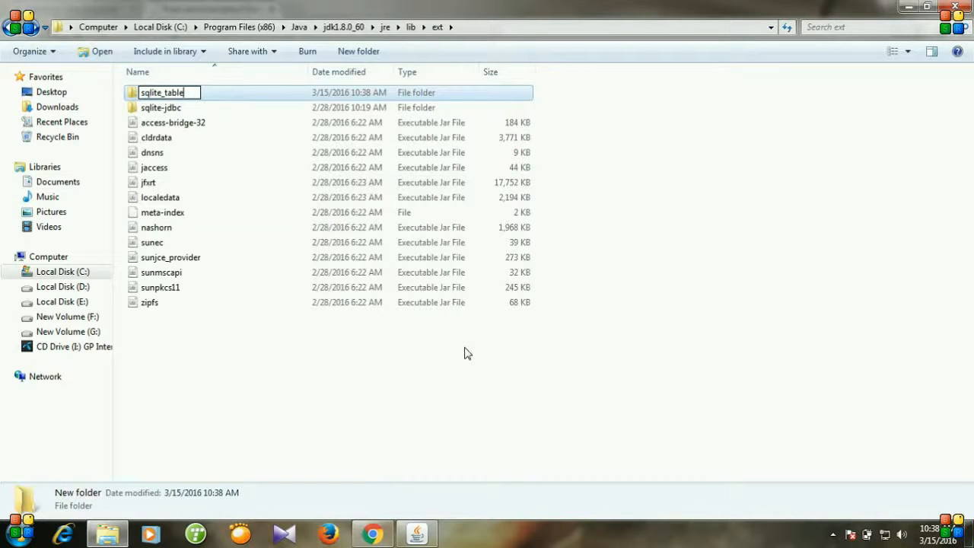
type("_view")
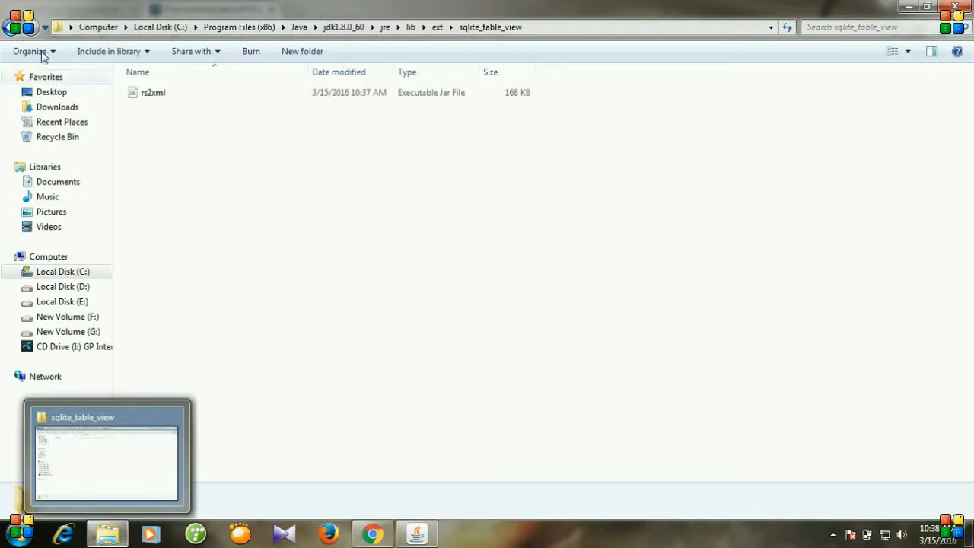
left_click(437, 27)
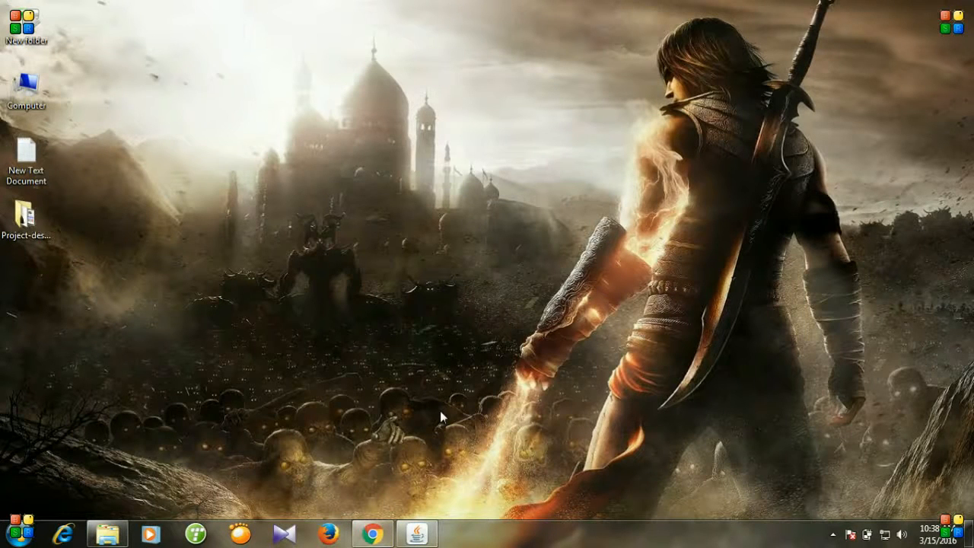
Step: Launch NetBeans IDE 8.0.2 from the Start menu and bring its window up
left_click(13, 532)
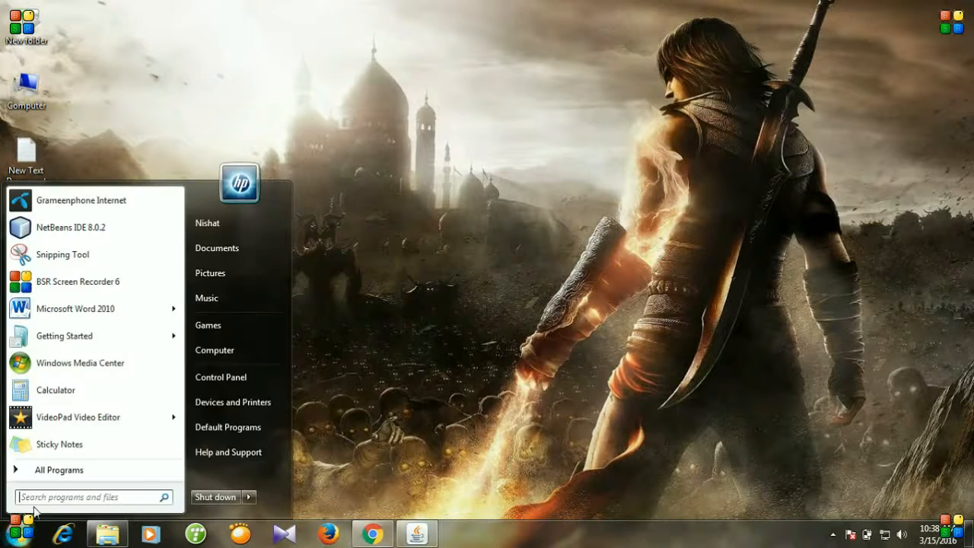
type("n")
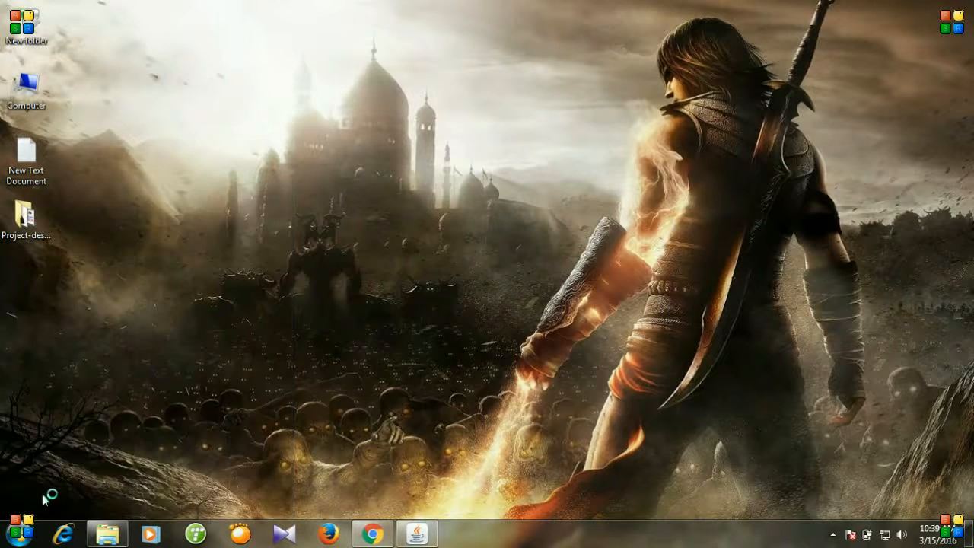
mouse_move(457, 430)
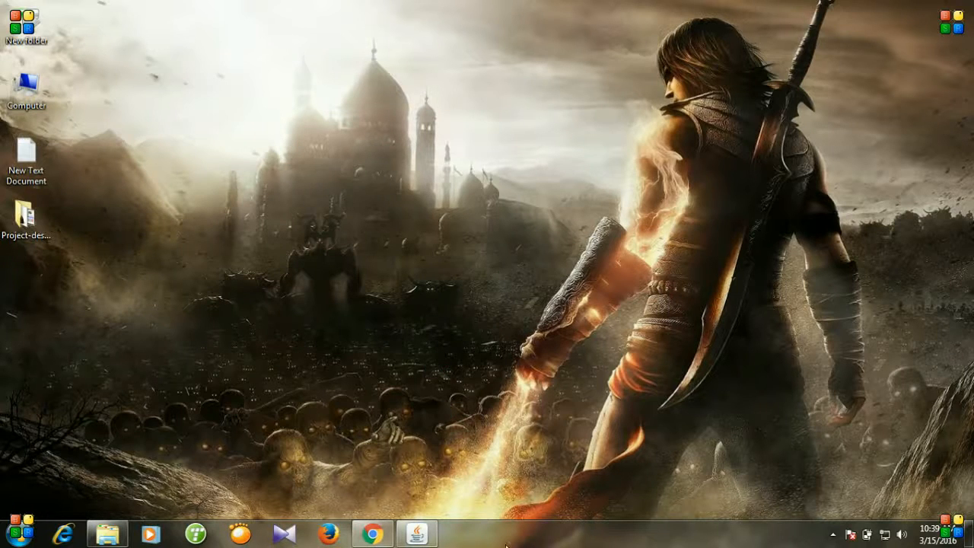
left_click(416, 533)
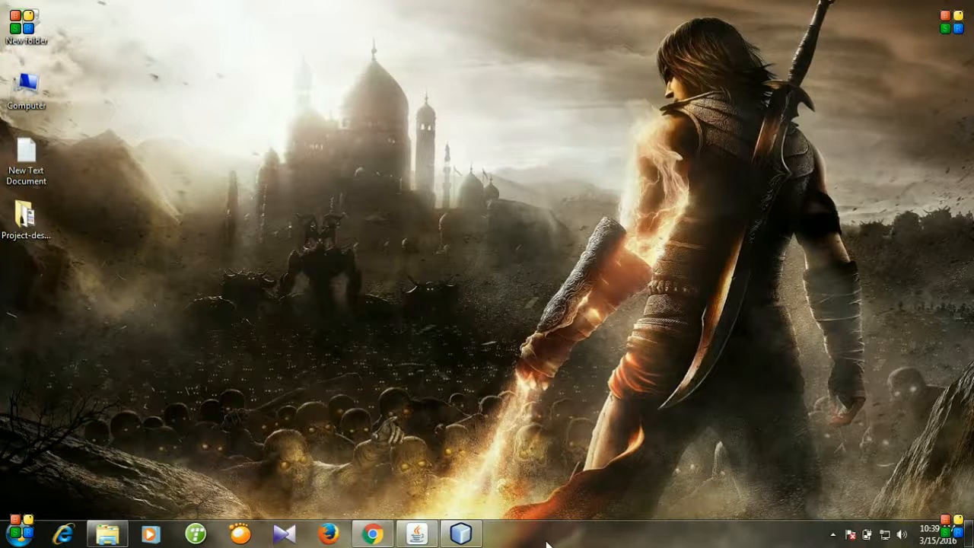
mouse_move(544, 539)
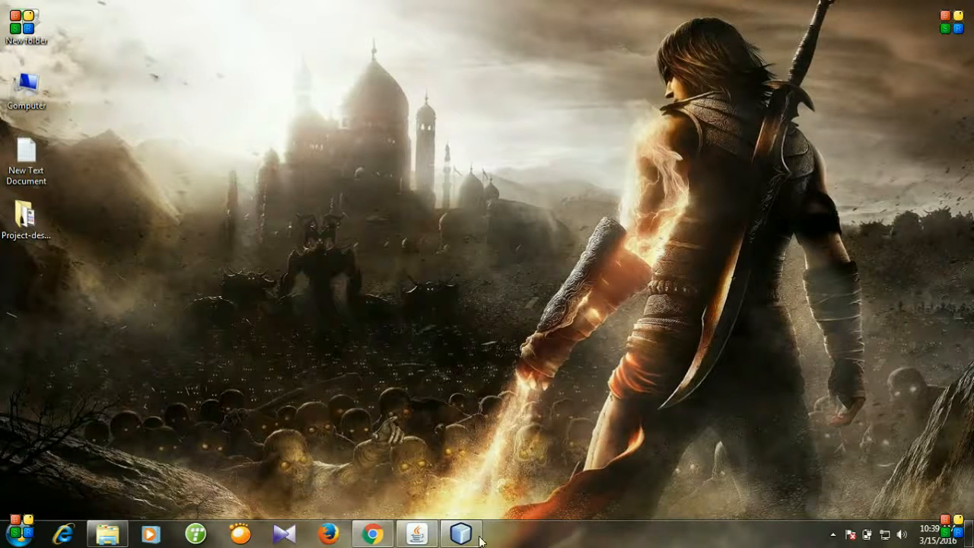
mouse_move(460, 532)
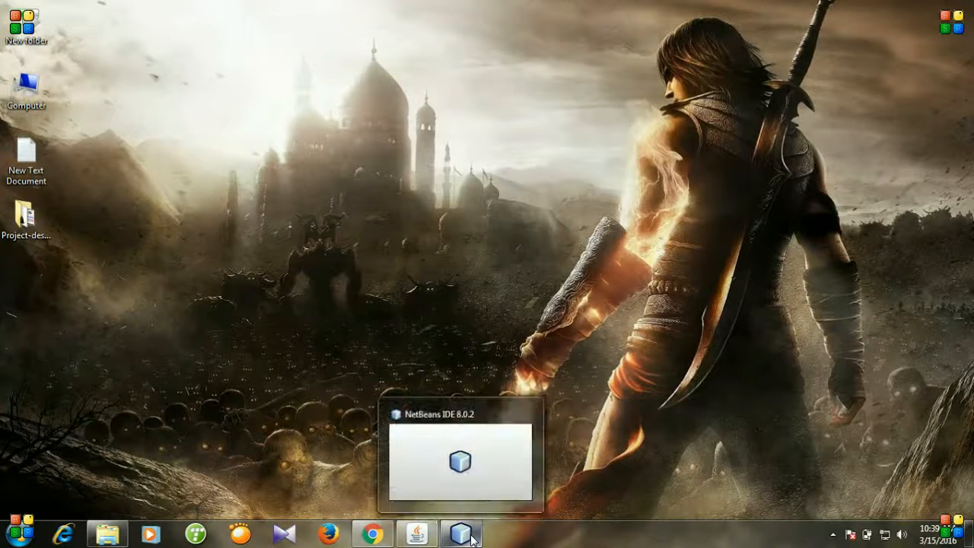
mouse_move(504, 540)
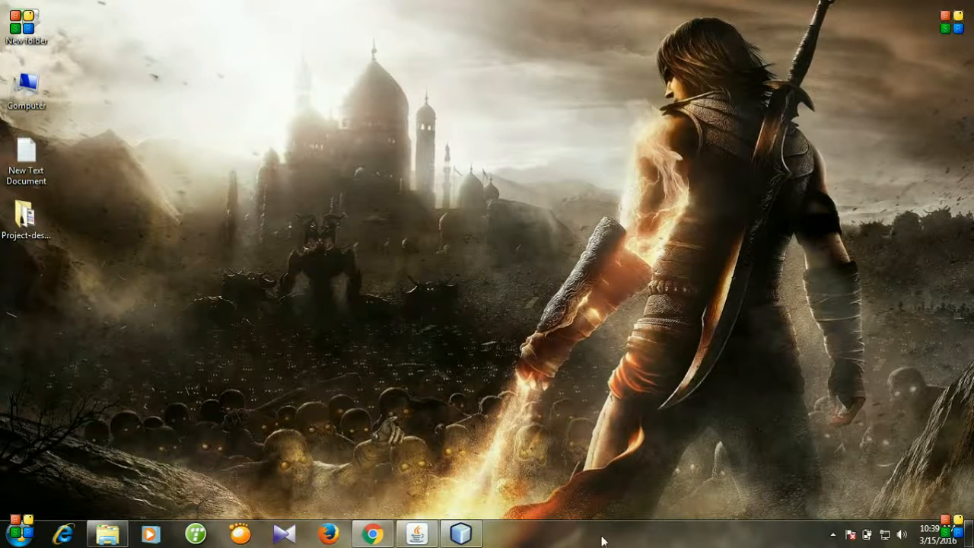
mouse_move(478, 496)
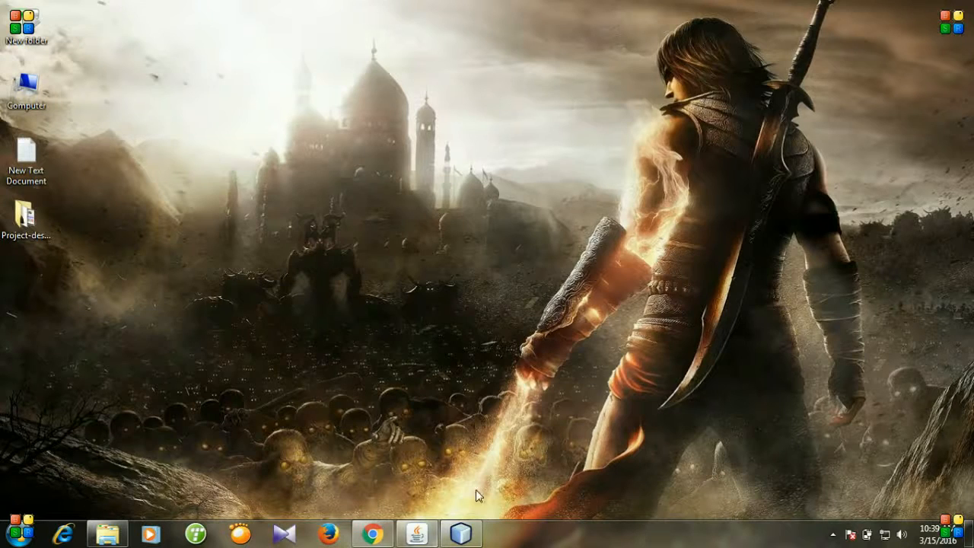
left_click(461, 533)
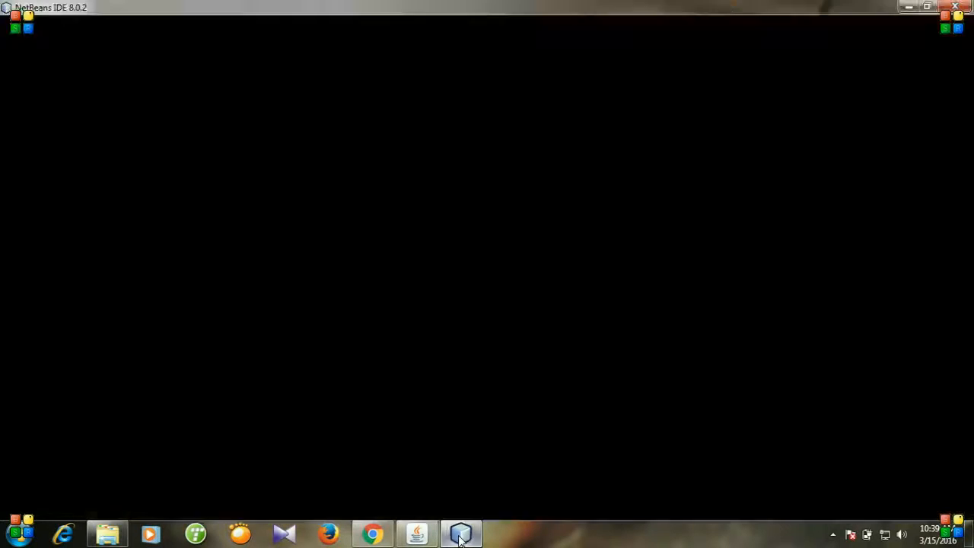
Step: Add ext\sqlite_table_view\rs2xml.jar to YoutubeEasyStat's compile-time libraries in Project Properties
left_click(460, 533)
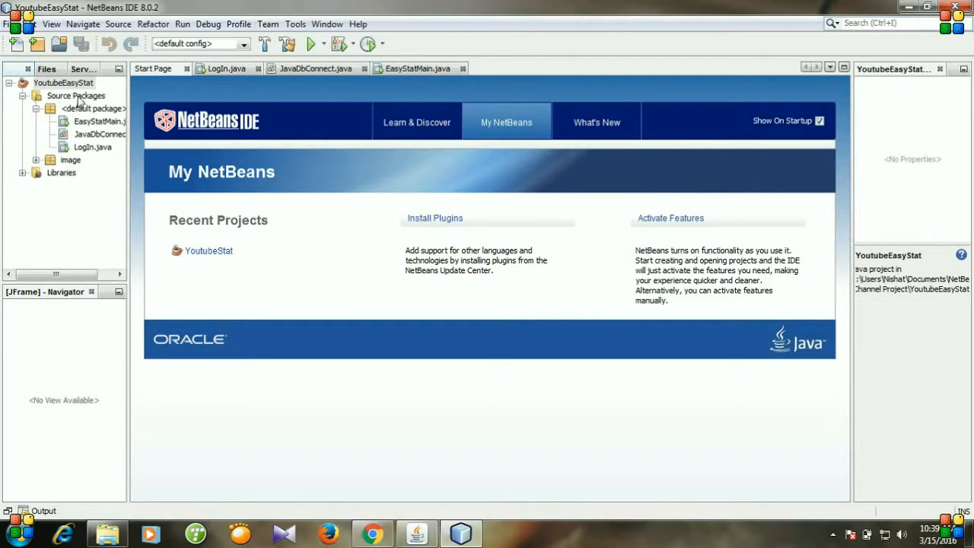
right_click(63, 82)
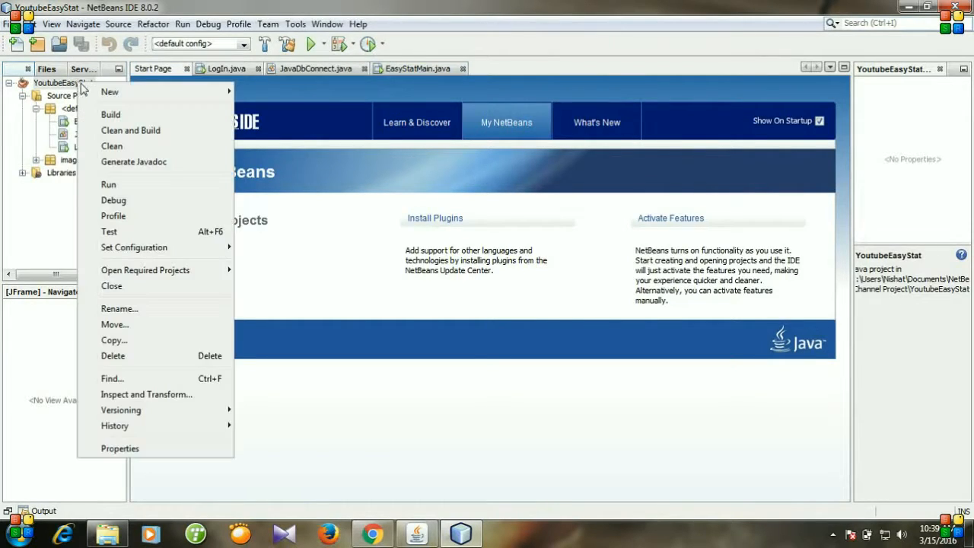
mouse_move(120, 449)
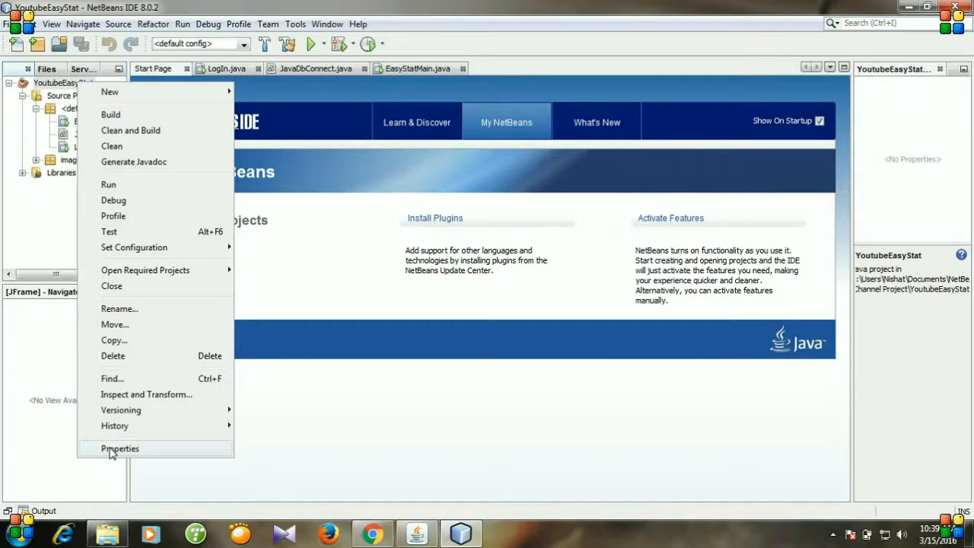
left_click(120, 449)
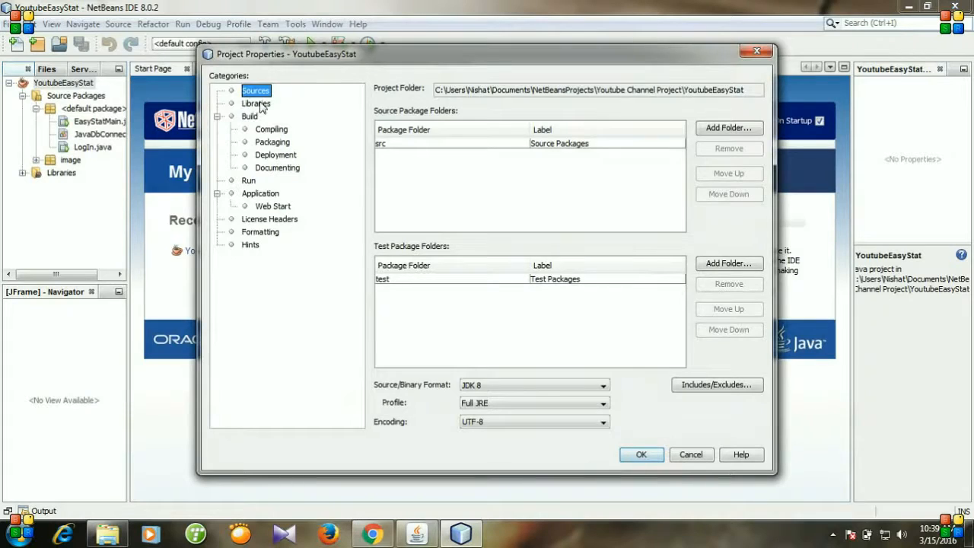
left_click(257, 103)
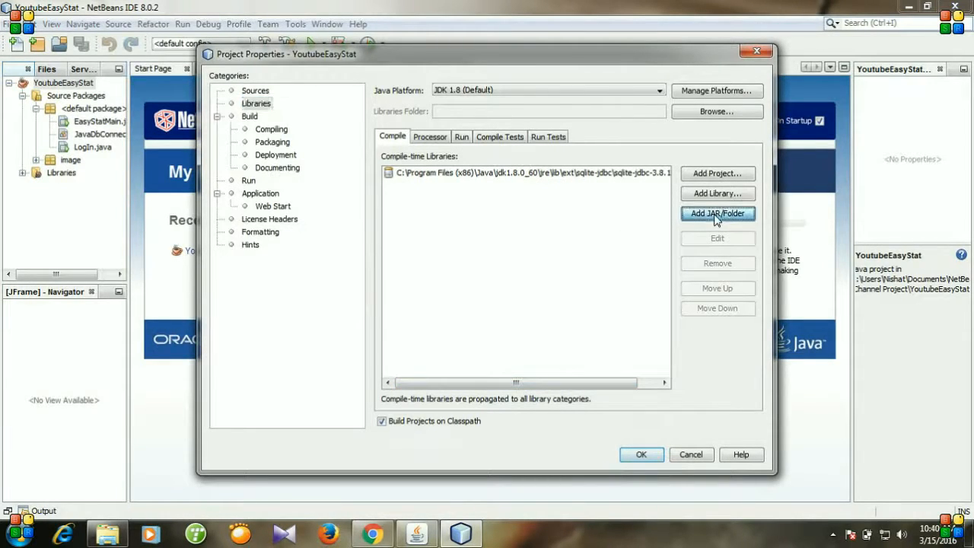
left_click(716, 213)
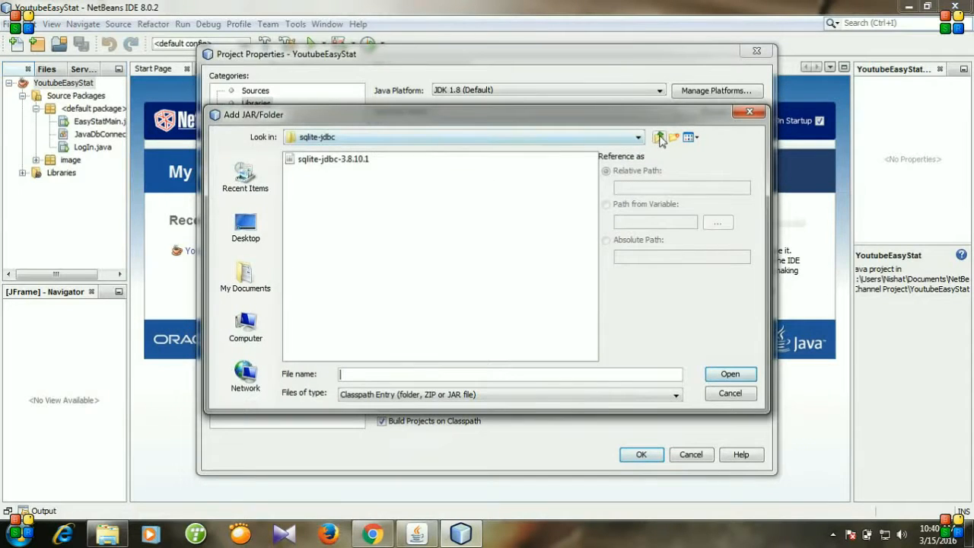
left_click(658, 137)
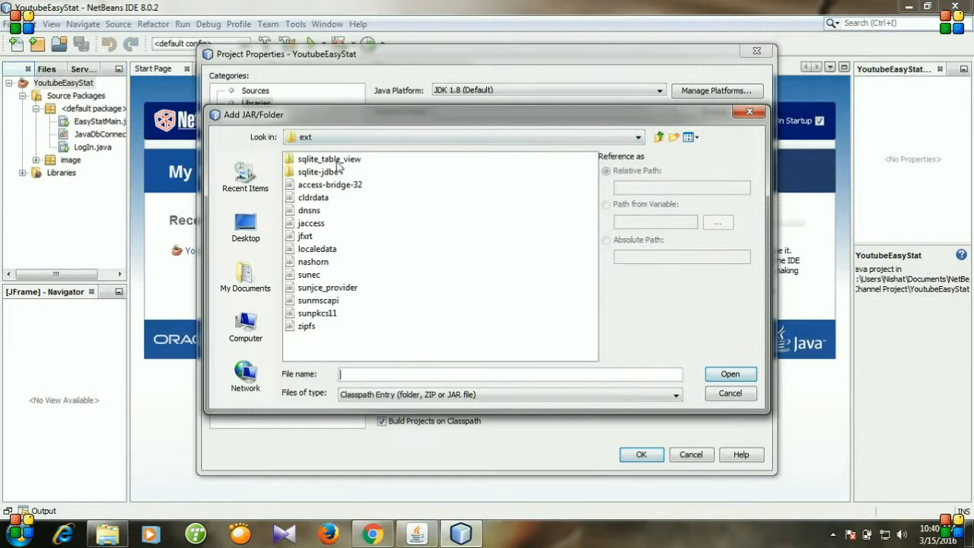
double_click(329, 158)
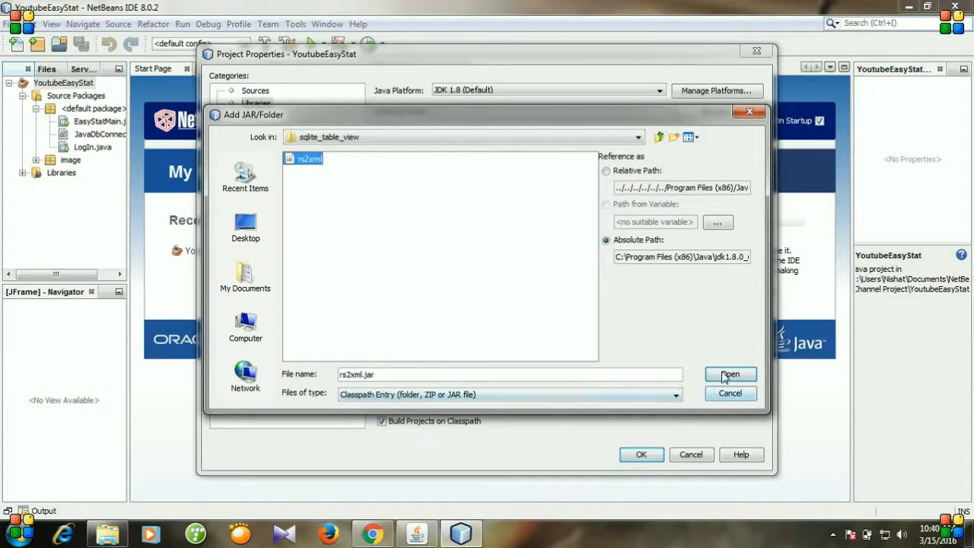
left_click(729, 374)
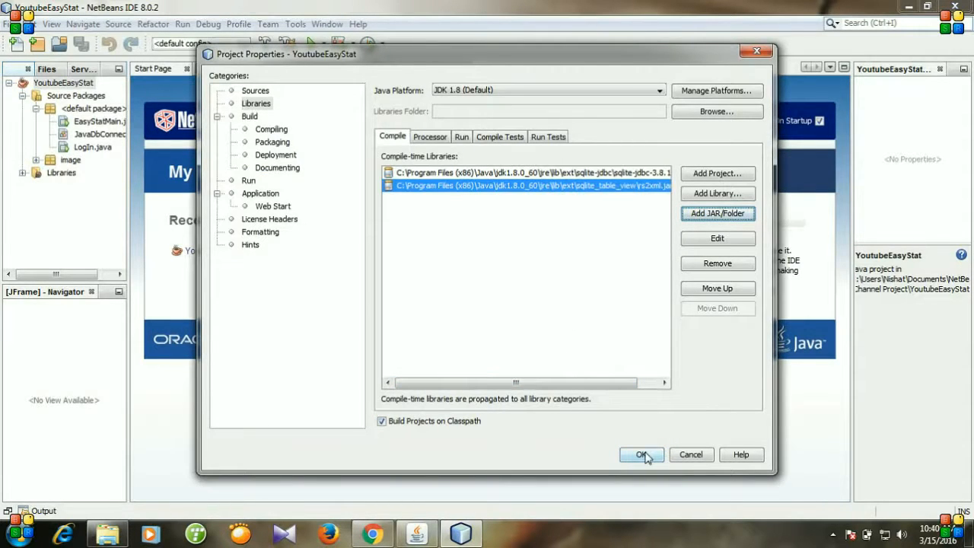
left_click(640, 455)
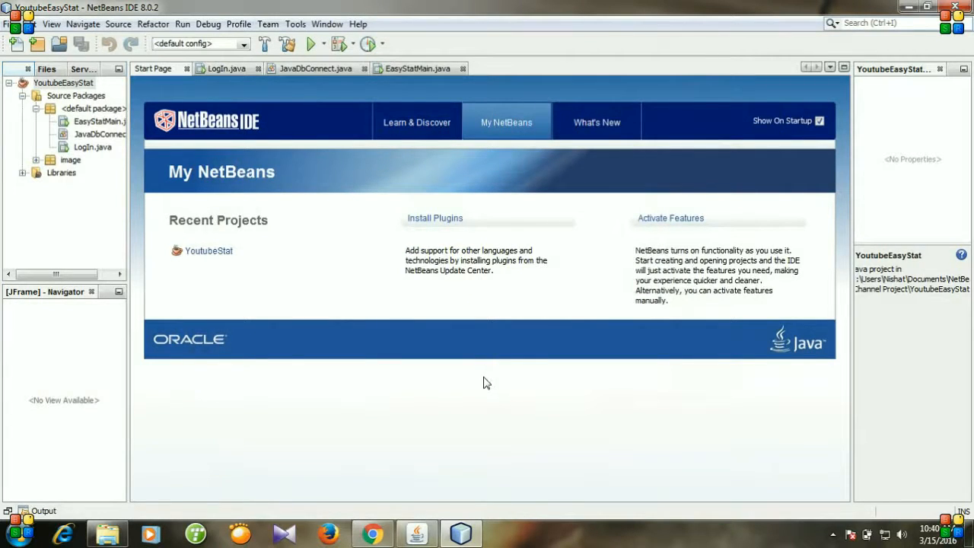
mouse_move(436, 154)
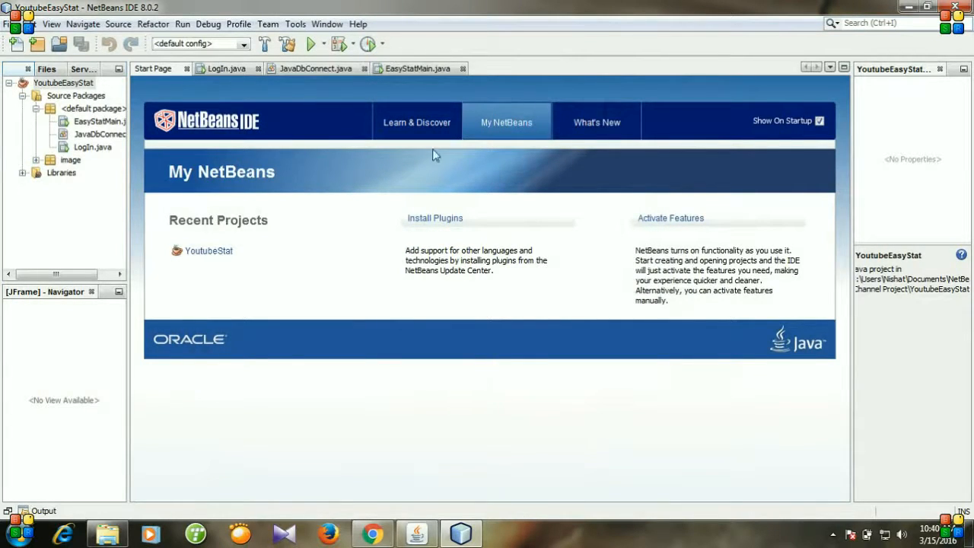
mouse_move(511, 454)
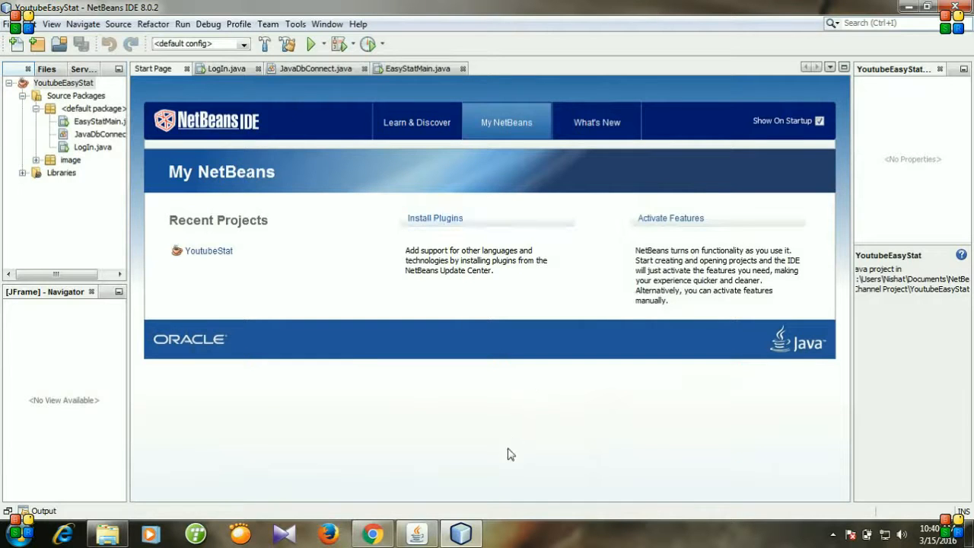
Step: Minimize NetBeans and bring up the running EasyStat Statistics Window
left_click(461, 533)
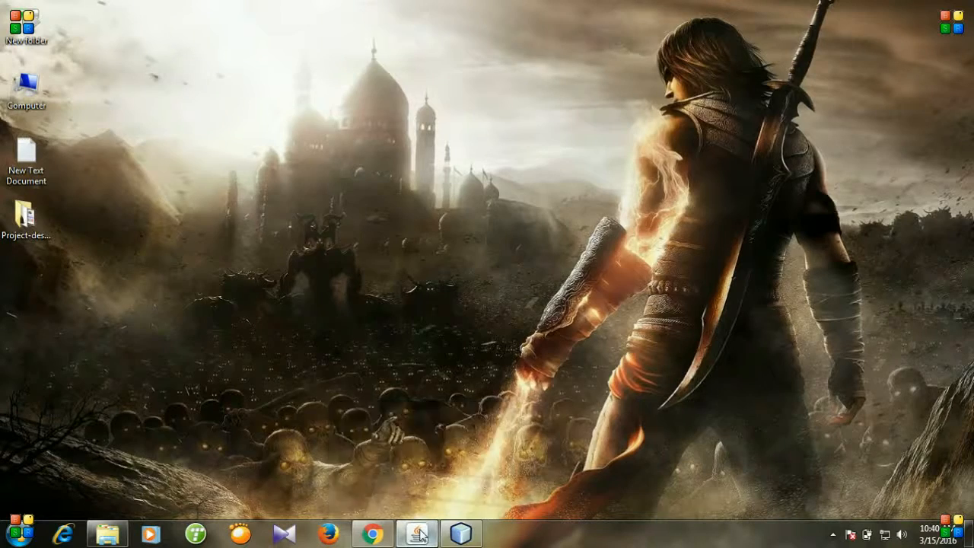
left_click(417, 533)
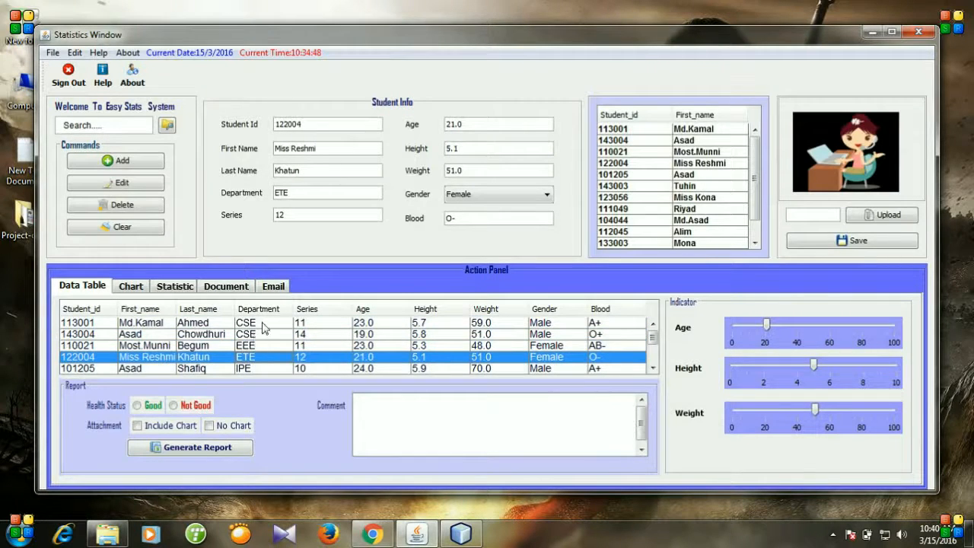
mouse_move(430, 476)
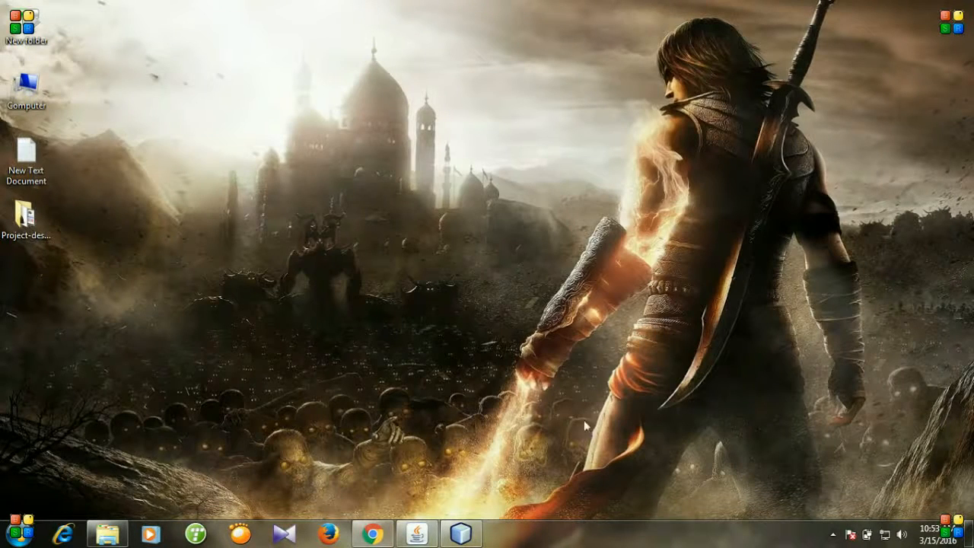
Step: Open EasyStatMain in Design view and drop a Palette Table into the Data Table tab
left_click(415, 533)
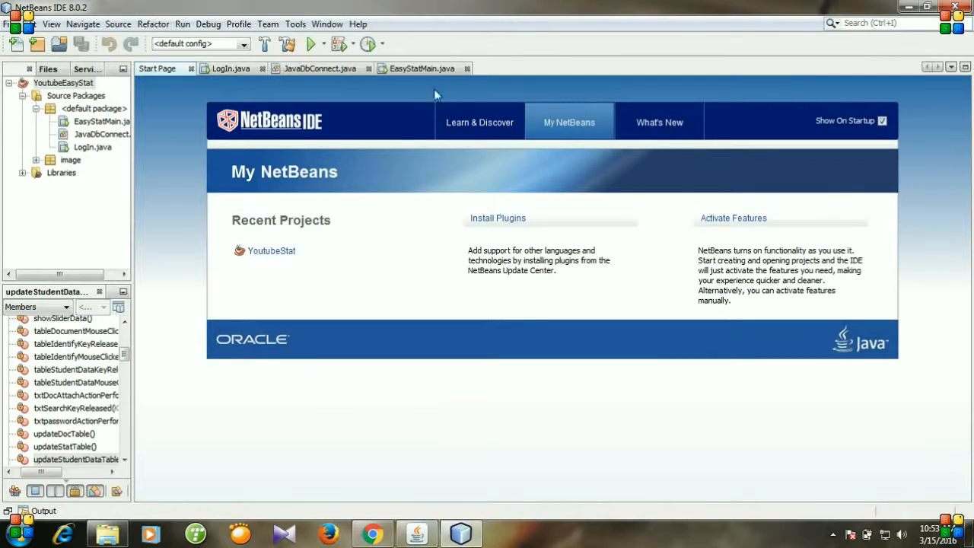
left_click(422, 67)
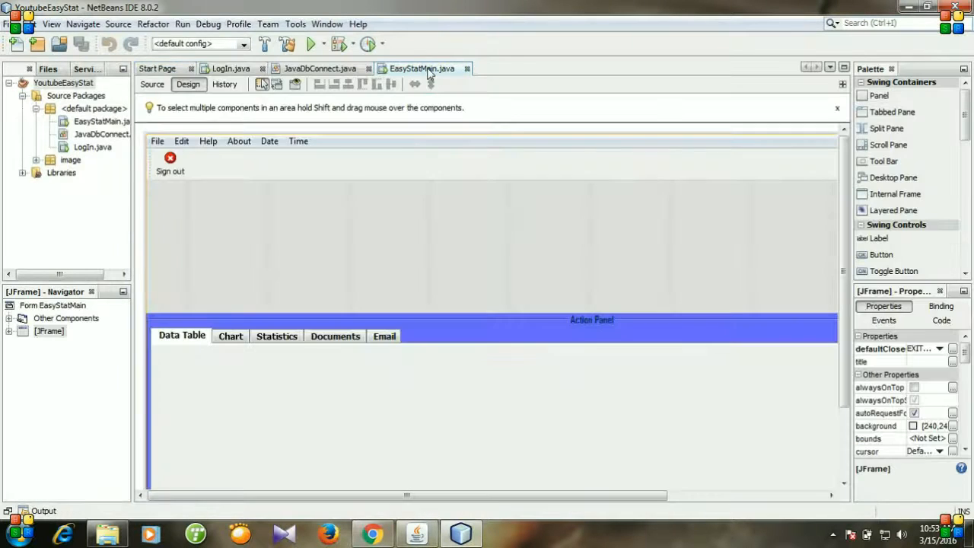
mouse_move(462, 533)
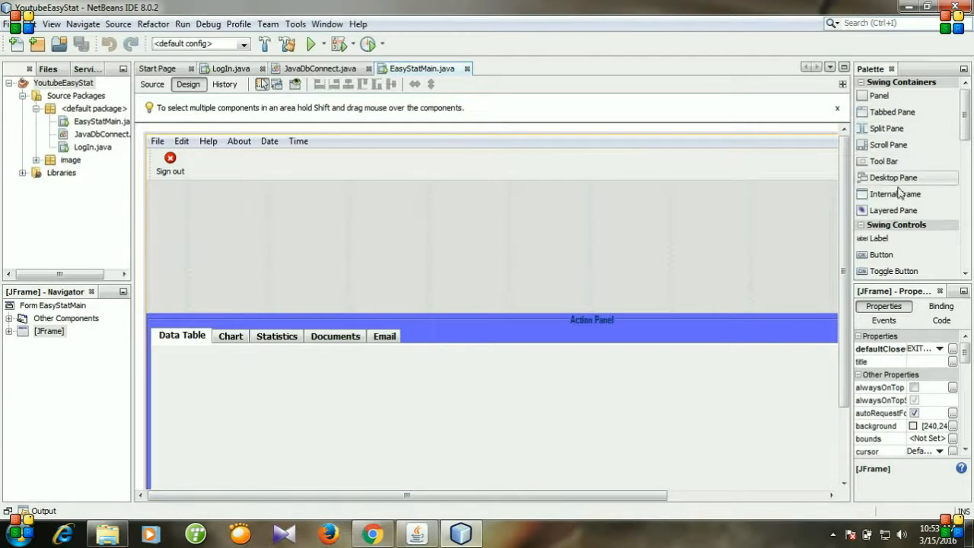
scroll("down", 3)
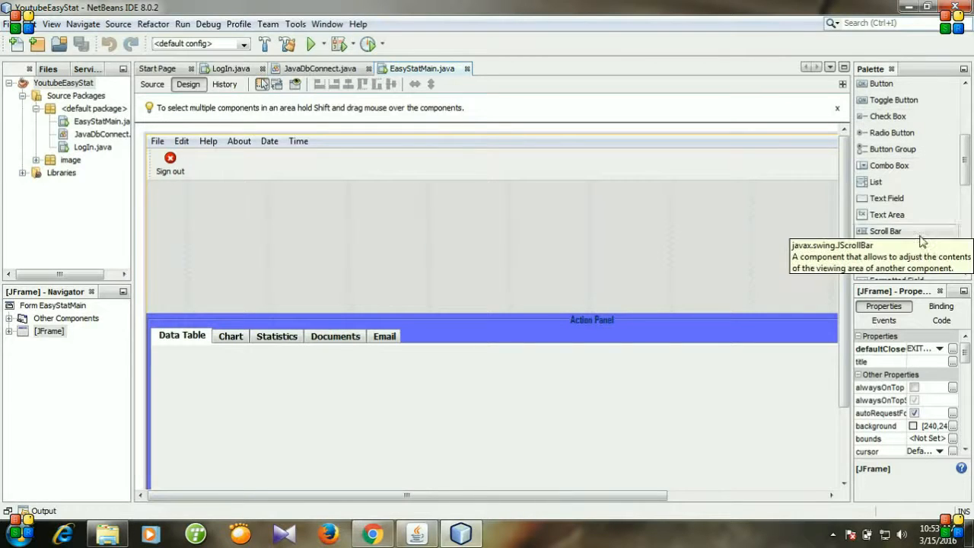
scroll("down", 3)
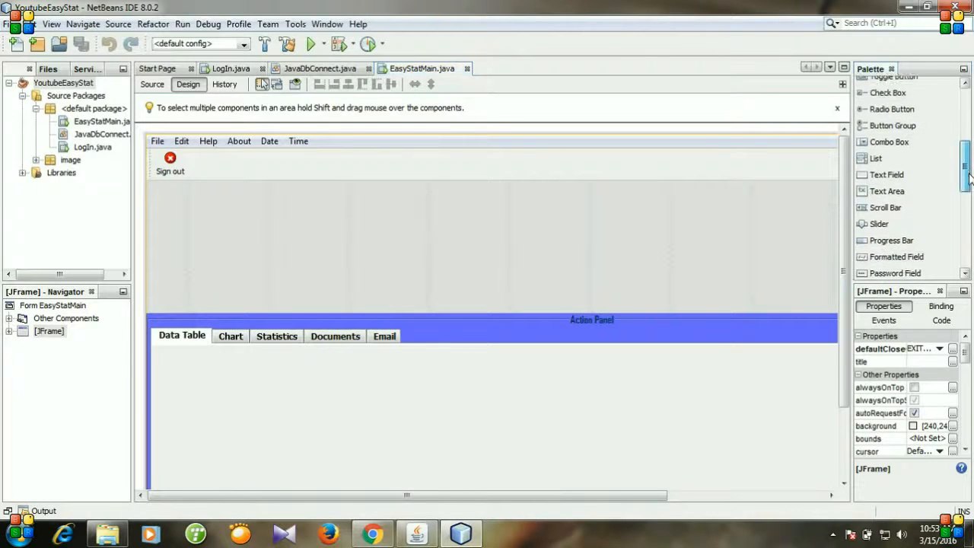
scroll("down", 3)
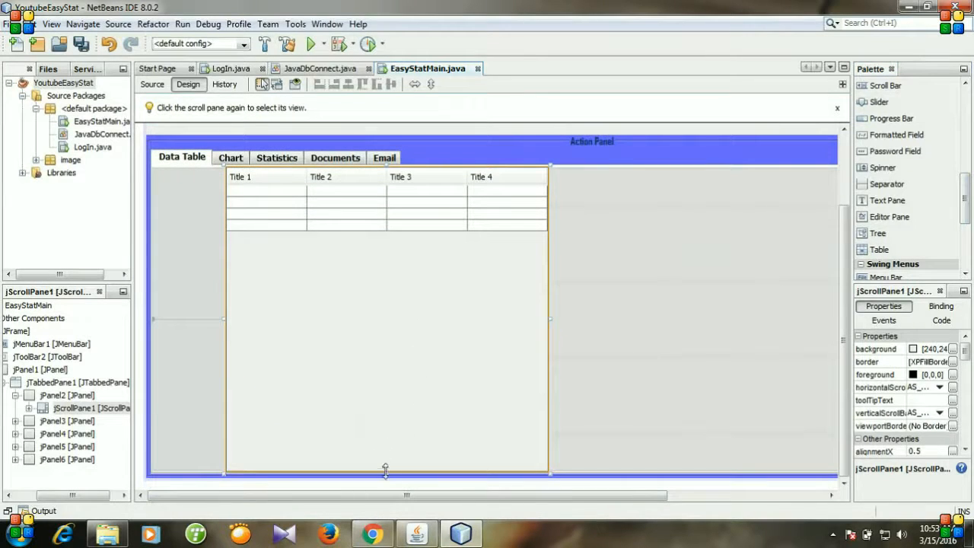
Step: Resize the Data Table tab's table to about 138 px tall and roughly 700 px wide
left_click_drag(385, 473, 386, 290)
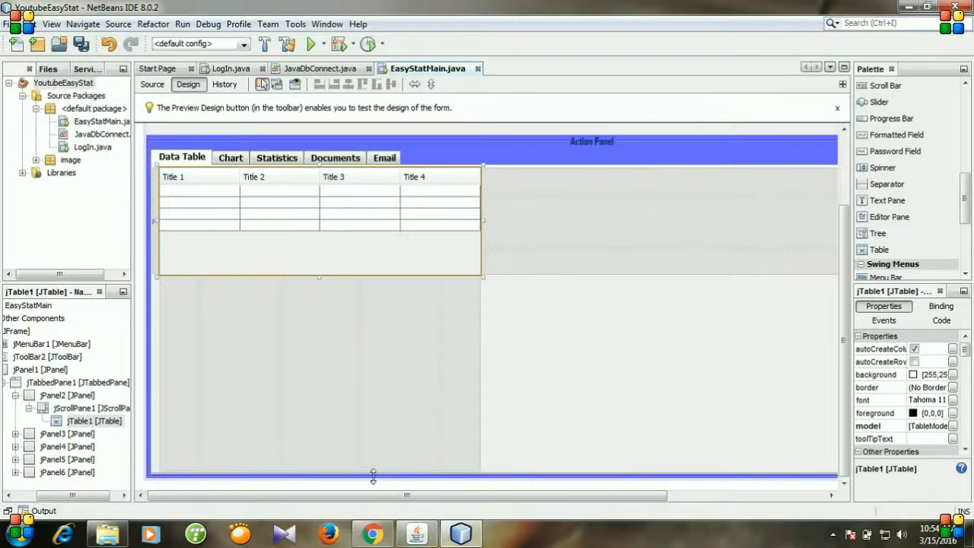
left_click_drag(373, 476, 371, 463)
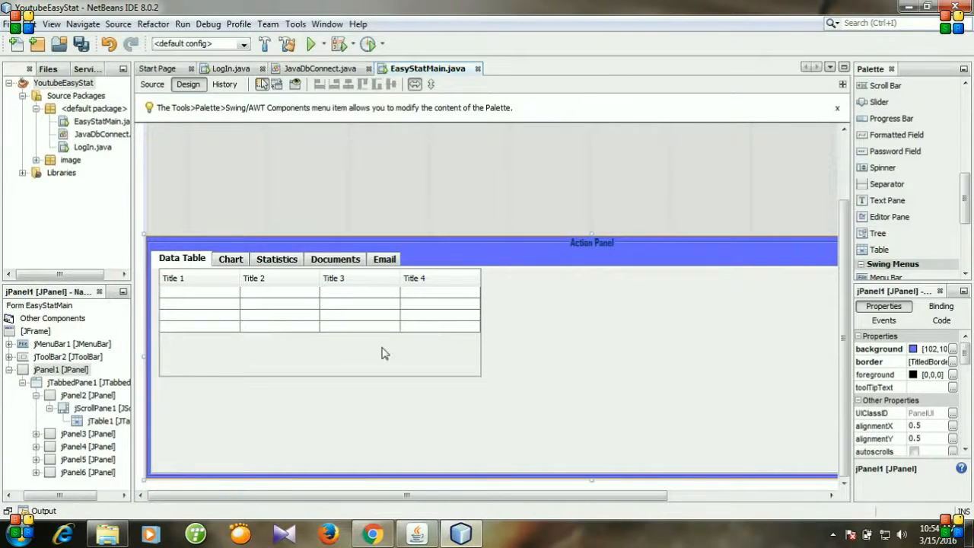
mouse_move(381, 463)
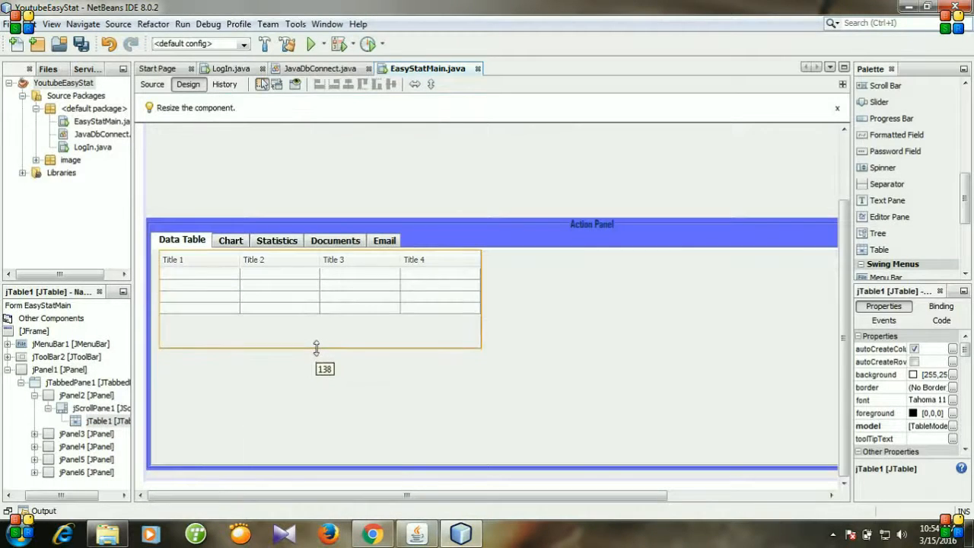
left_click_drag(481, 301, 622, 301)
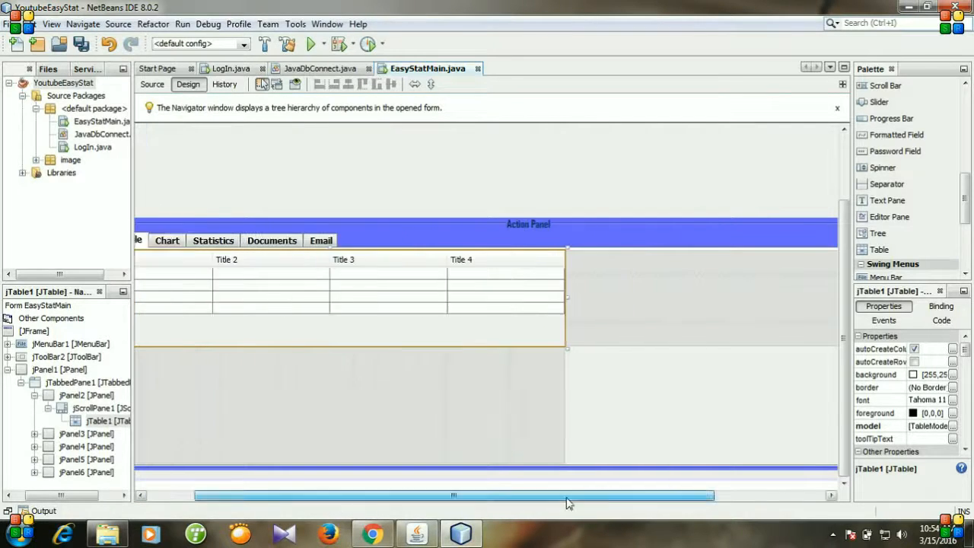
left_click_drag(571, 495, 407, 495)
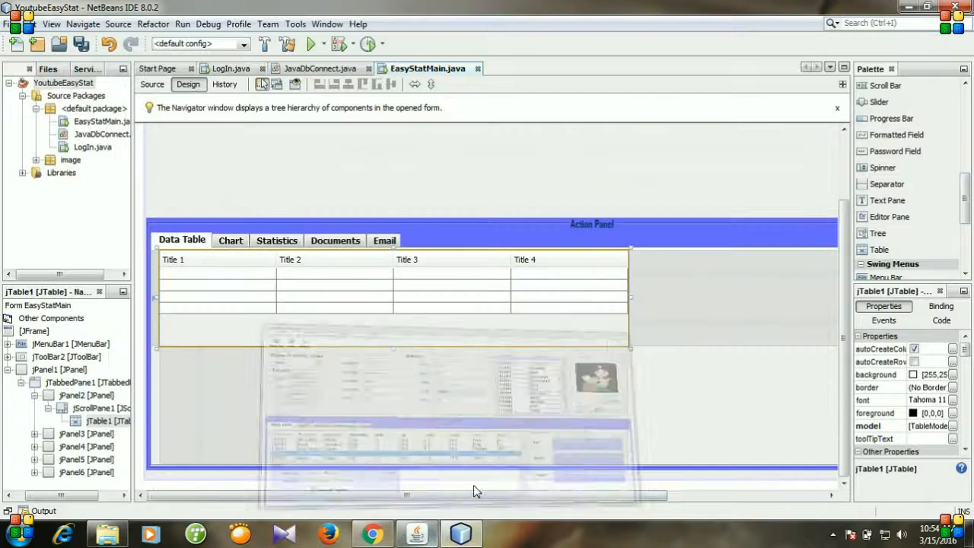
left_click_drag(632, 300, 655, 300)
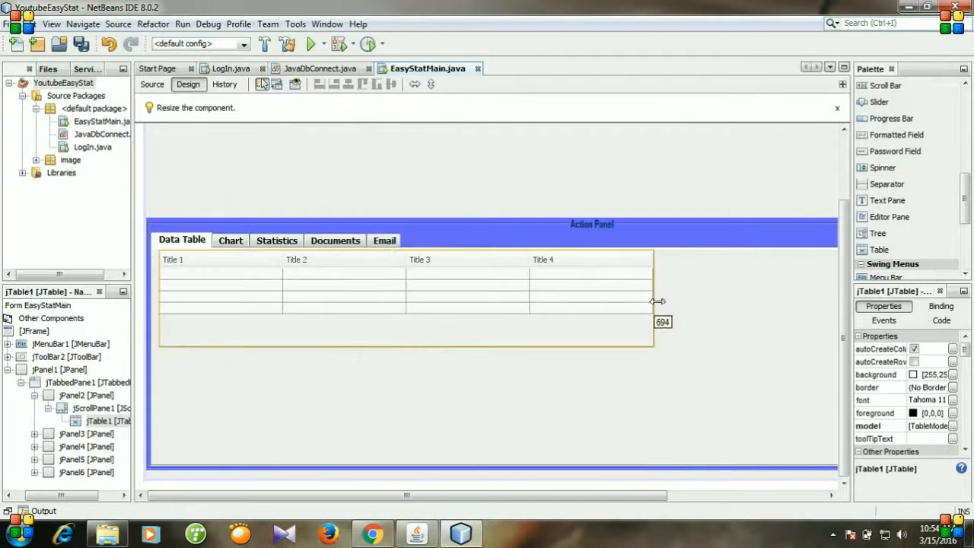
left_click_drag(659, 301, 693, 301)
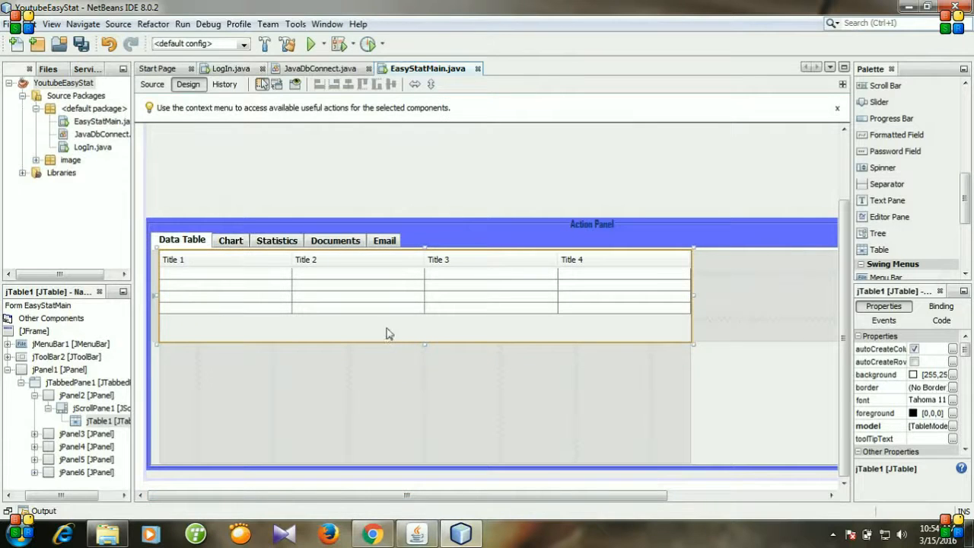
Step: Change the table's variable name from jTable1 to tblStudentInfo
right_click(388, 333)
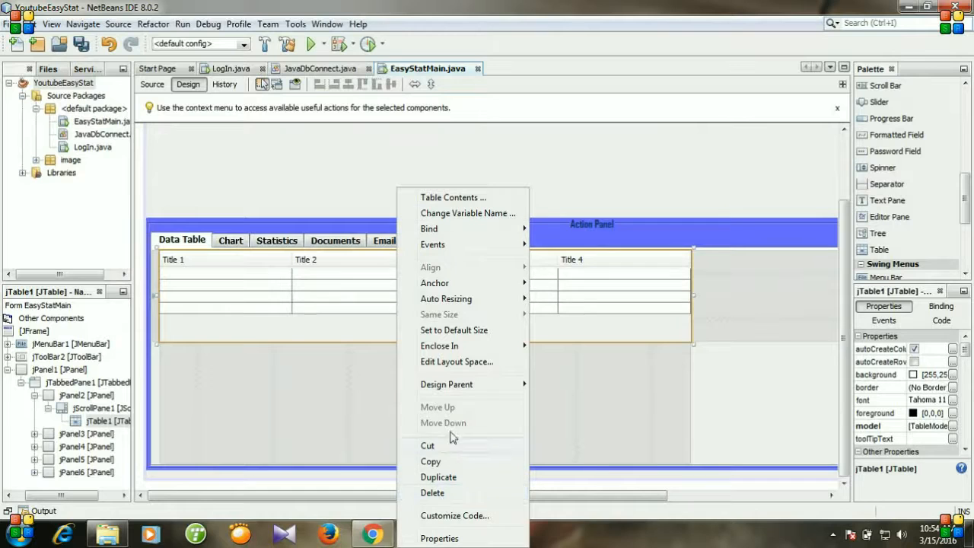
left_click(467, 213)
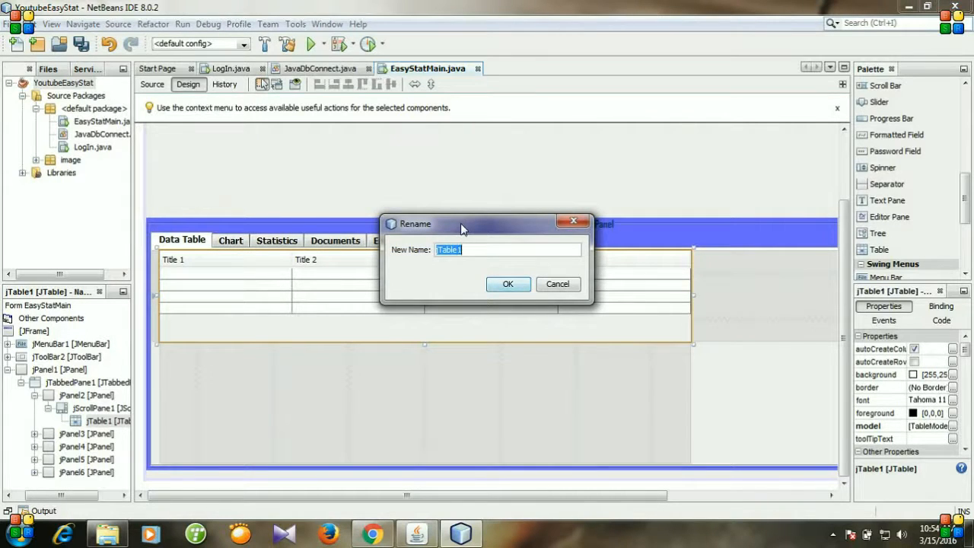
type("tbl")
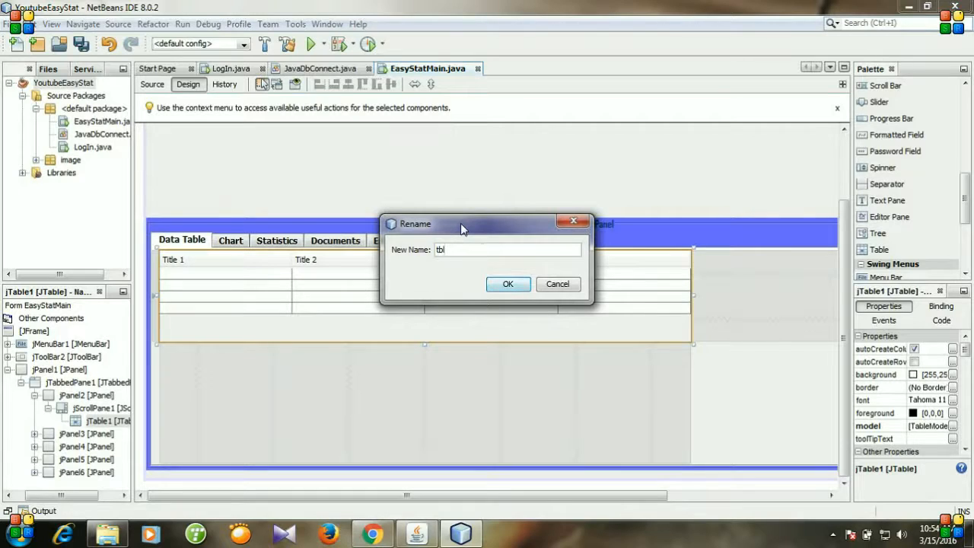
type("Student")
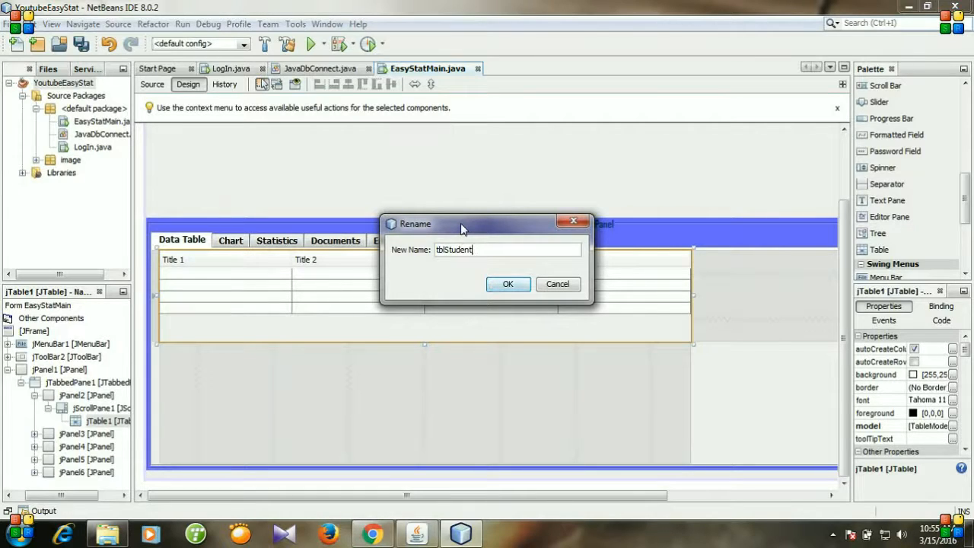
type("Info")
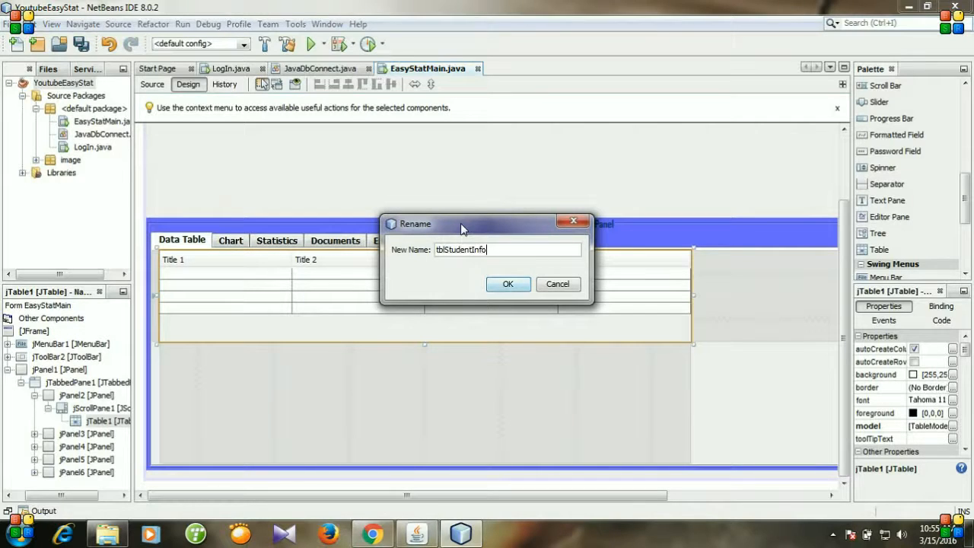
left_click(508, 284)
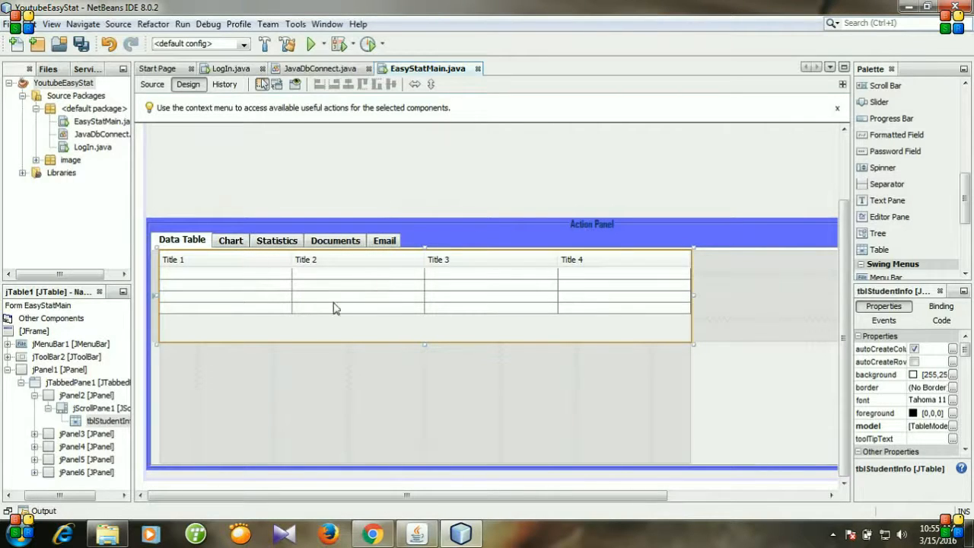
mouse_move(337, 415)
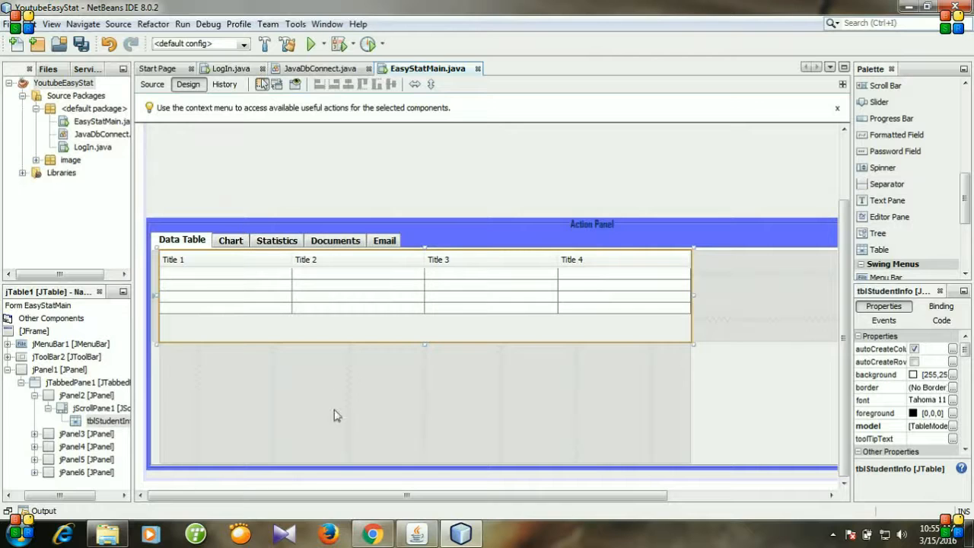
Step: View students 113001 and 122004 in the running EasyStat app, then return to NetBeans
left_click(311, 43)
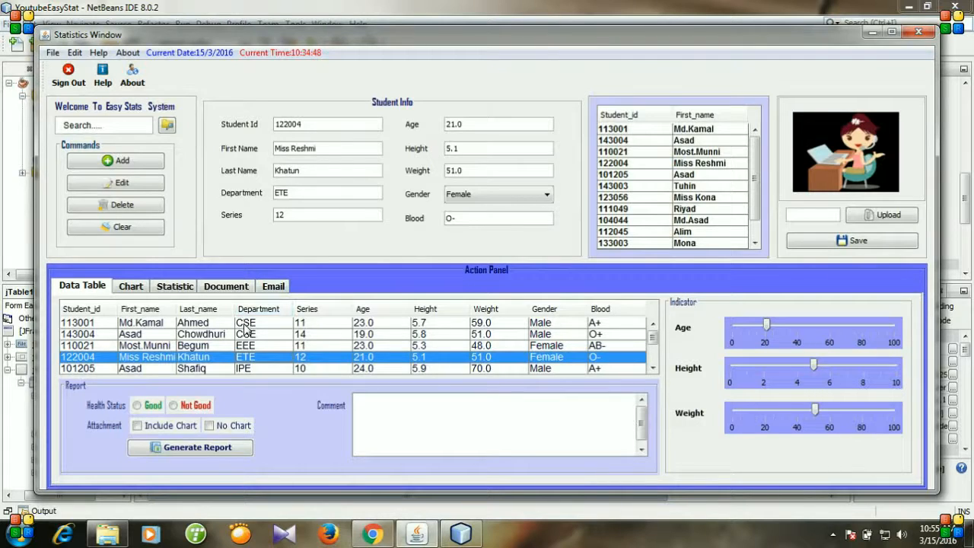
left_click(84, 322)
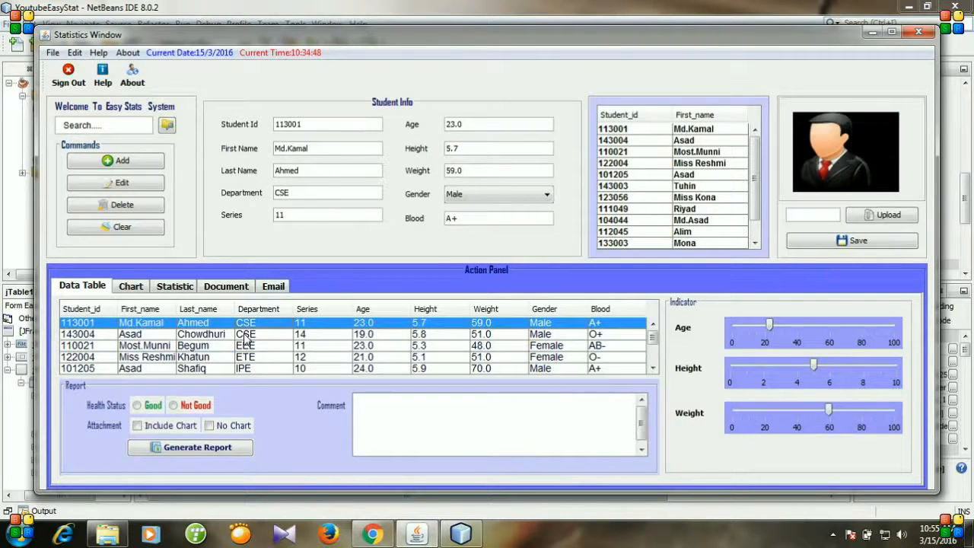
left_click(144, 345)
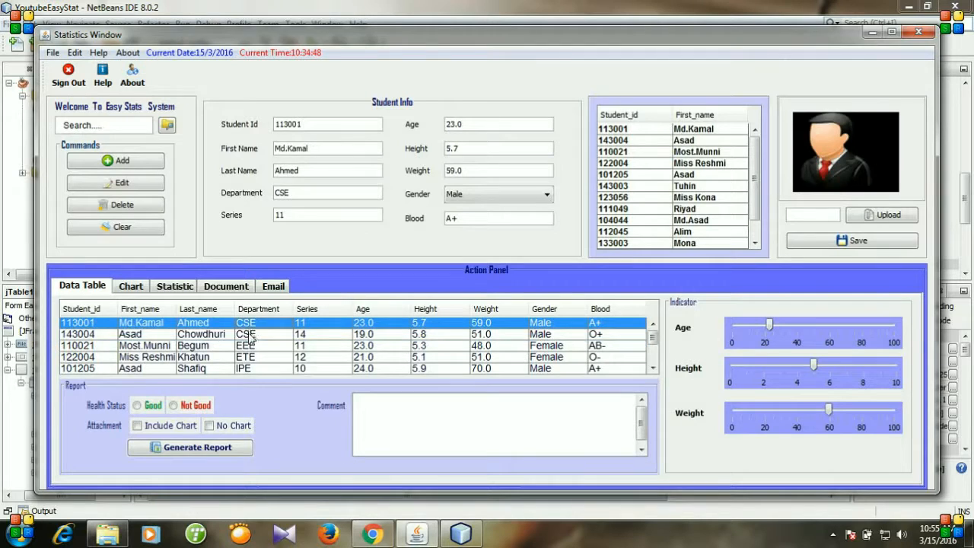
left_click(190, 334)
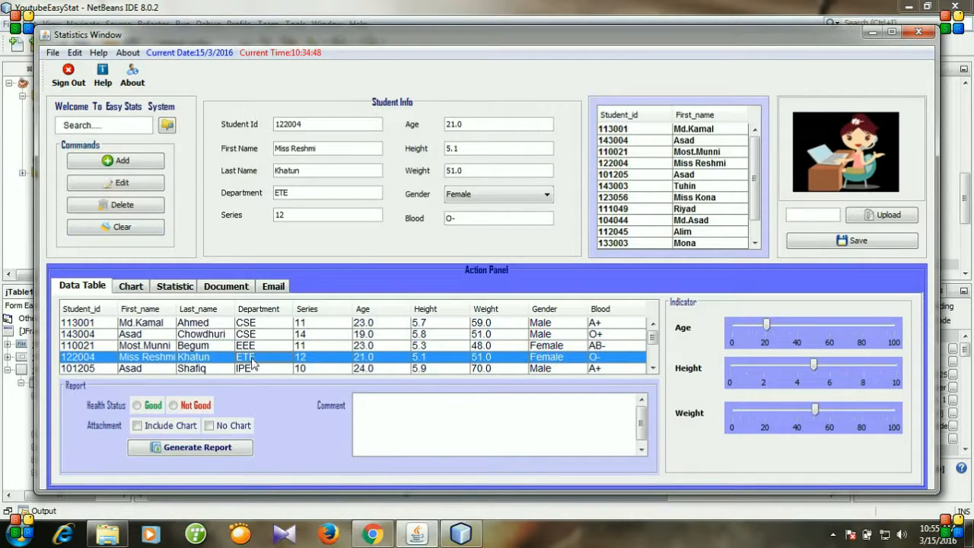
left_click(152, 367)
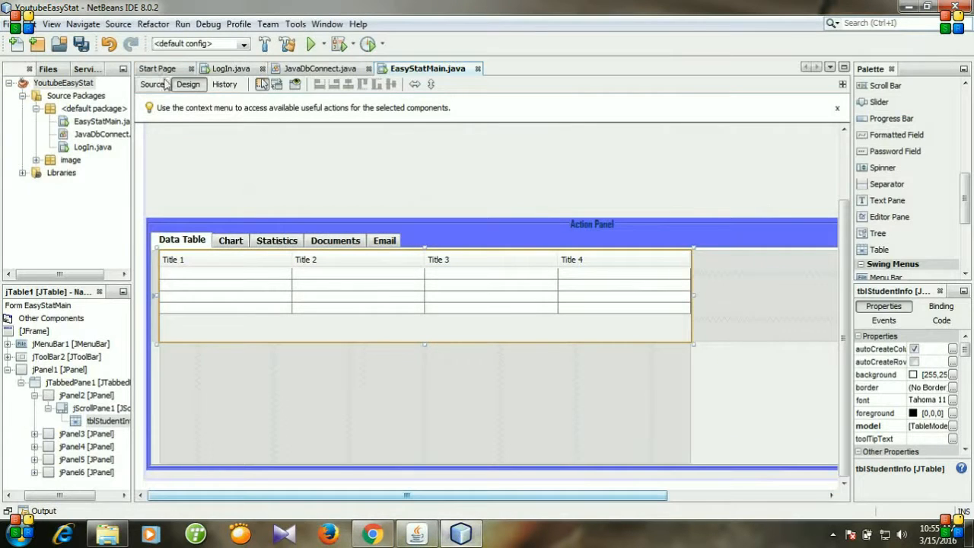
left_click(152, 85)
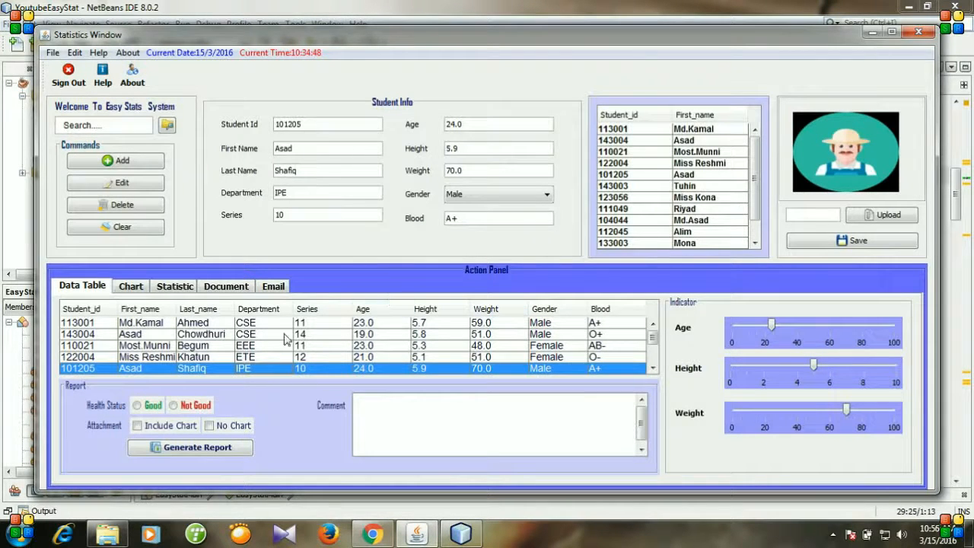
left_click(145, 345)
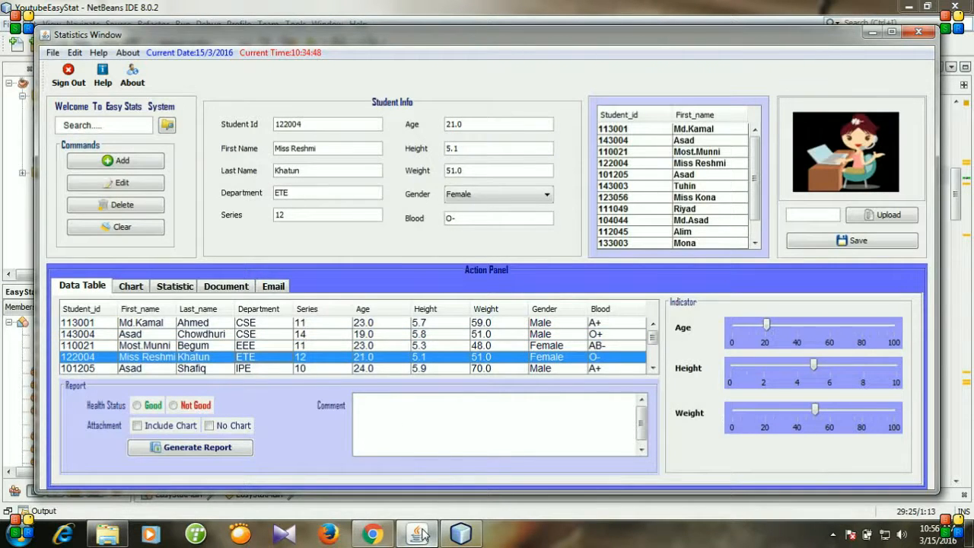
Step: Return to the EasyStatMain constructor and insert a blank line after dbConnect()
left_click(145, 345)
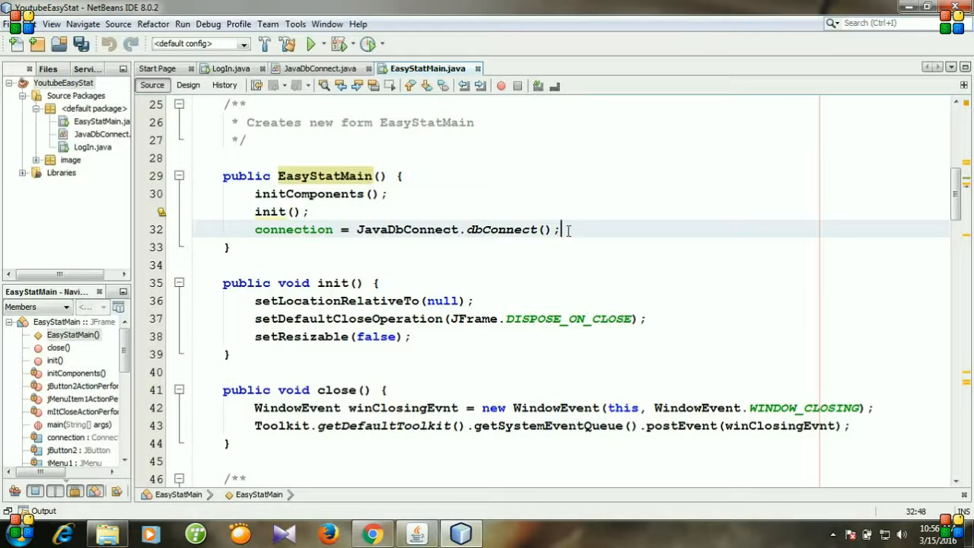
key("enter")
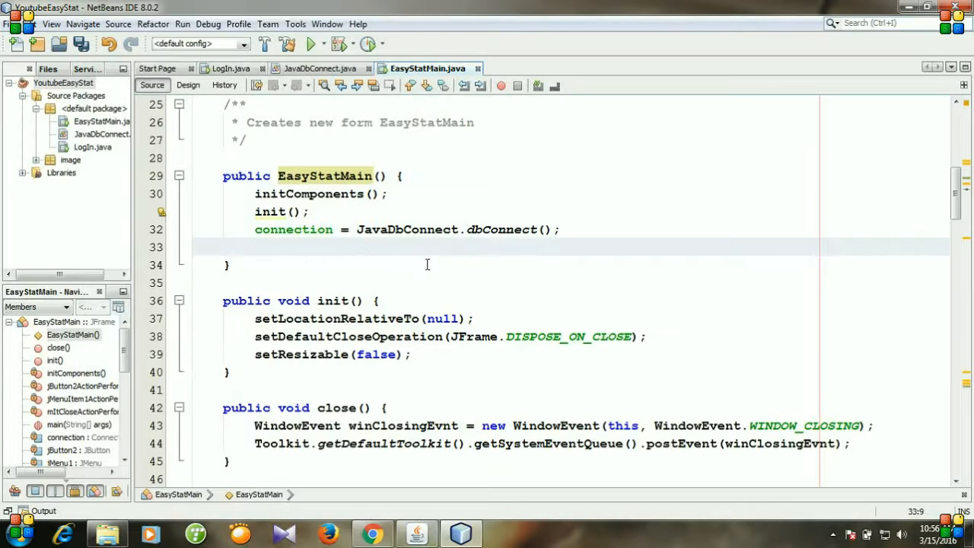
scroll("down", 3)
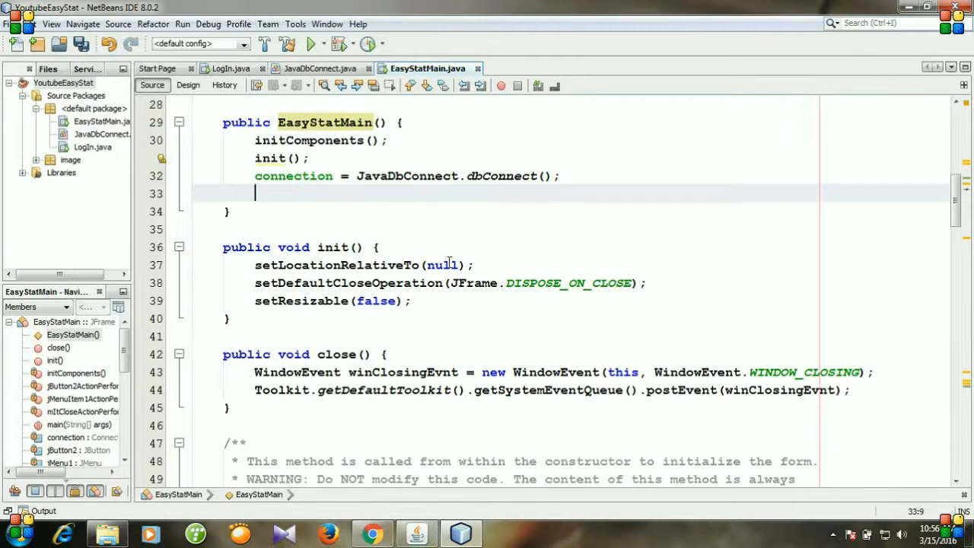
Step: Declare private void updateStudentInfoTbl() { right after the close() method
scroll("down", 3)
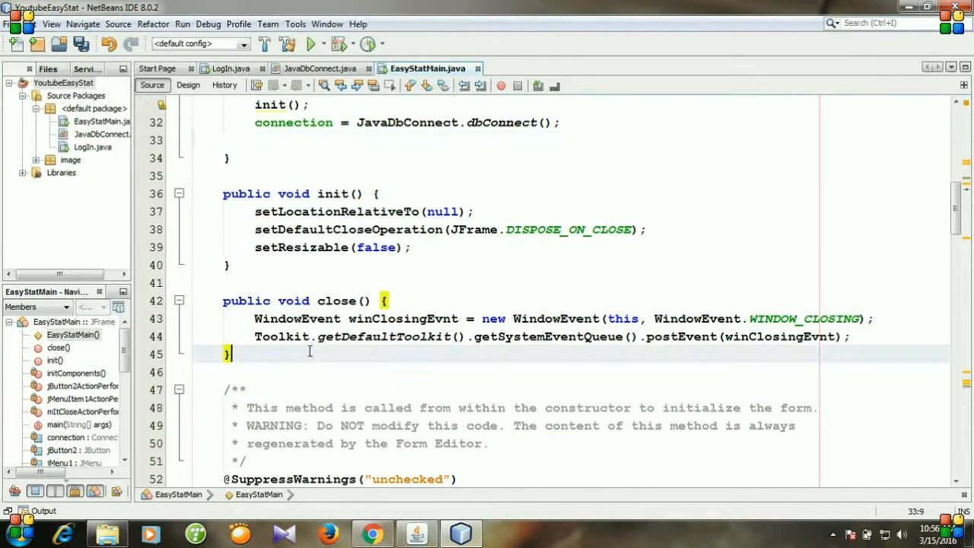
type("pri")
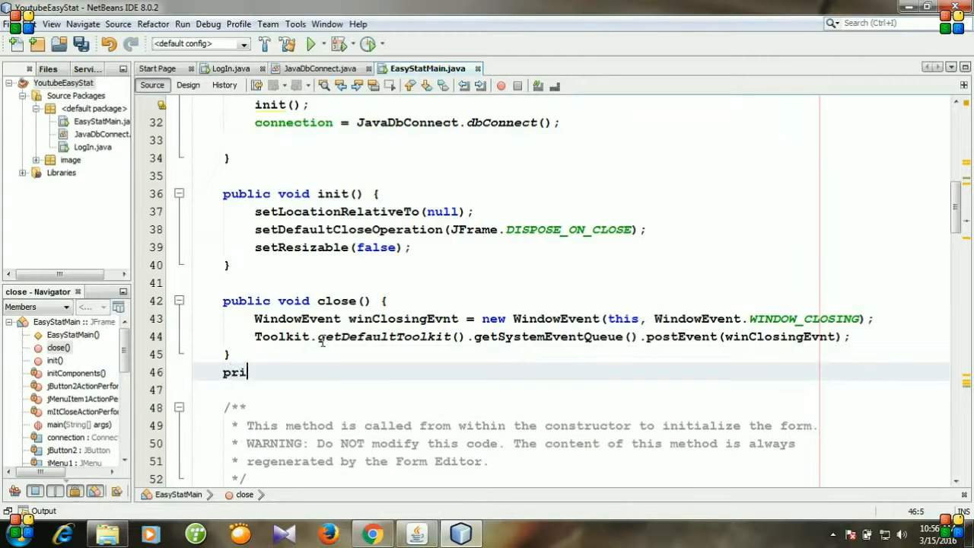
type("vate void u")
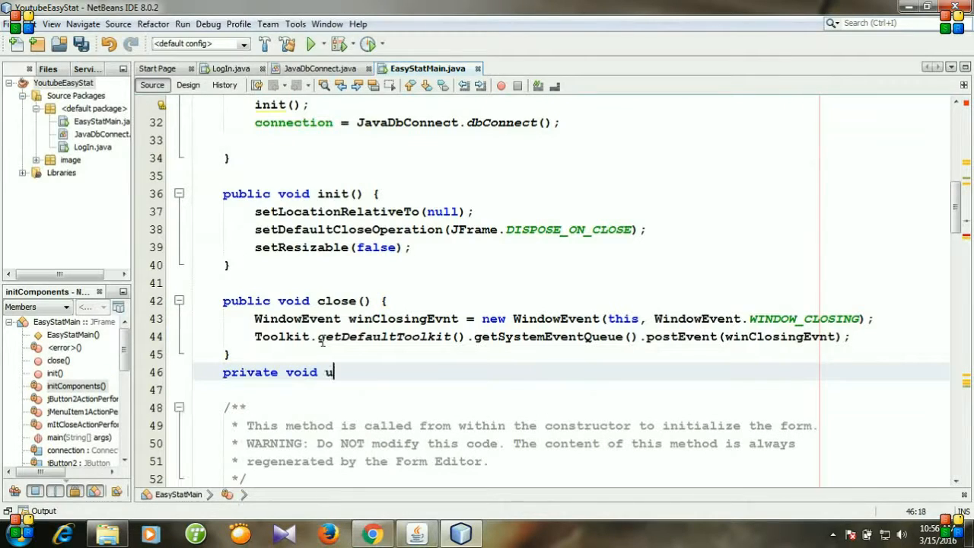
type("pdate")
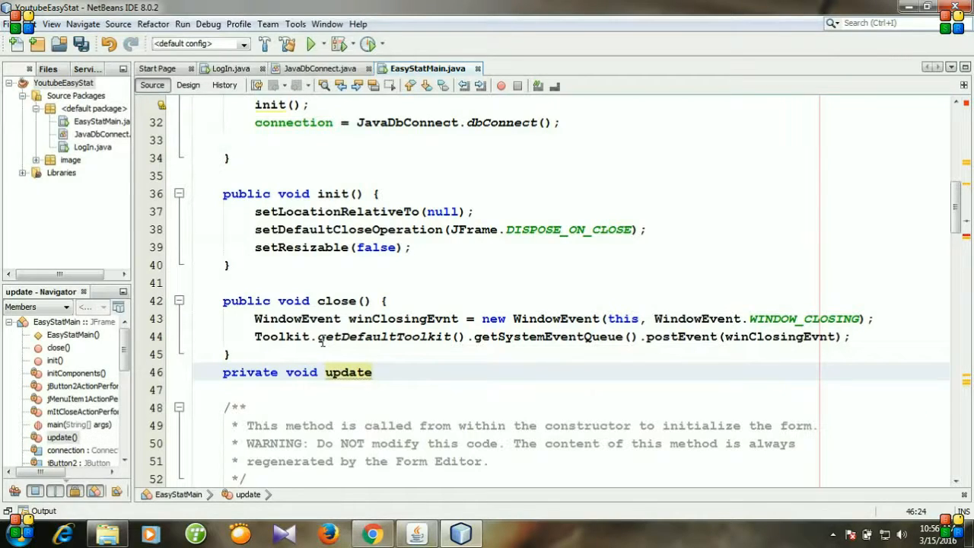
type("Student")
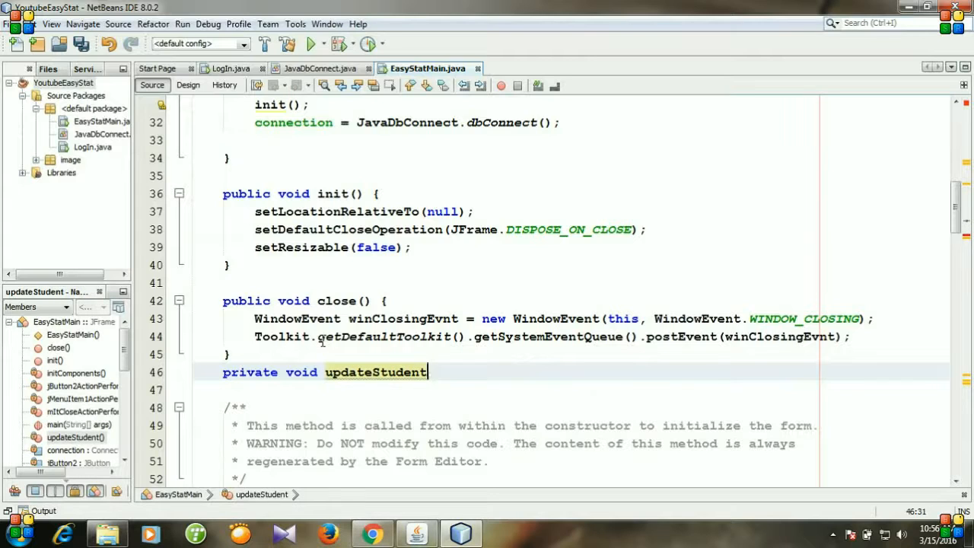
type("Info")
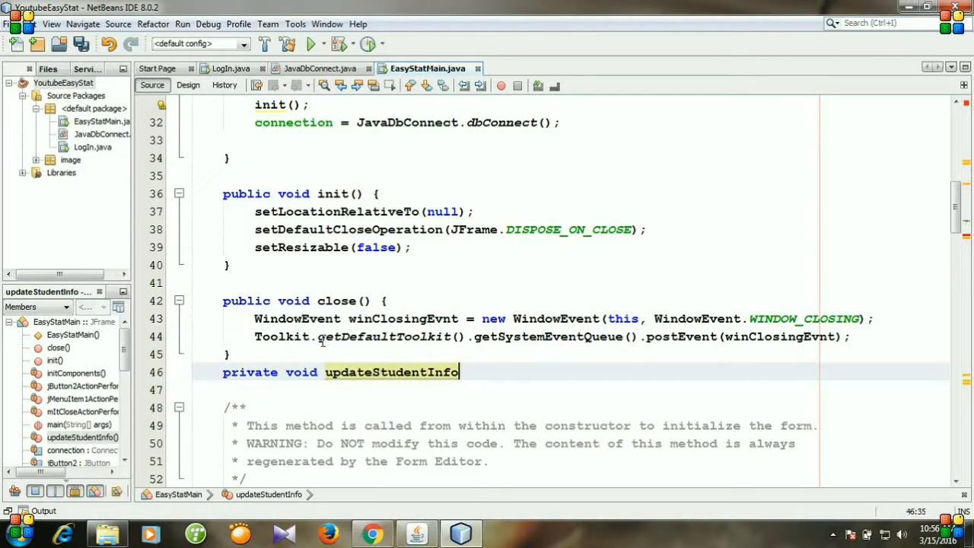
type("table")
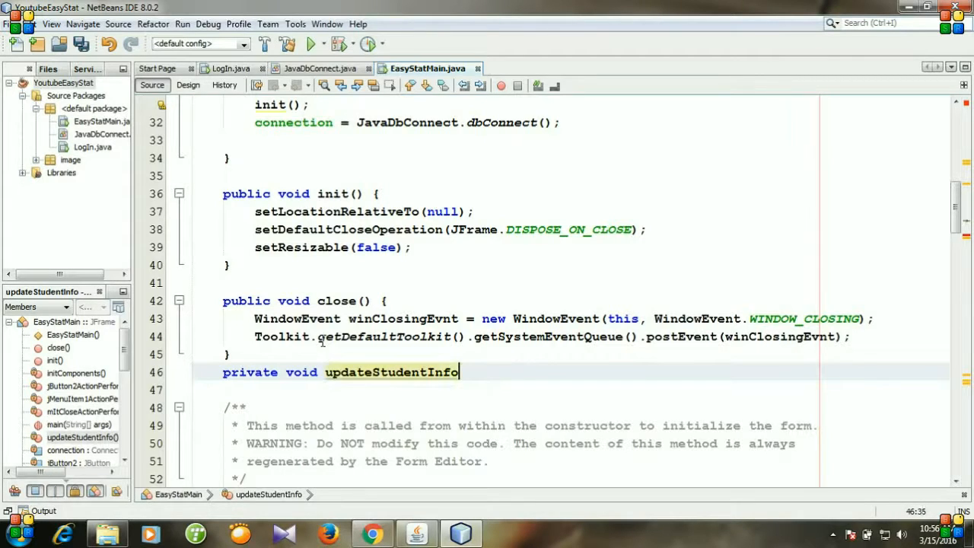
type("Tbl")
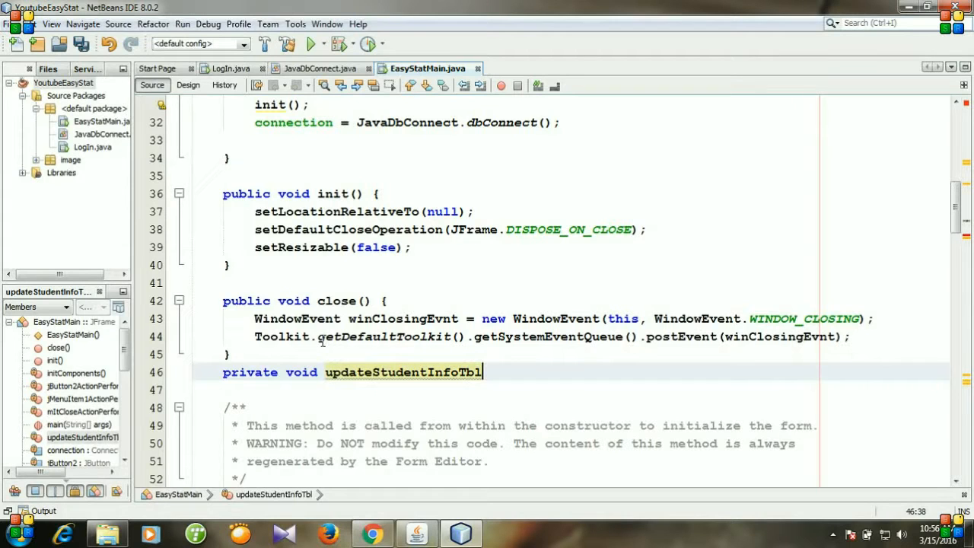
type("() {")
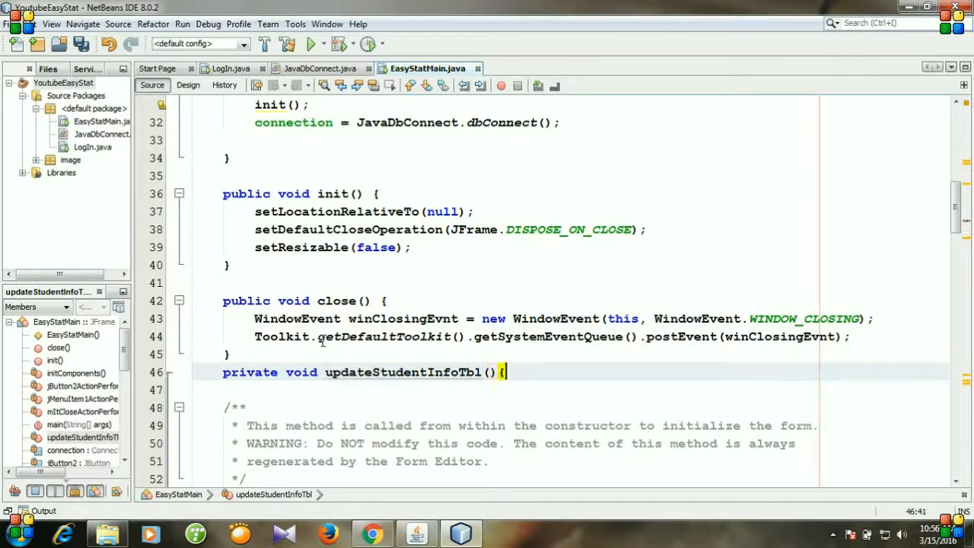
Step: Open the method body and begin String sql = "select"; inside updateStudentInfoTbl()
key("enter")
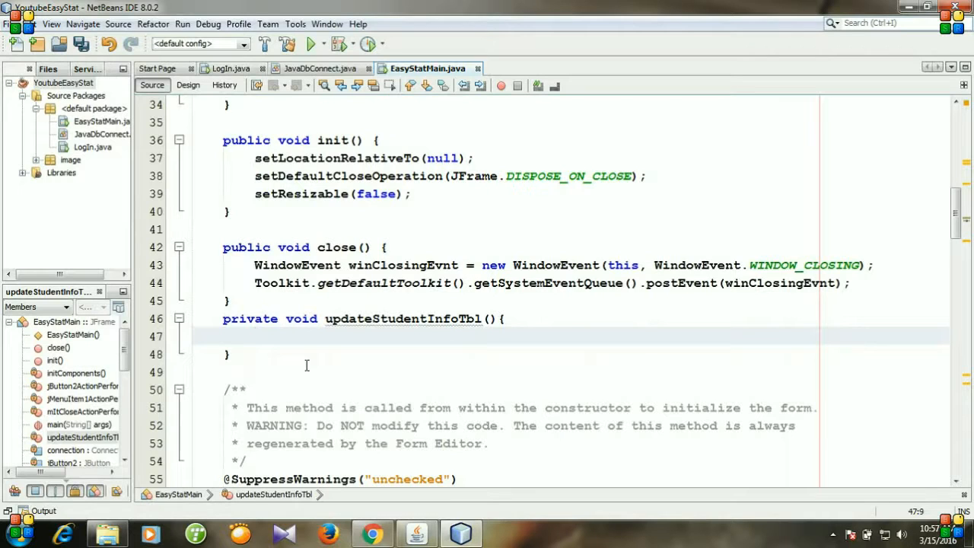
left_click(255, 337)
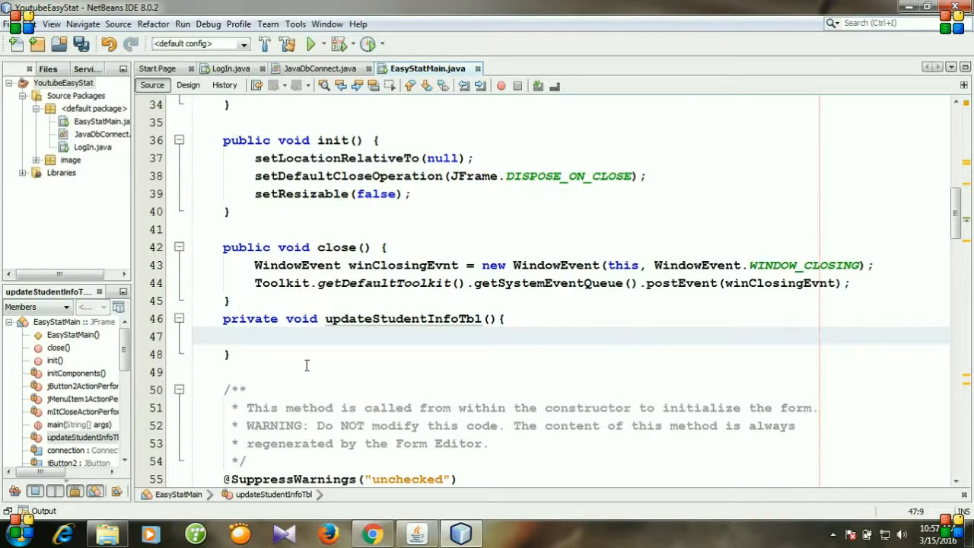
left_click(255, 337)
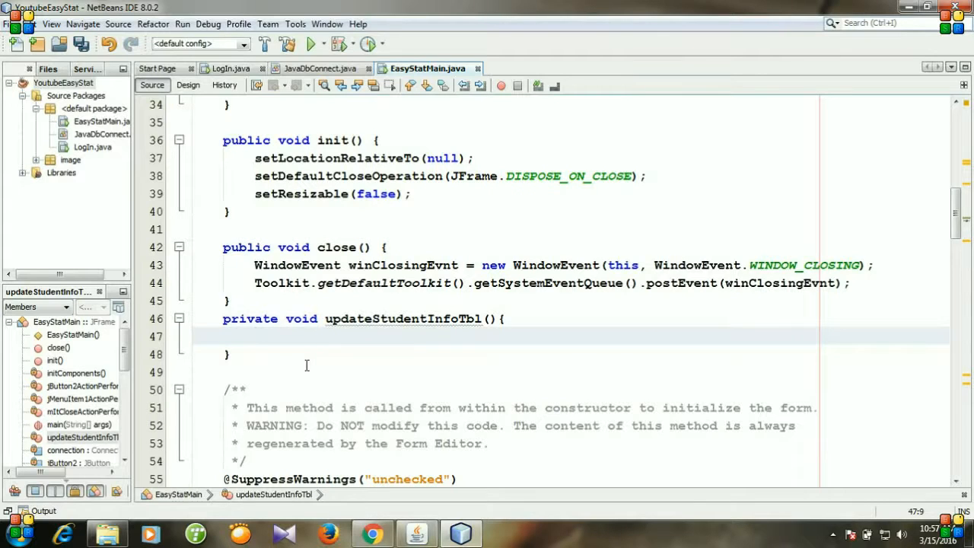
mouse_move(269, 335)
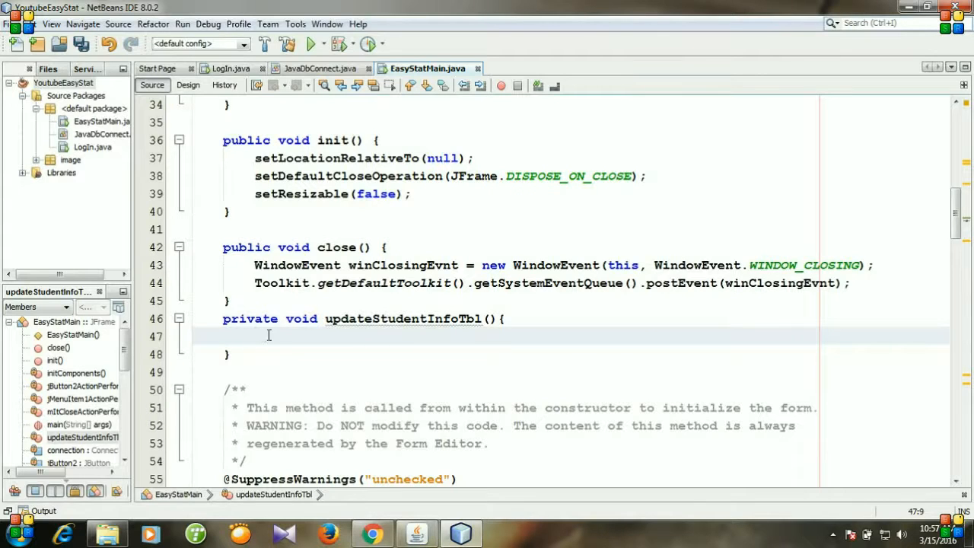
left_click(267, 338)
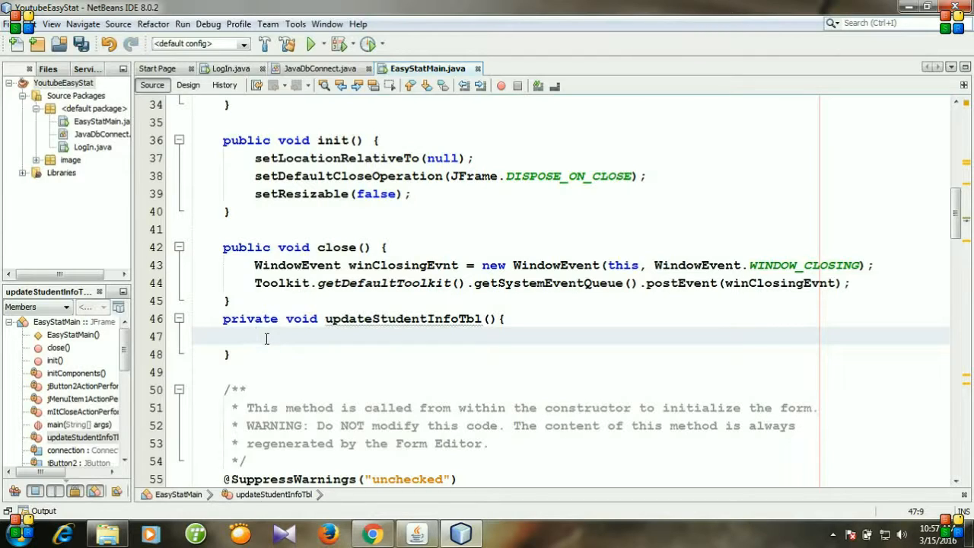
type("String")
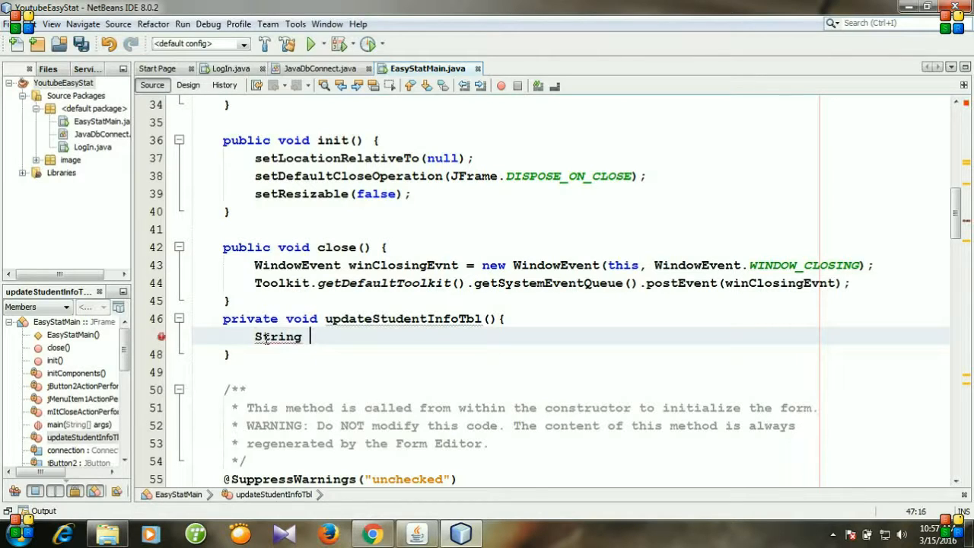
type("sql")
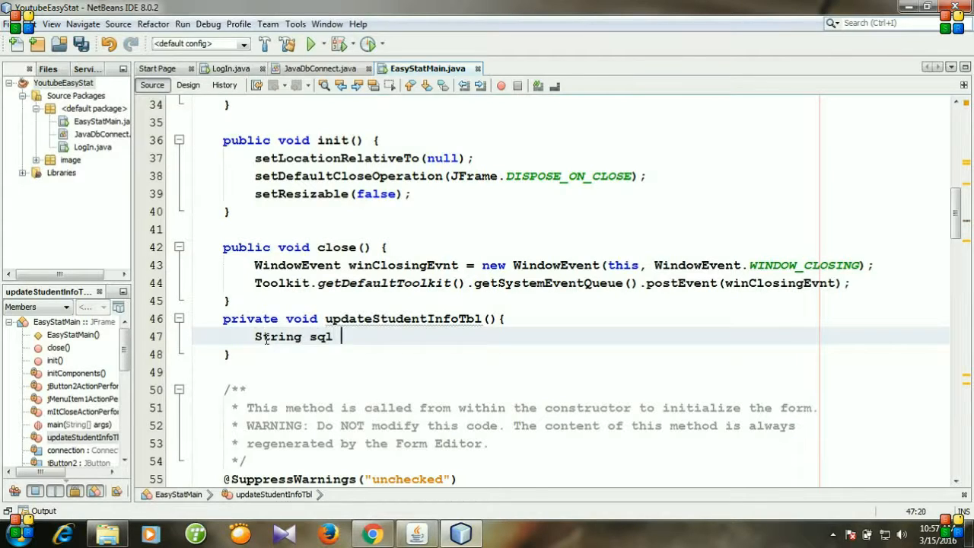
type("= \"")
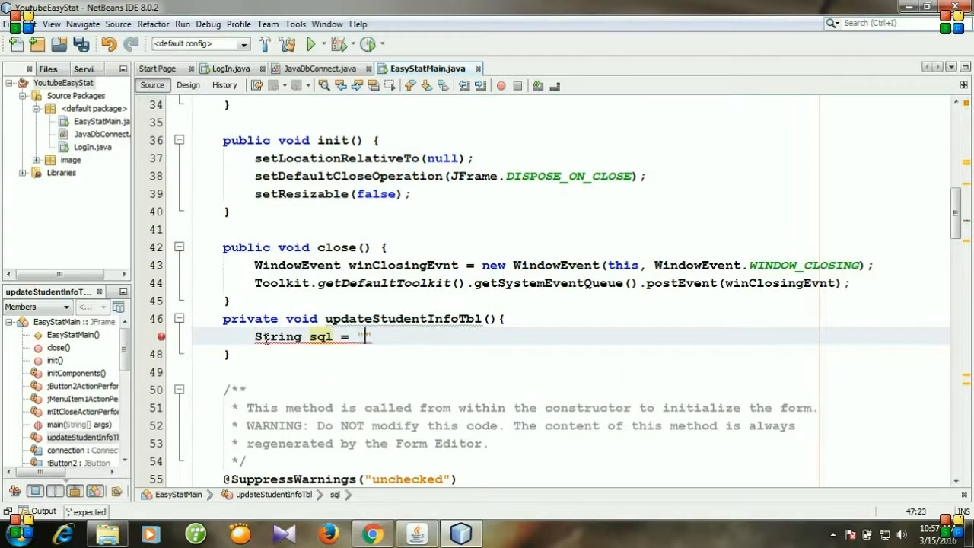
type("\";")
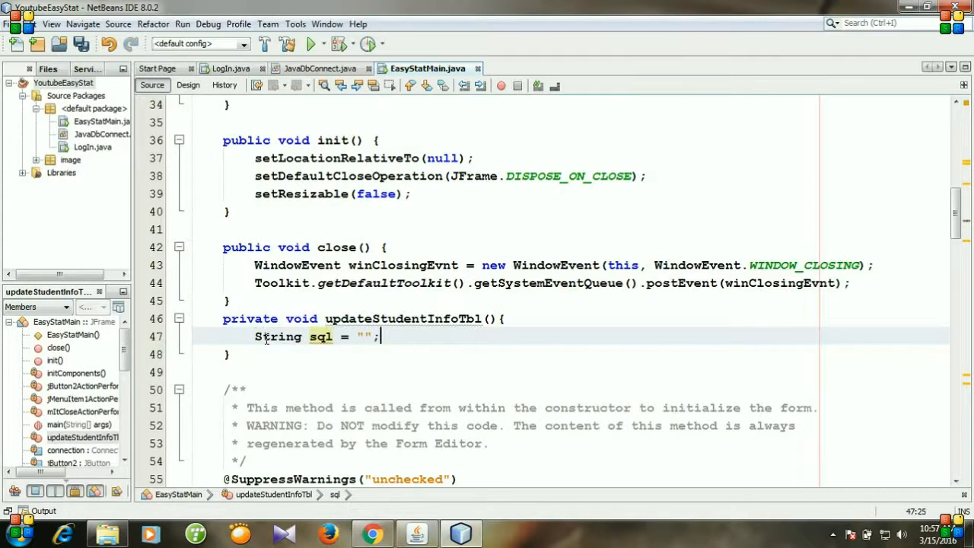
type("sele")
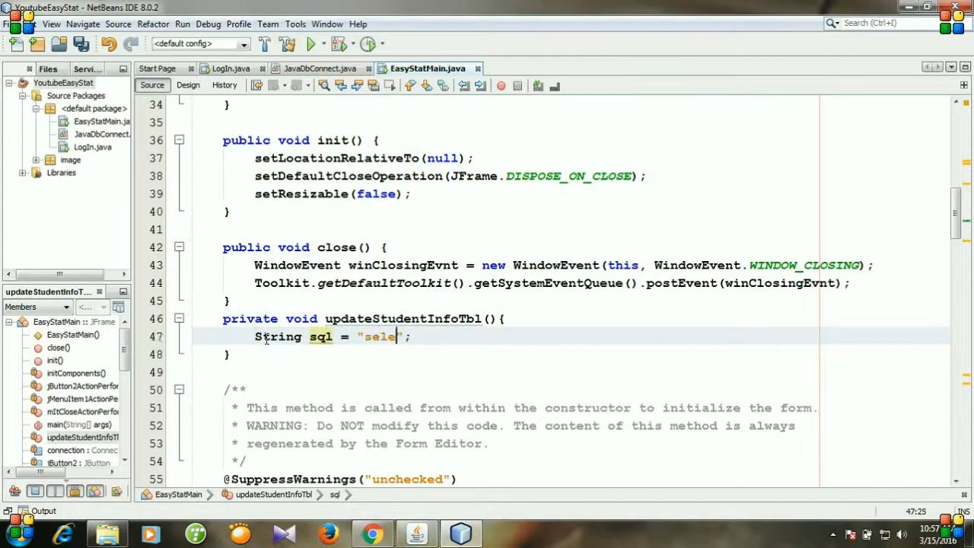
type("ct")
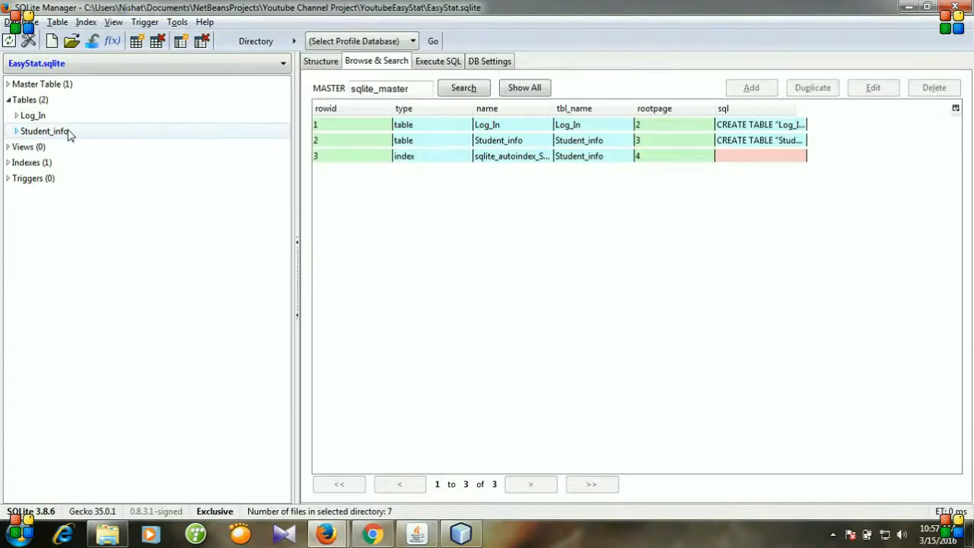
left_click(45, 130)
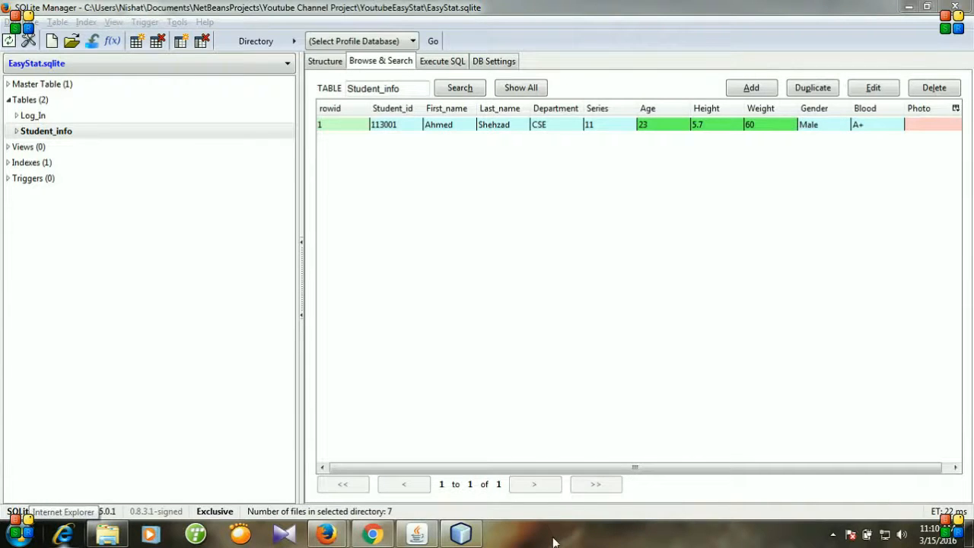
mouse_move(536, 239)
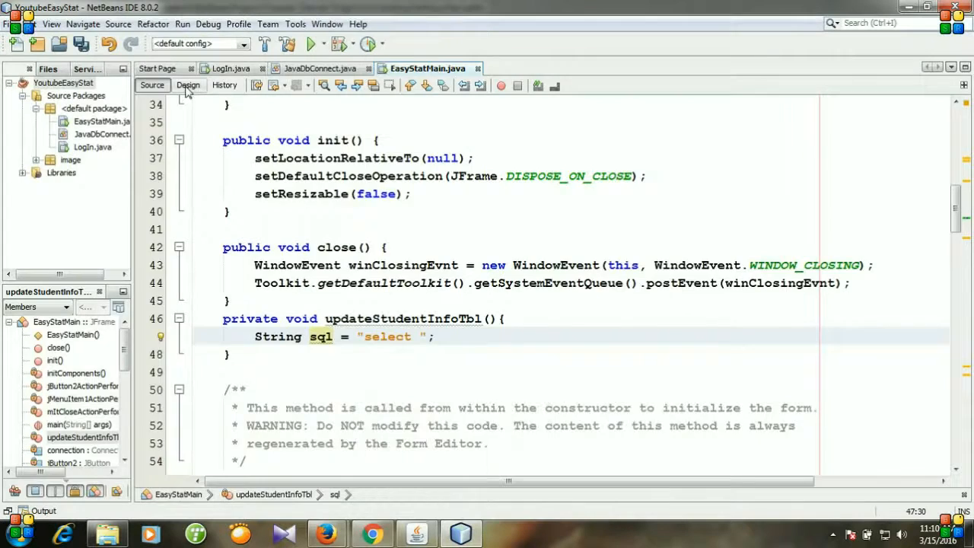
left_click(188, 84)
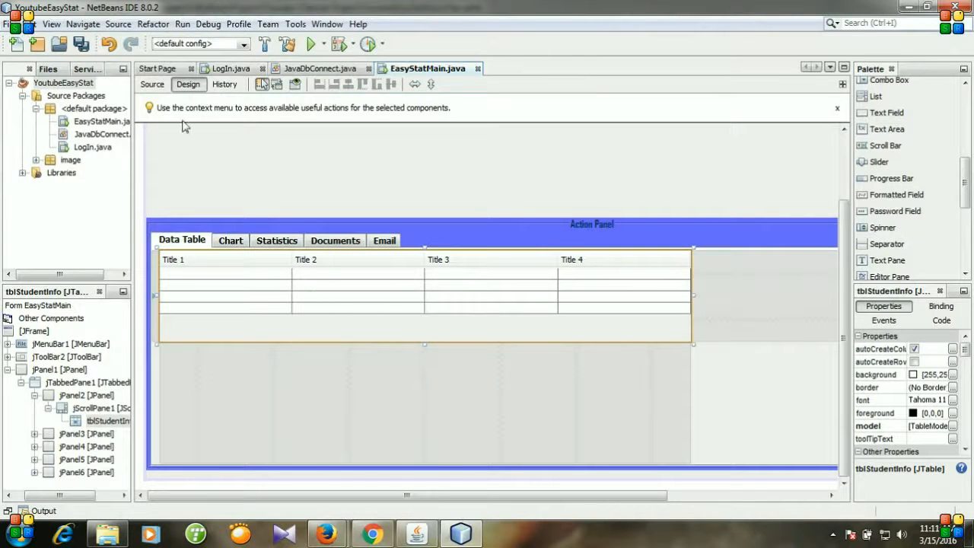
left_click(151, 84)
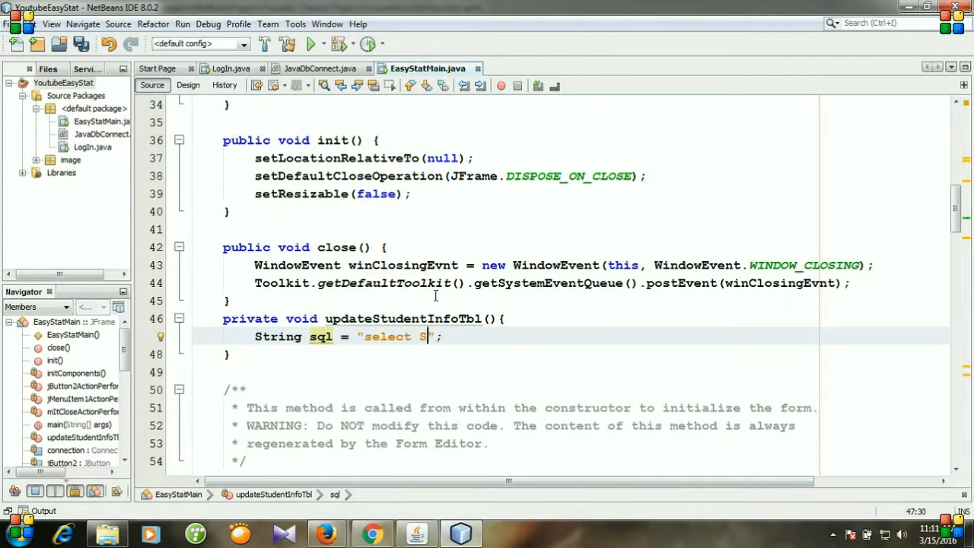
Step: Add Student_id, First_name, Last_name, Department, Series, Age, Height, Weight, Gender, Blood to the query
type("tudent")
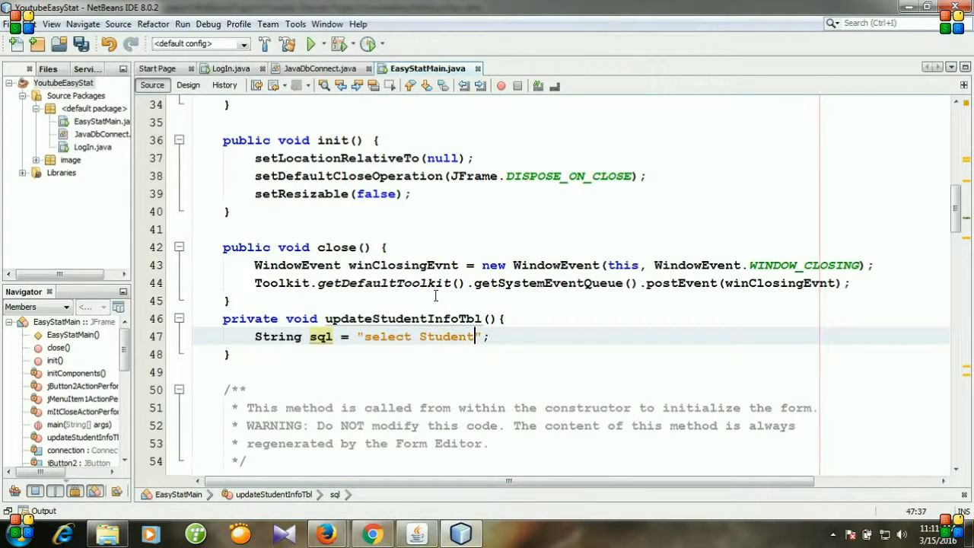
type("_id,")
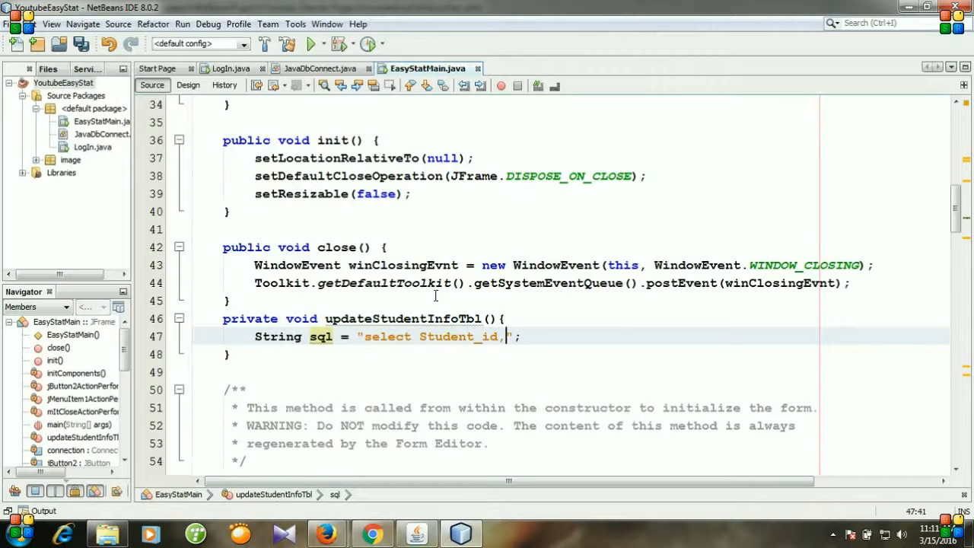
type("Fir")
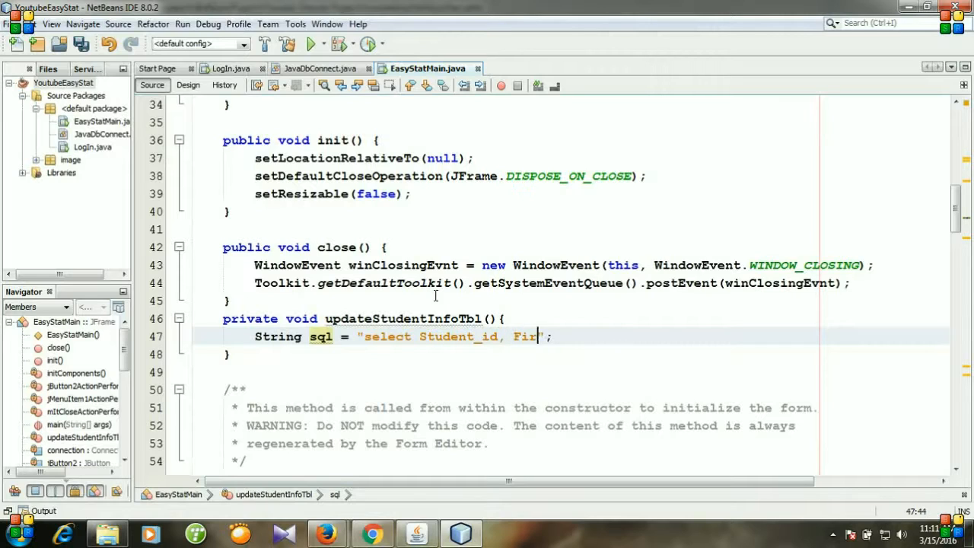
type("st_name")
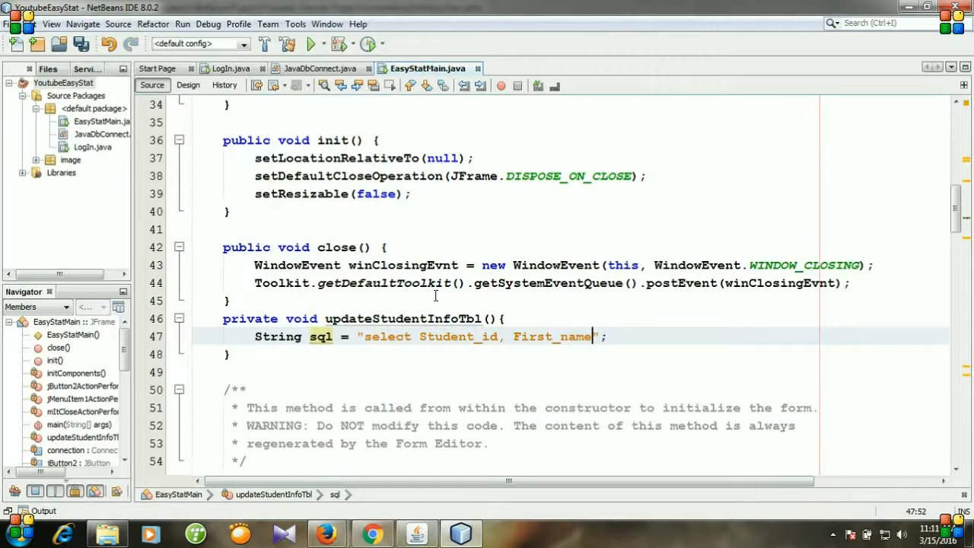
type(", Last")
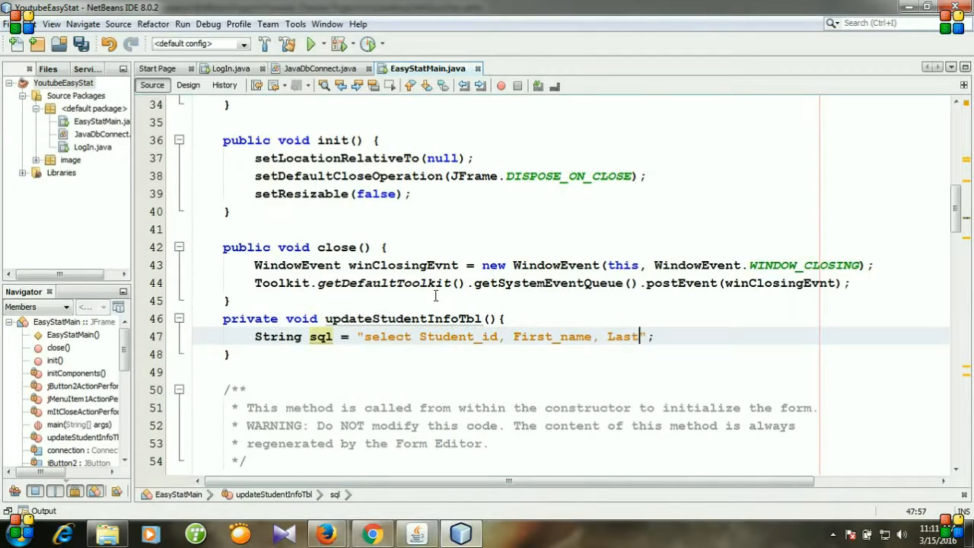
type("_name")
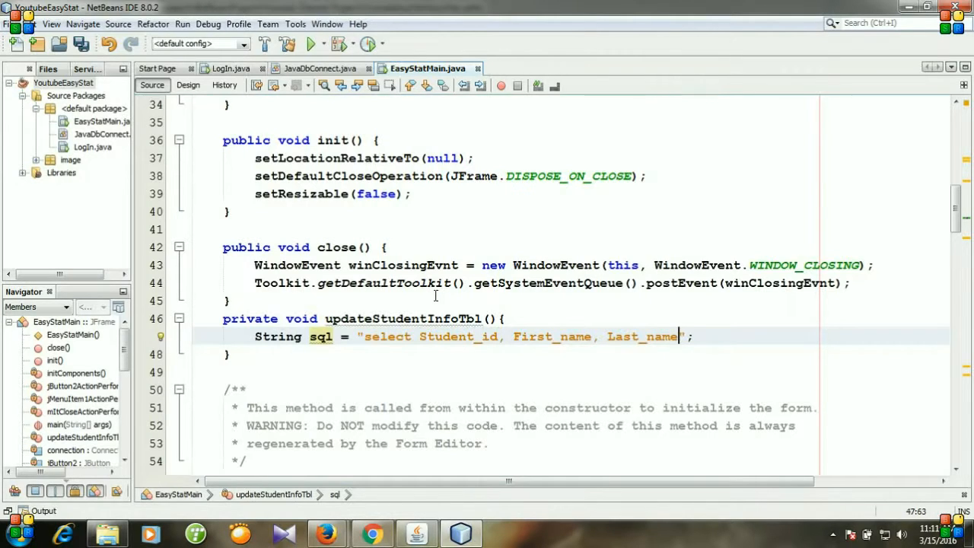
type(",")
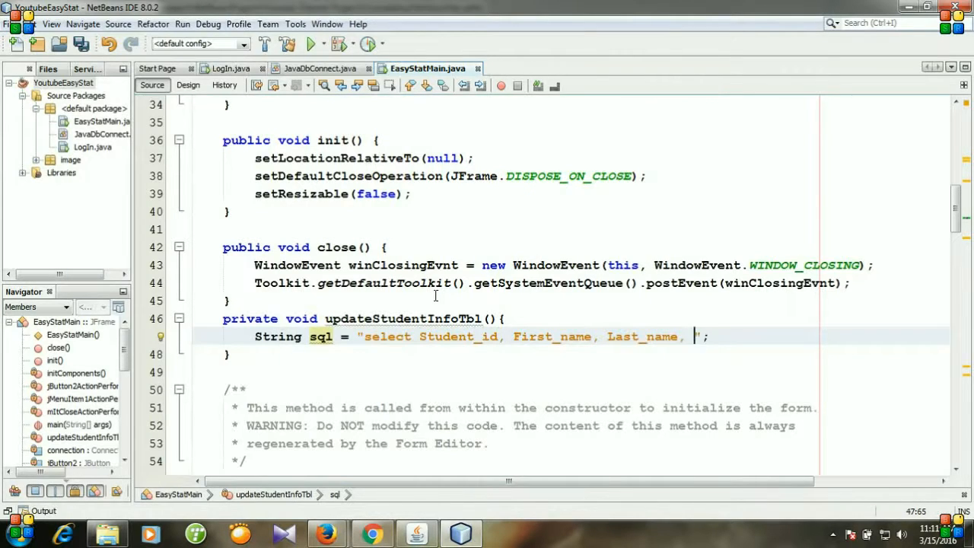
type("Department,")
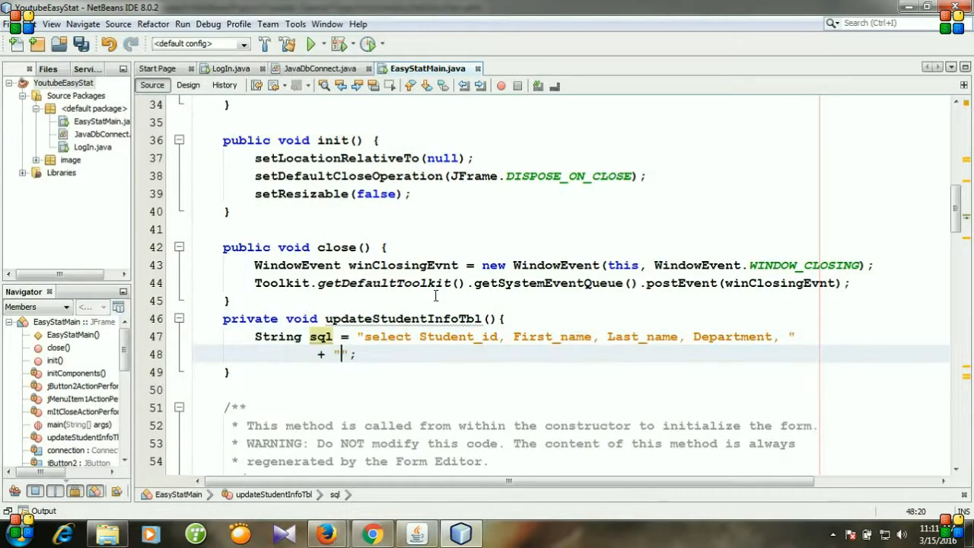
type("Ser")
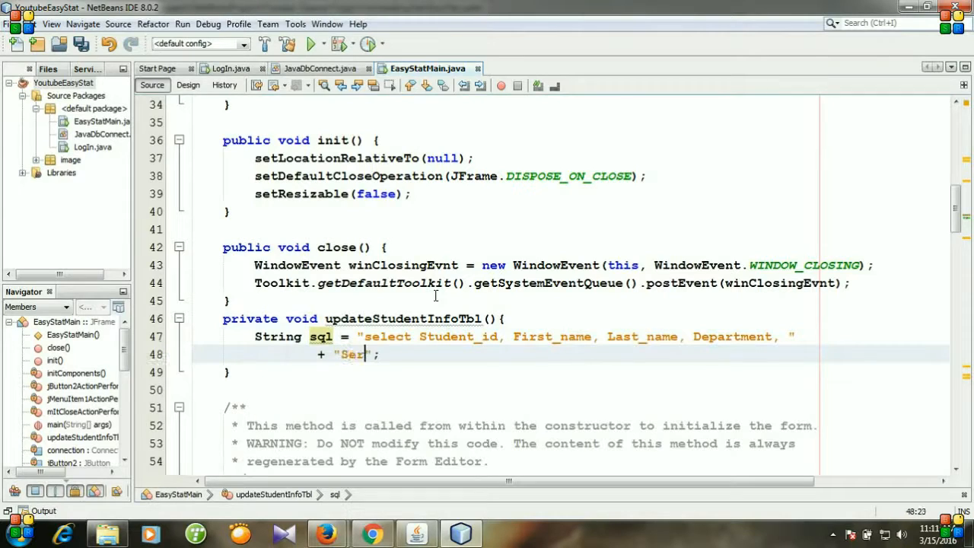
type("ies,")
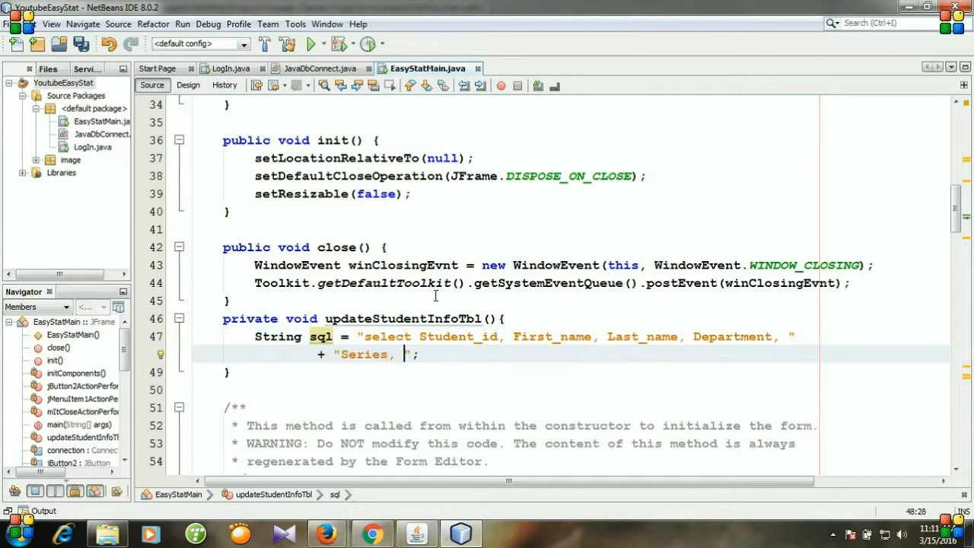
type("Age")
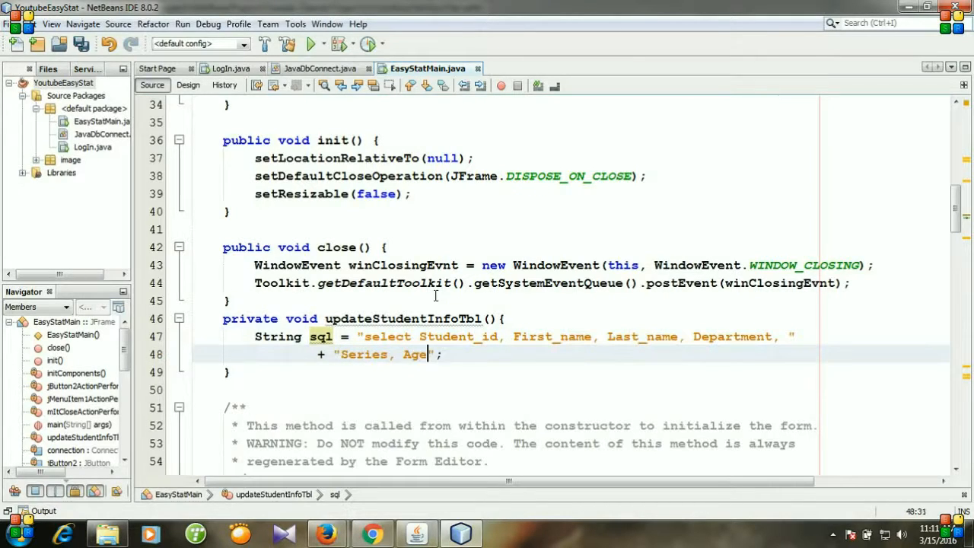
type("Hei")
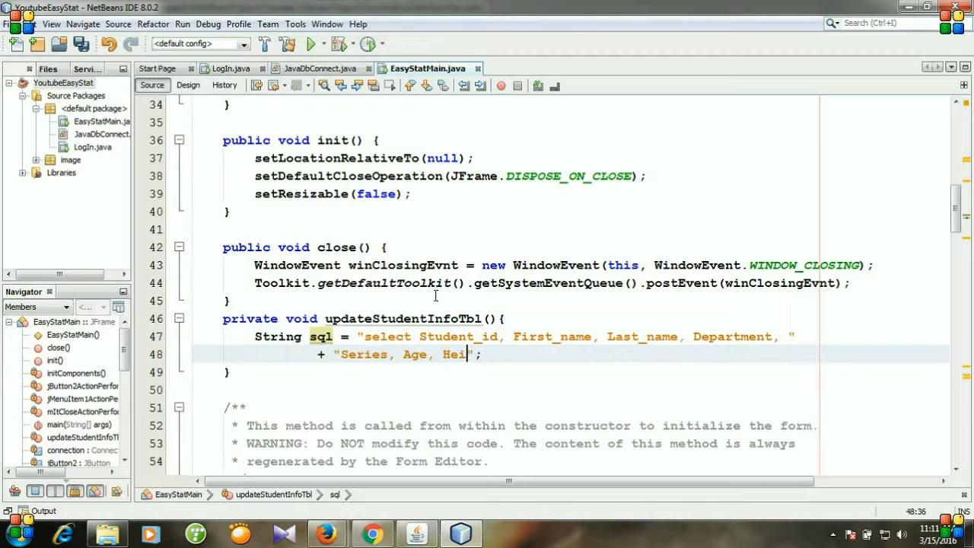
type("ght,")
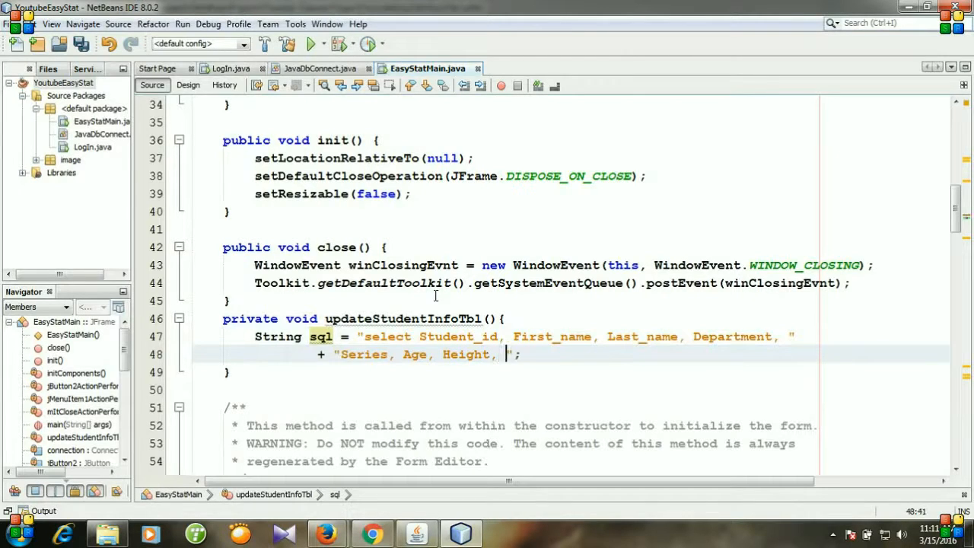
type("W")
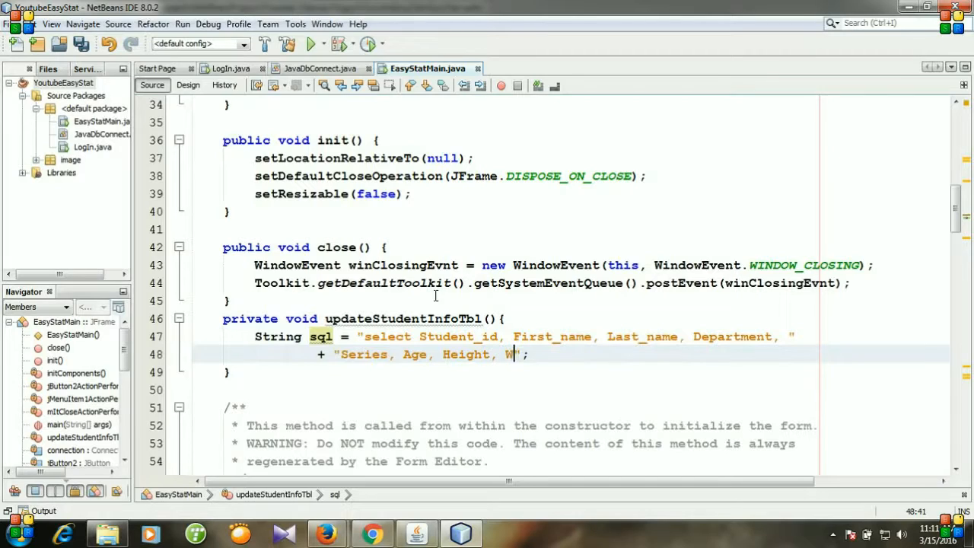
type("eight,")
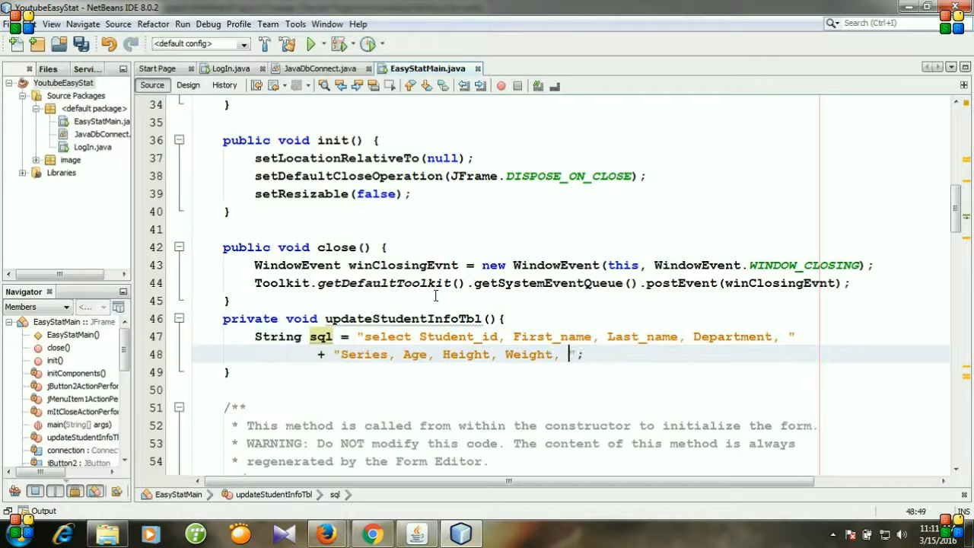
type("Gender,")
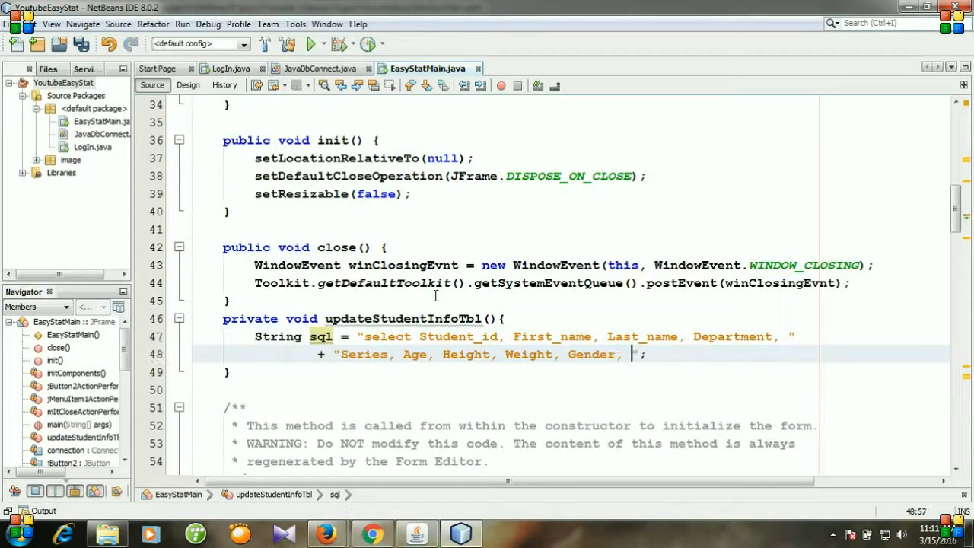
type("Blood fro")
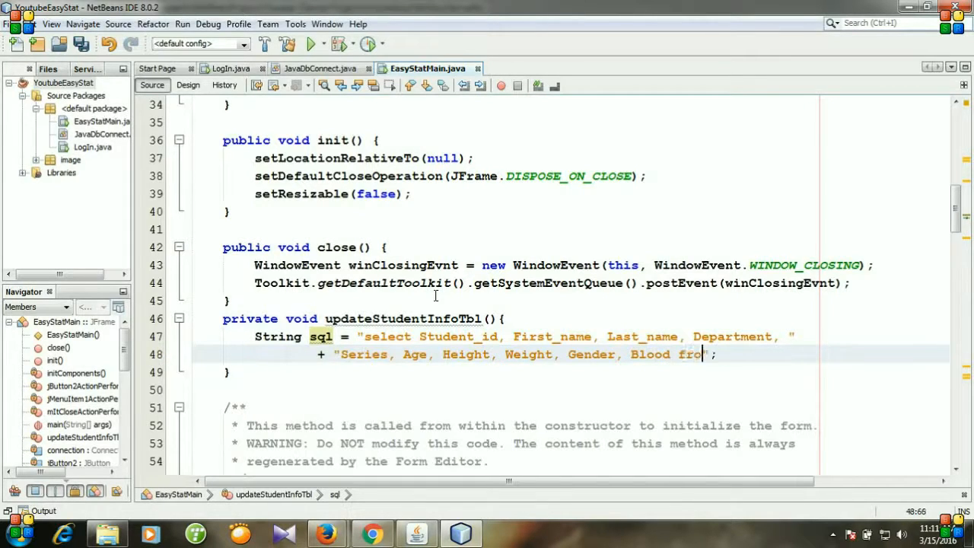
type("m")
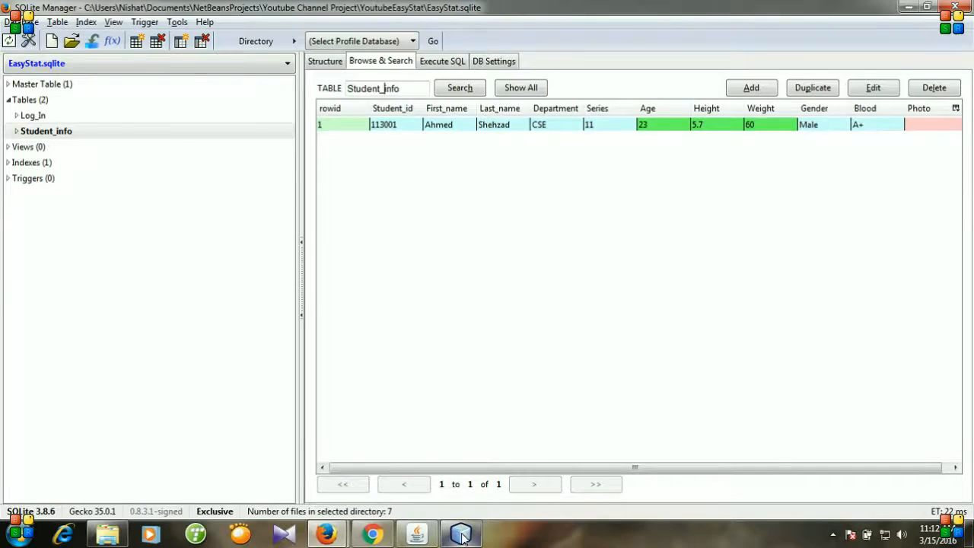
Step: Finish the query with FROM Student_info and begin the pst assignment line
left_click(460, 533)
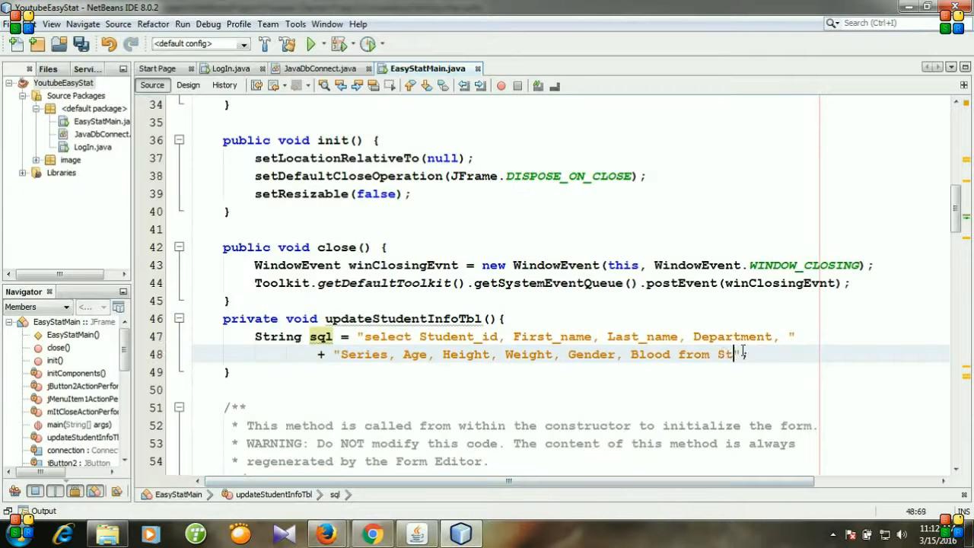
type("udent_")
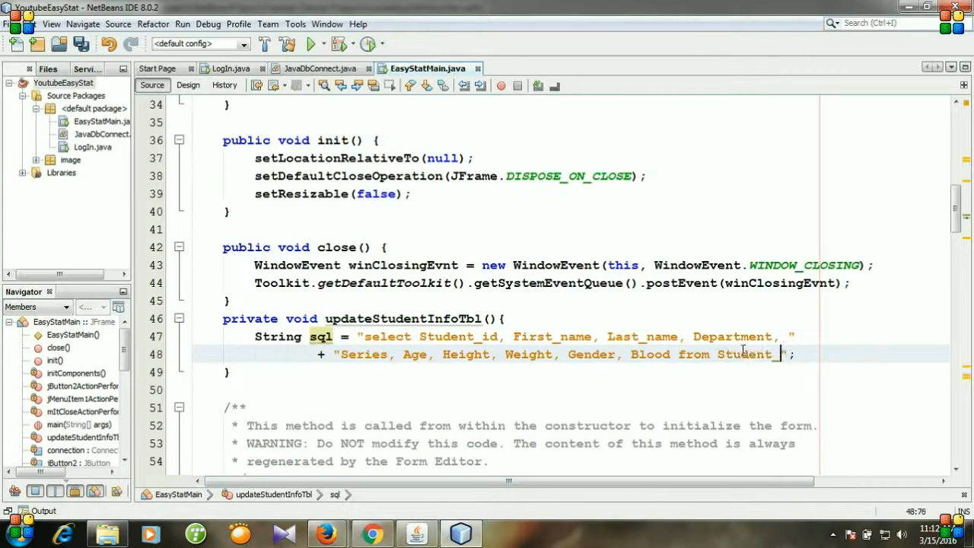
type("info")
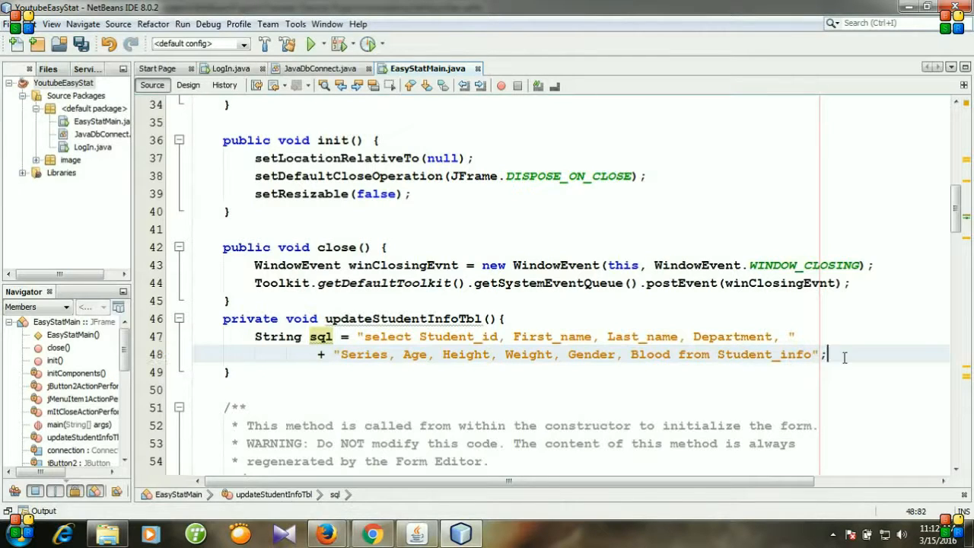
type("pst = co")
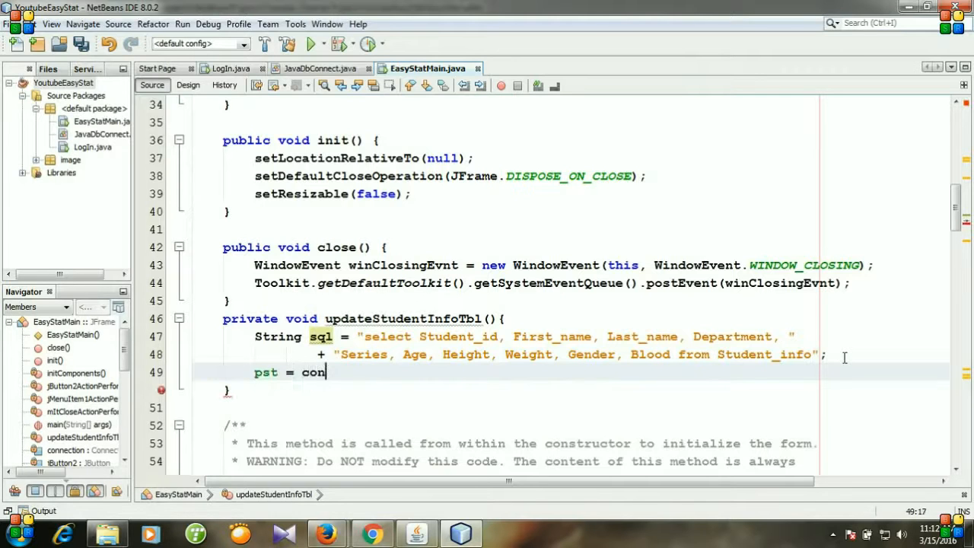
Step: Set pst = connection.prepareStatement(sql) and resultSet = pst.executeQuery()
type("nection")
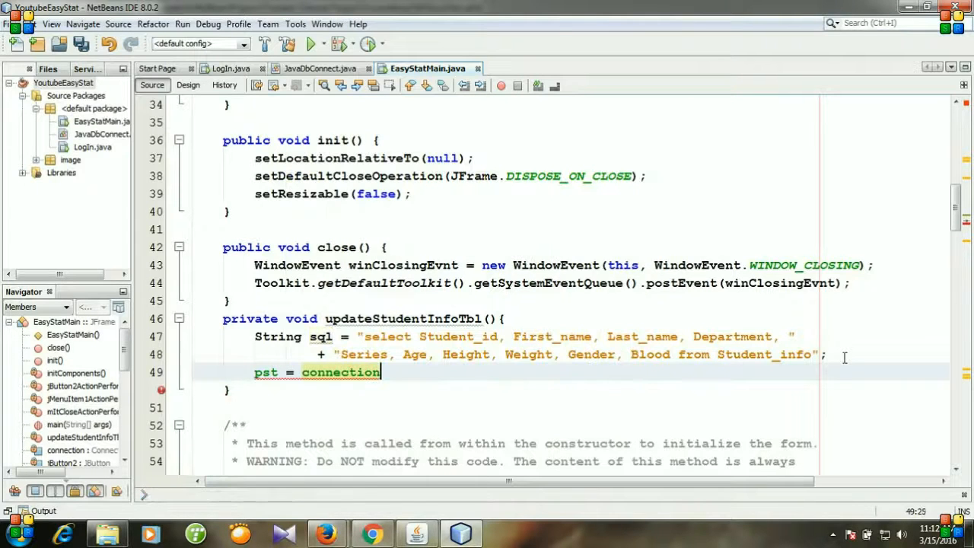
type(".")
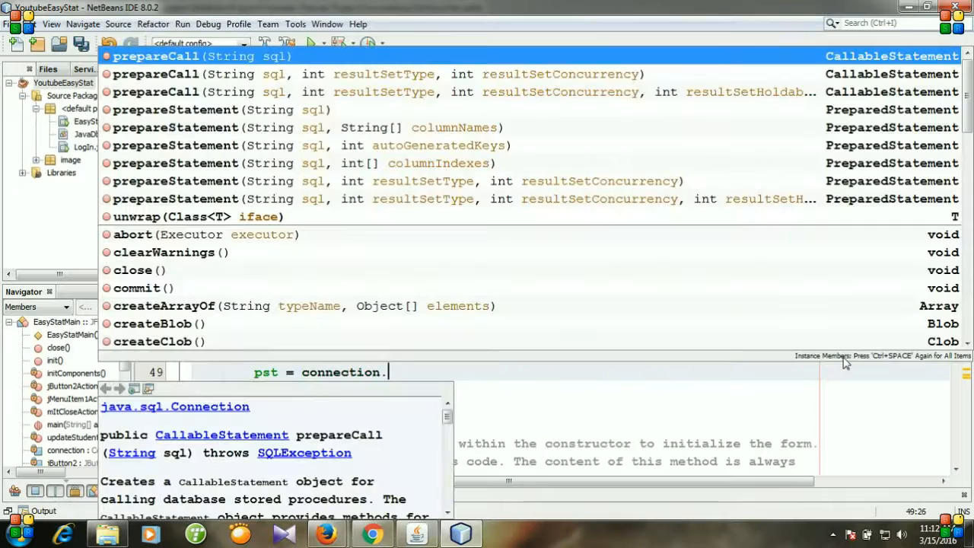
type("prepareStatement(sql);")
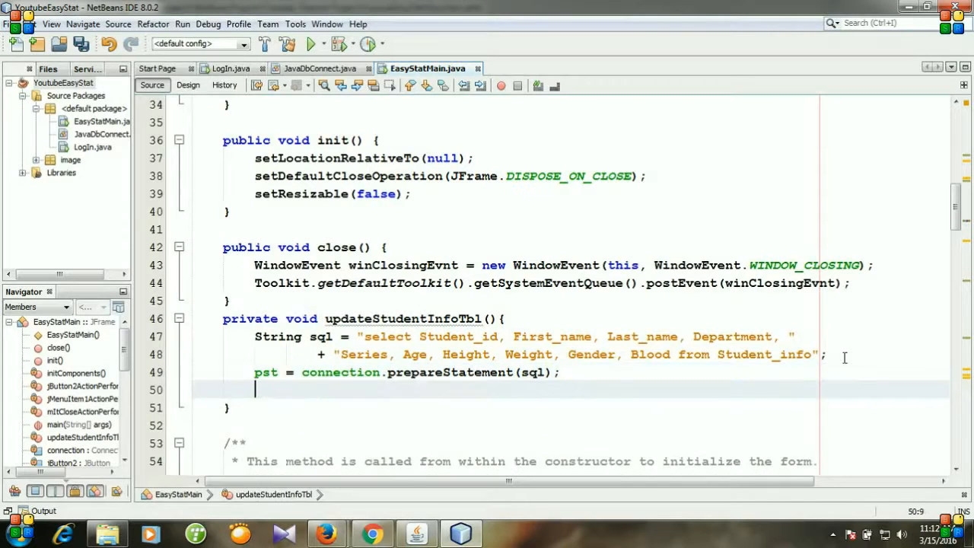
type("re")
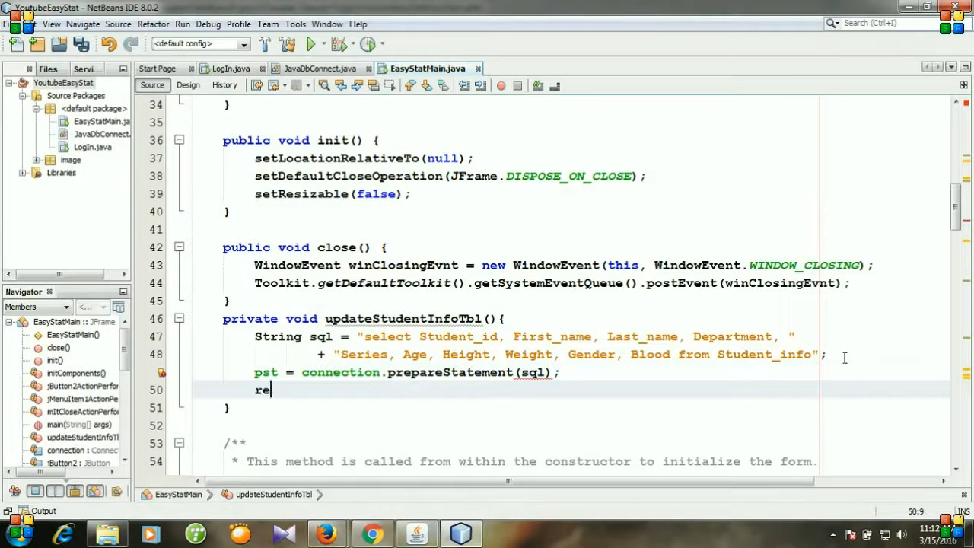
type("sultSet")
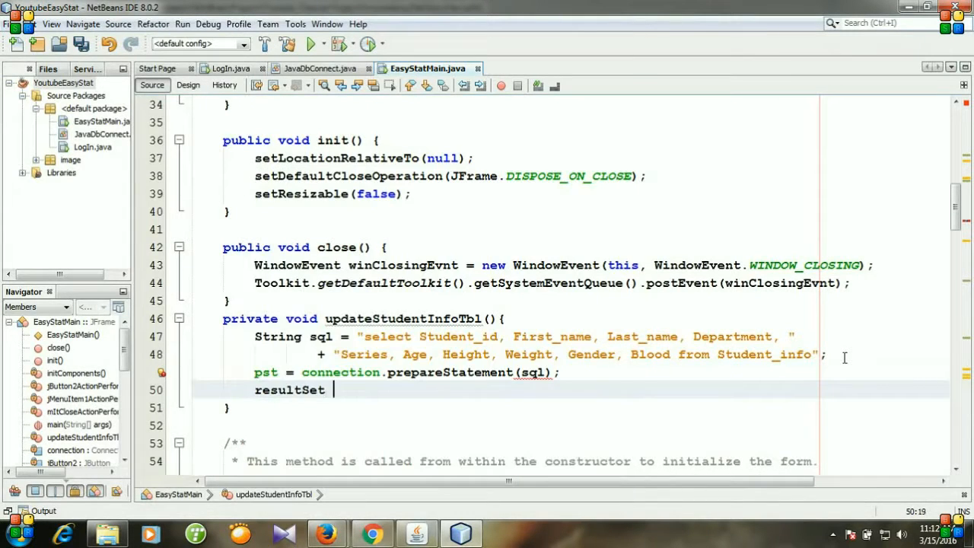
type("=")
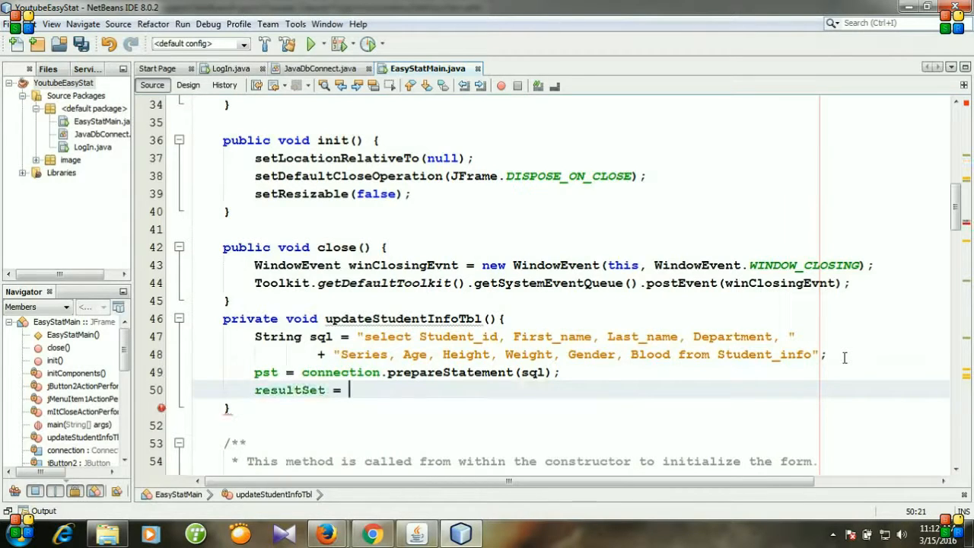
type("pst.executeQuery();")
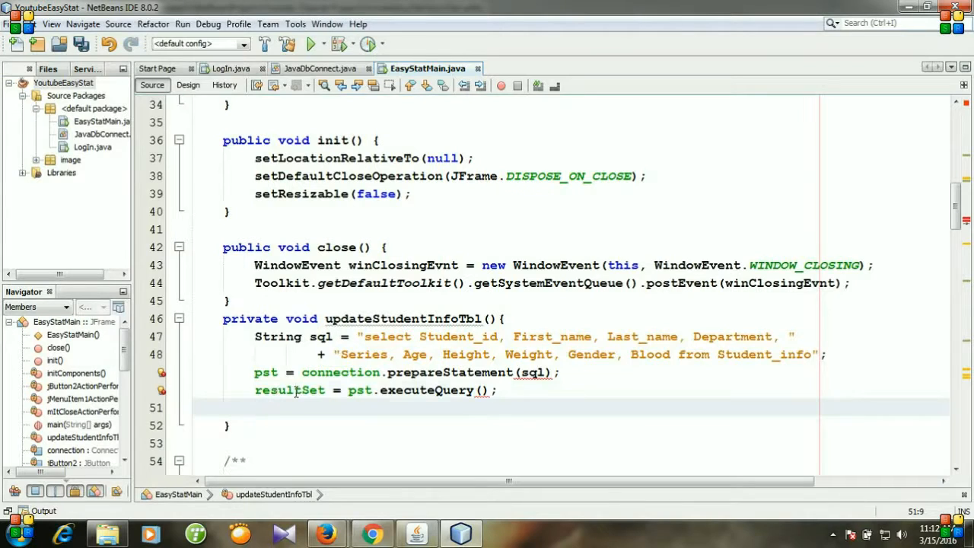
double_click(431, 391)
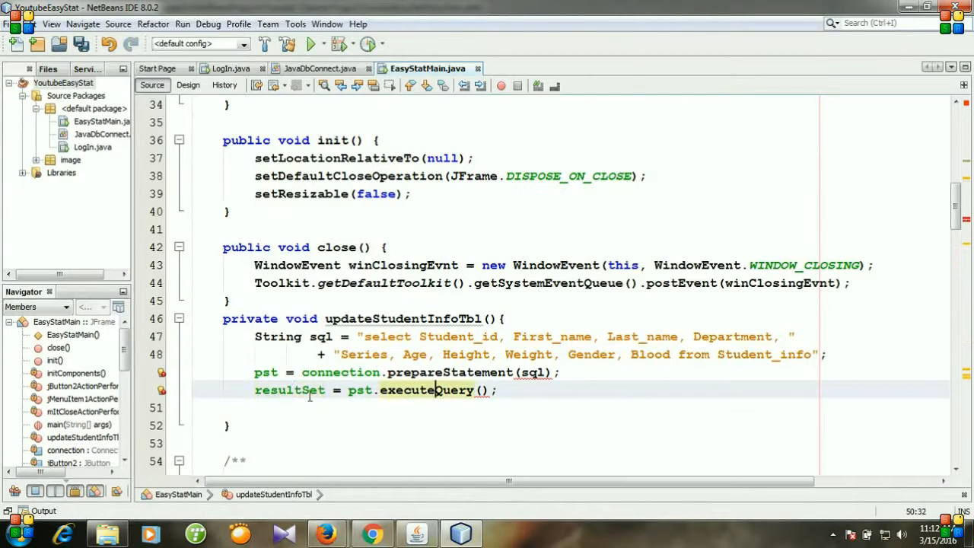
left_click(188, 84)
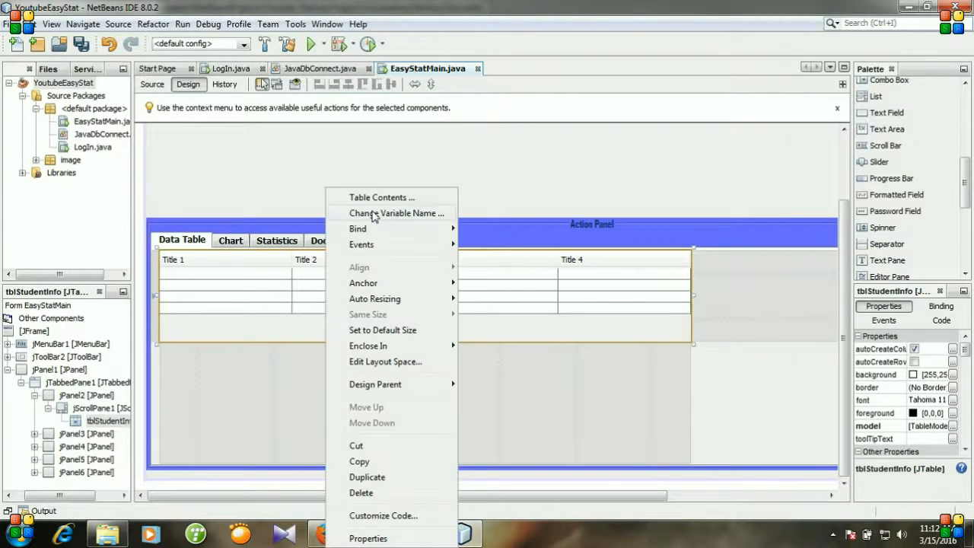
Step: Dismiss the component menu and return to the source showing SQLException fixes
left_click(397, 213)
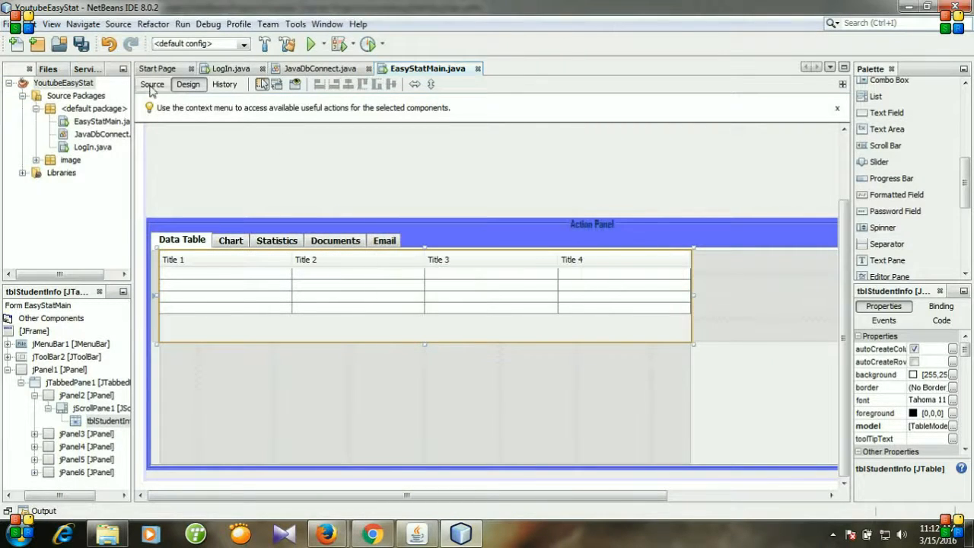
left_click(152, 84)
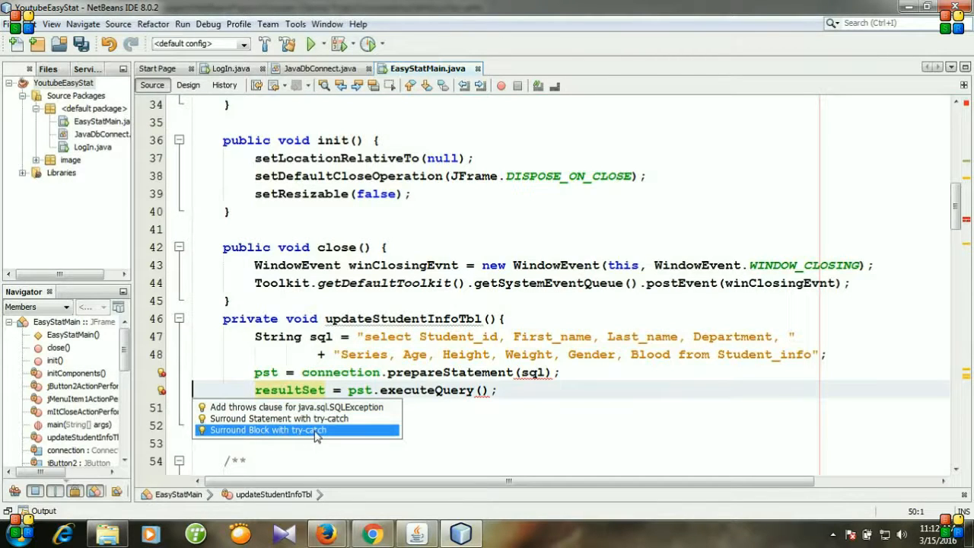
Step: Surround the block with try-catch and set tblStudentInfo's model via DbUtils.resultSetToTableModel(resultSet)
left_click(268, 429)
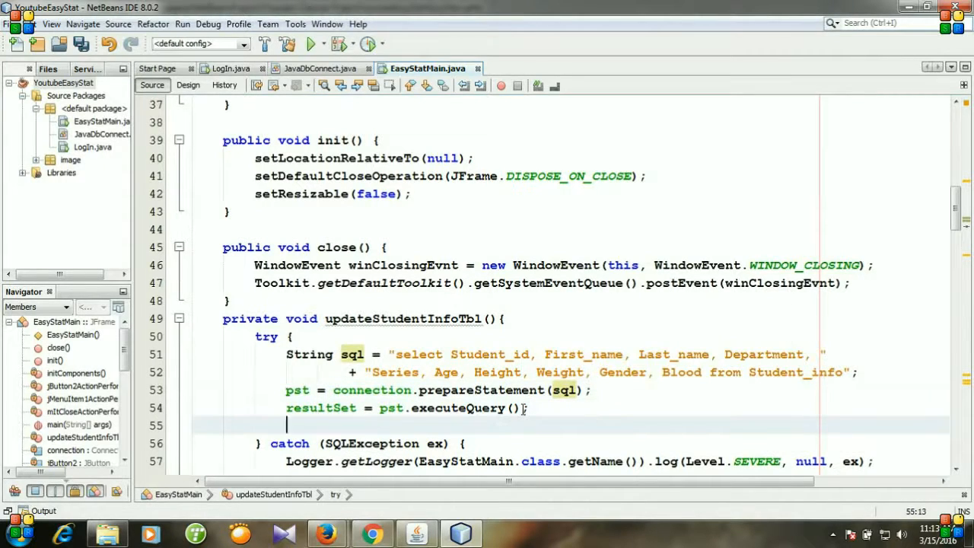
type("tblStudentInfo")
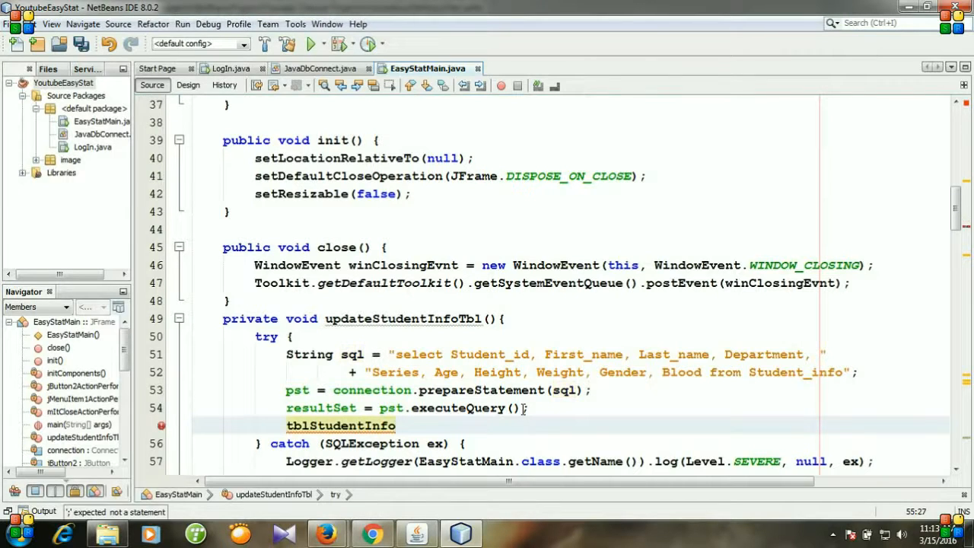
type(".setmo")
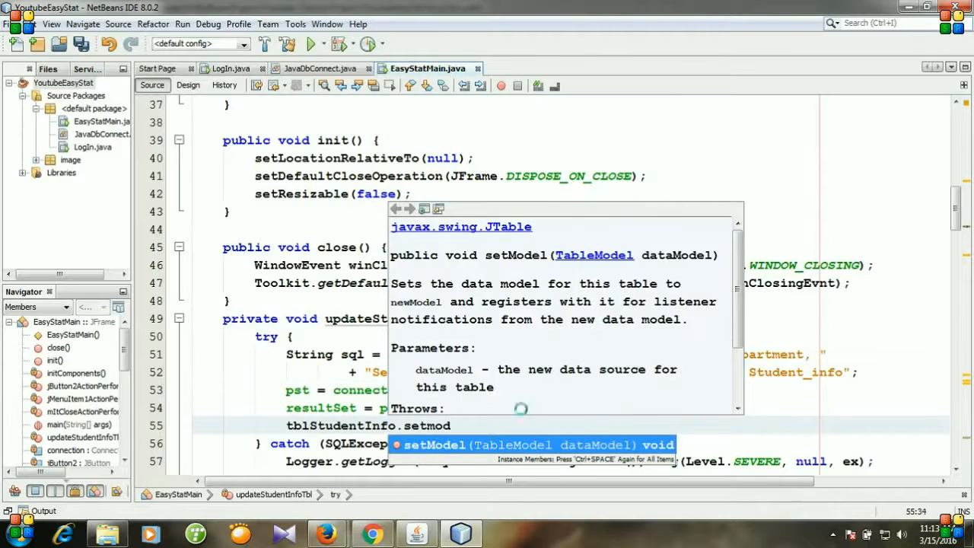
type("db")
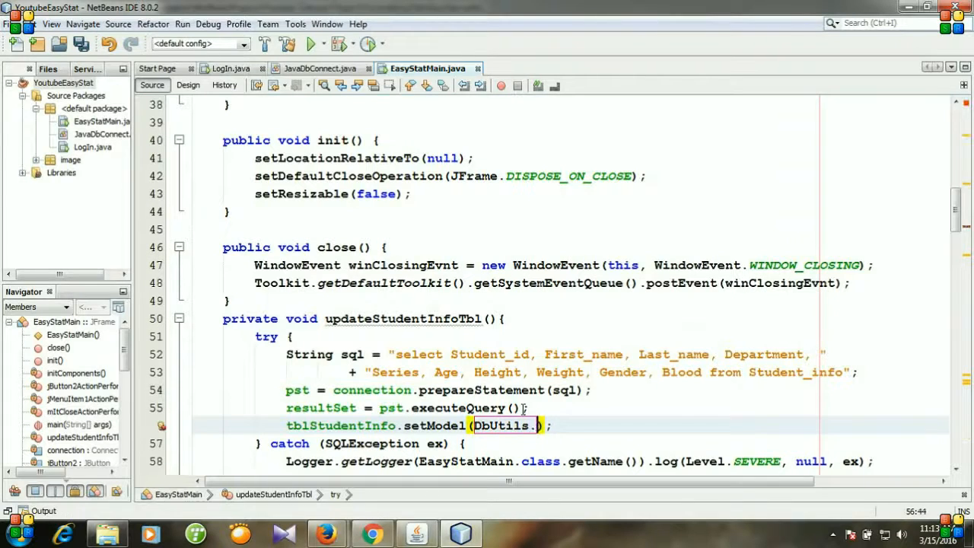
type("resultSetToTableModel(resultSet")
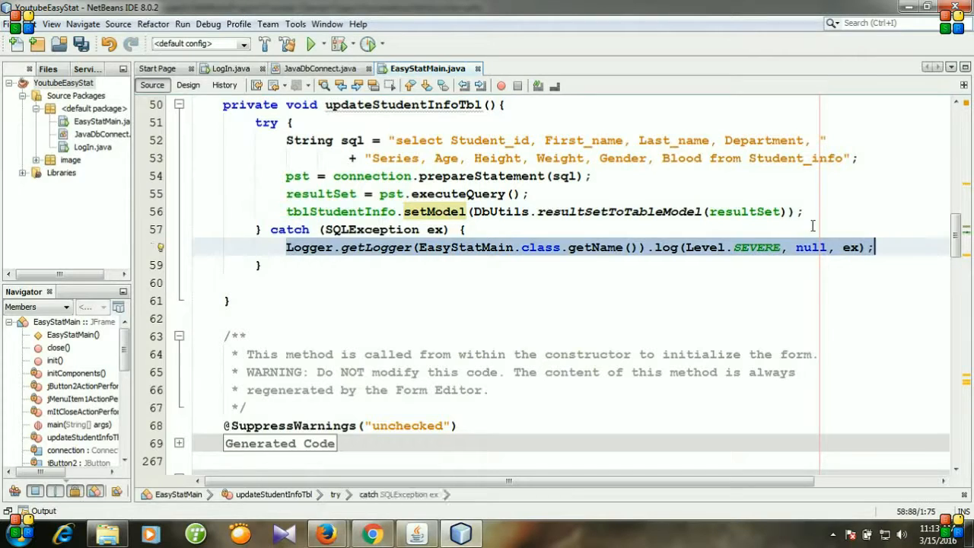
Step: Report caught exceptions with JOptionPane.showMessageDialog(rootPane, ex)
type("jop")
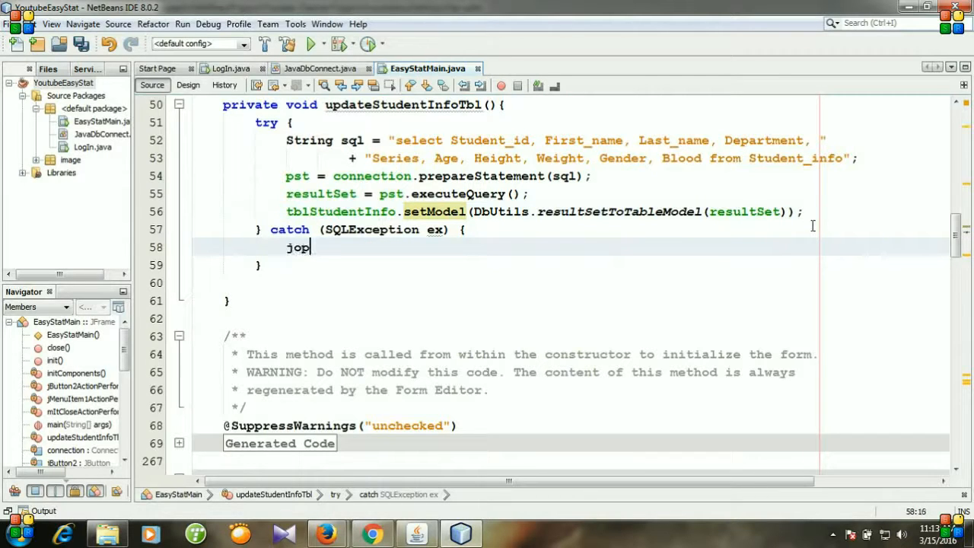
type("OptionPane.")
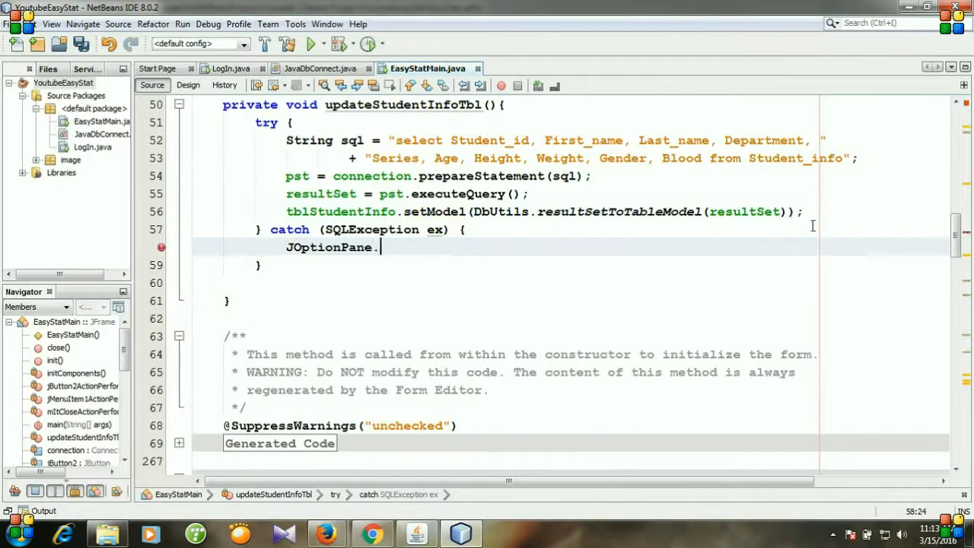
type("showmessageDialog(rootPane, ex);")
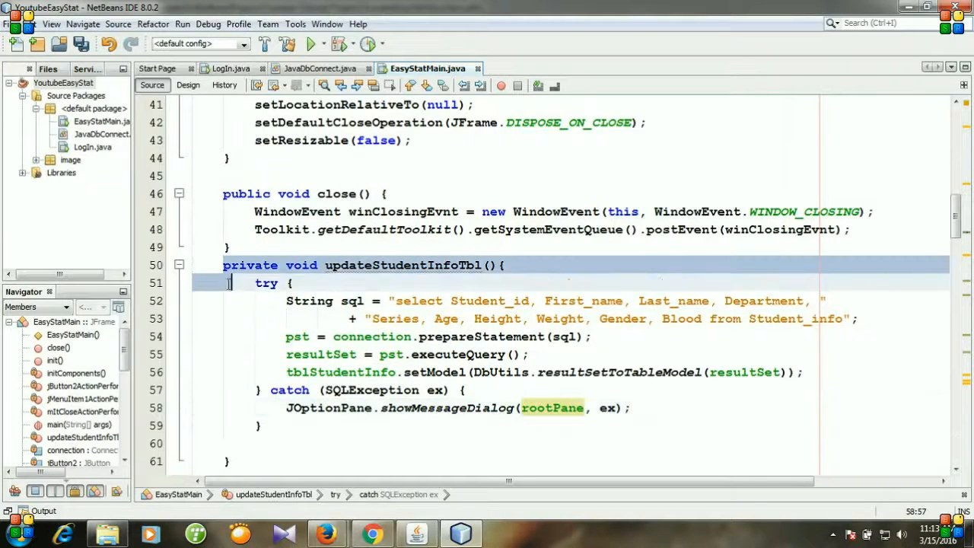
Step: Call updateStudentInfoTbl() after dbConnect() in the EasyStatMain constructor and run the project
left_click_drag(228, 282, 259, 426)
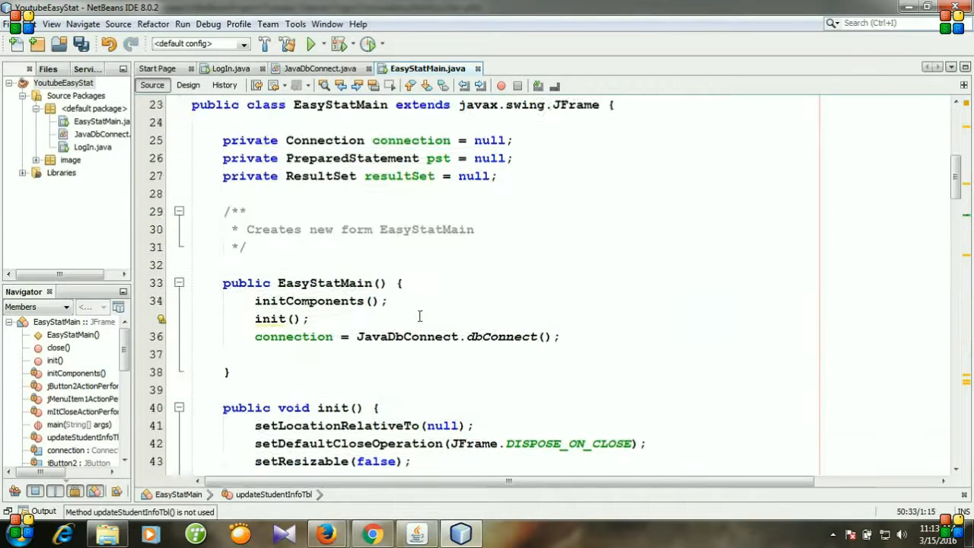
left_click(294, 354)
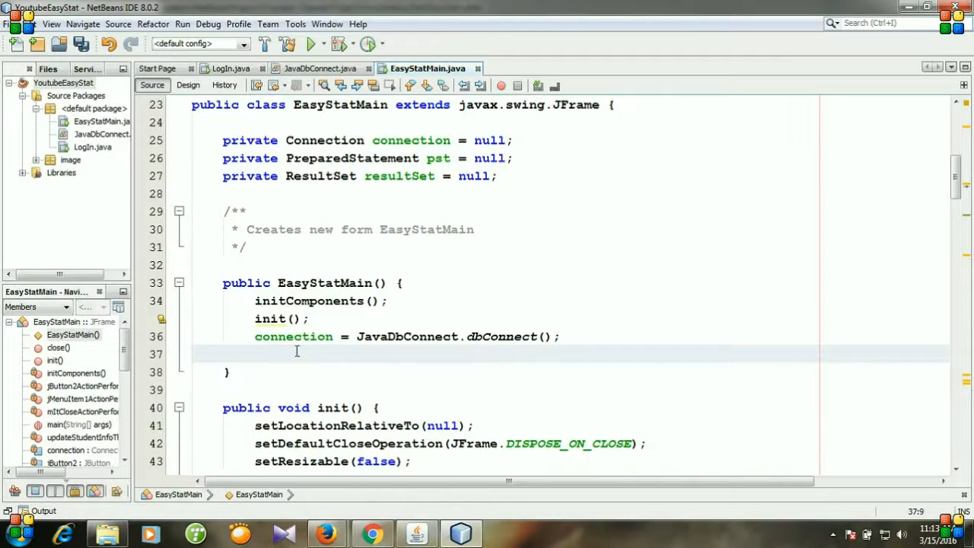
scroll("down", 3)
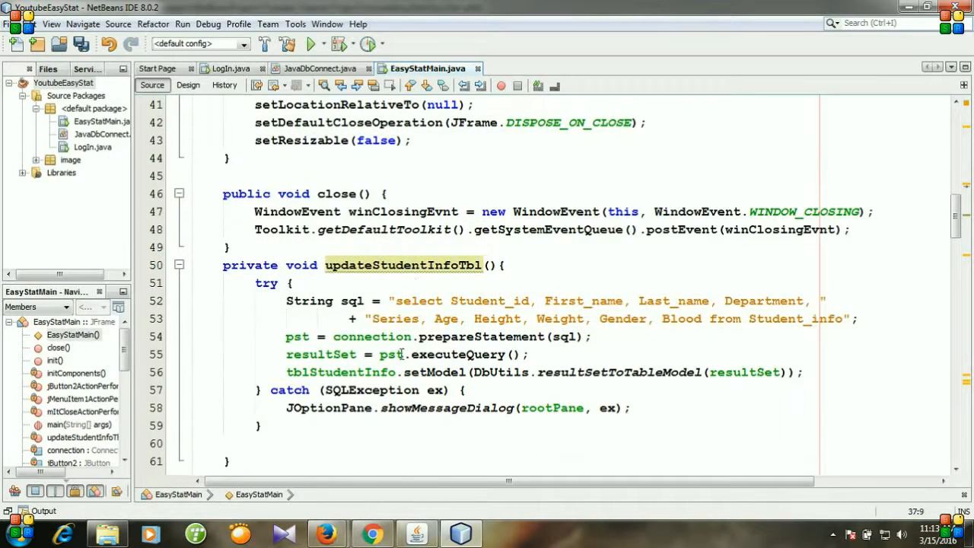
type("updateStudentInfoTbl();")
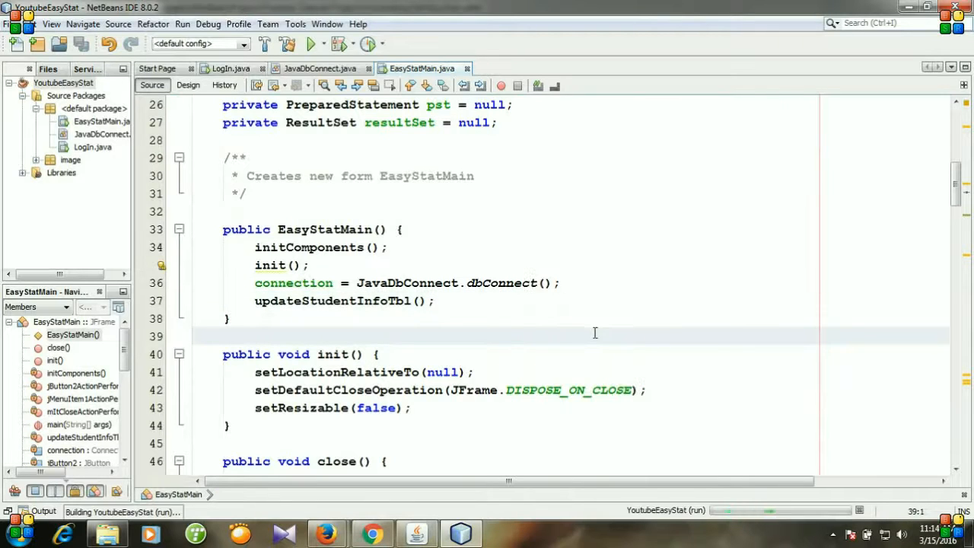
left_click(311, 43)
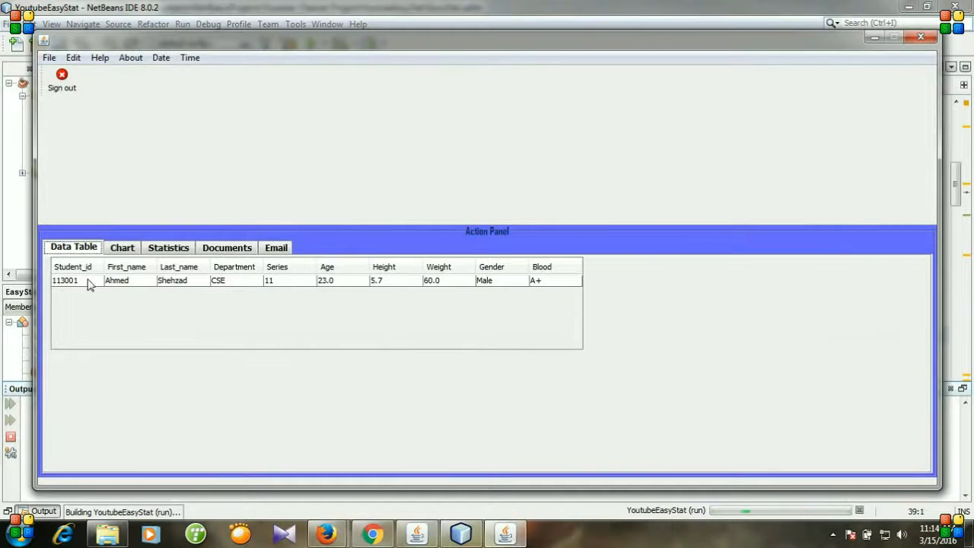
left_click(116, 280)
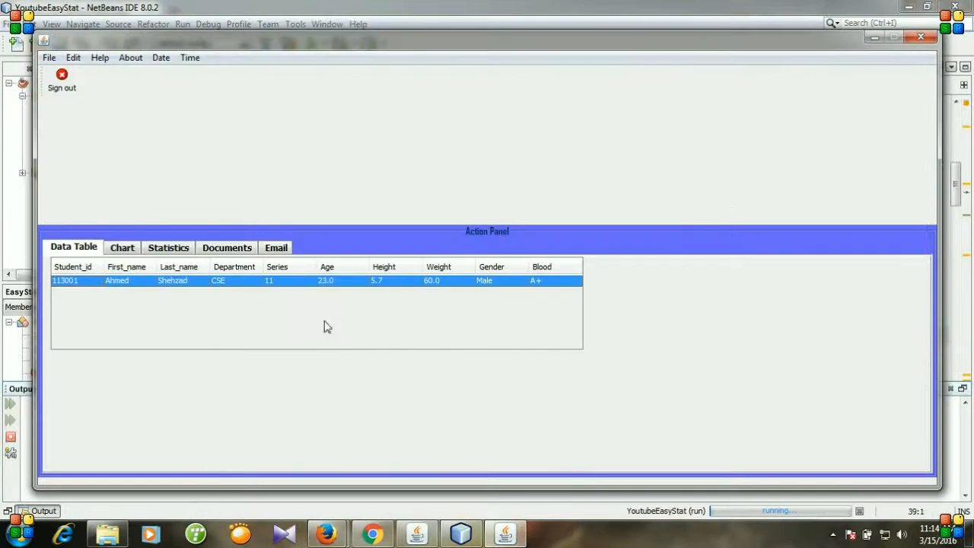
mouse_move(373, 322)
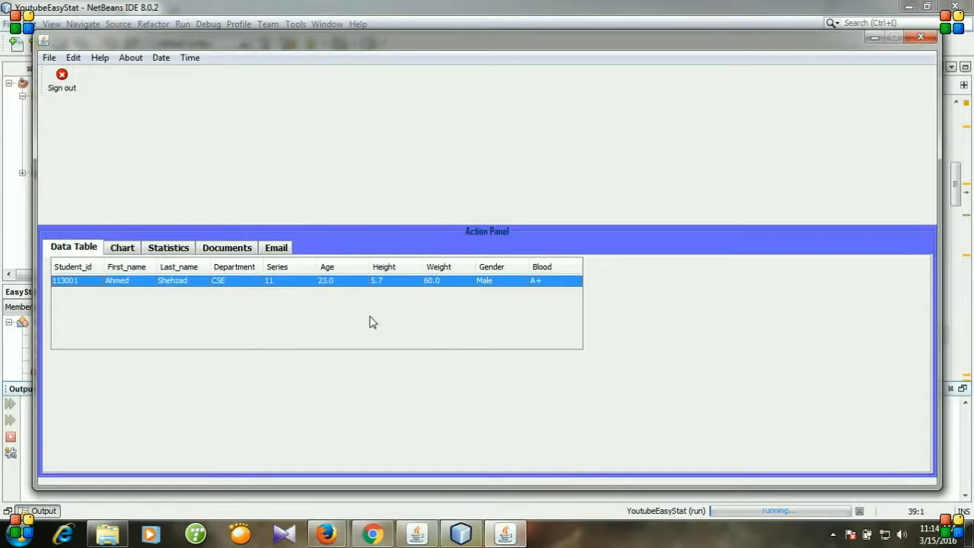
mouse_move(373, 325)
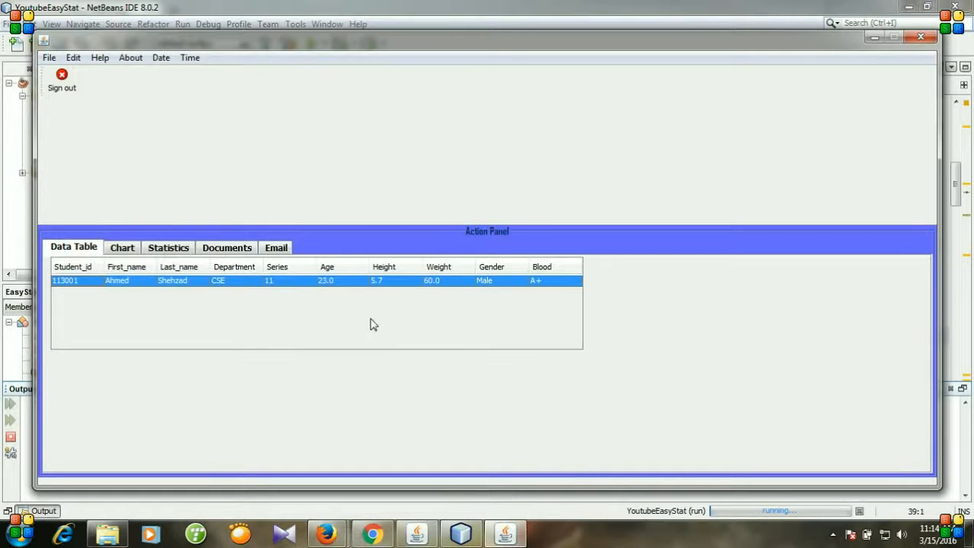
mouse_move(318, 283)
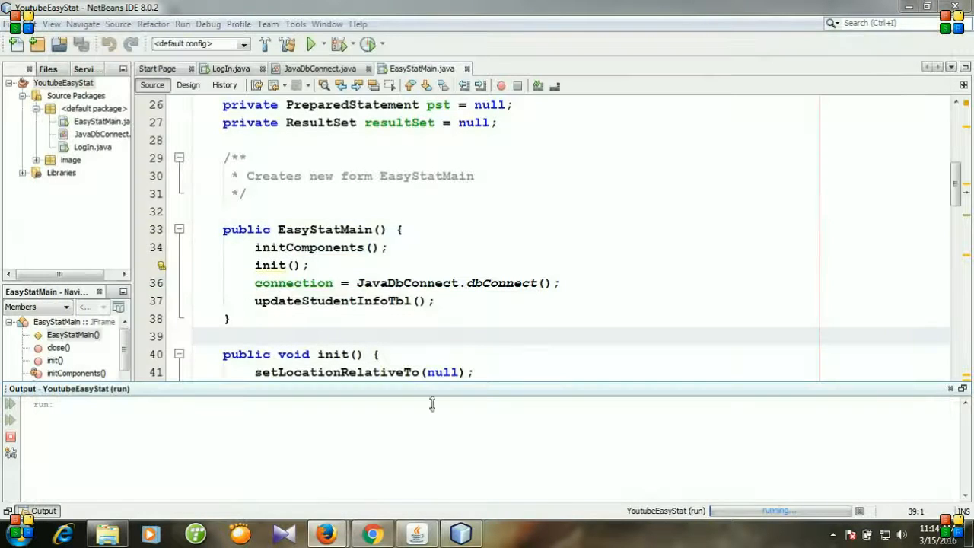
Step: Set tblStudentInfo's font to Tahoma 14 Plain through its Properties in the Design view
left_click(188, 84)
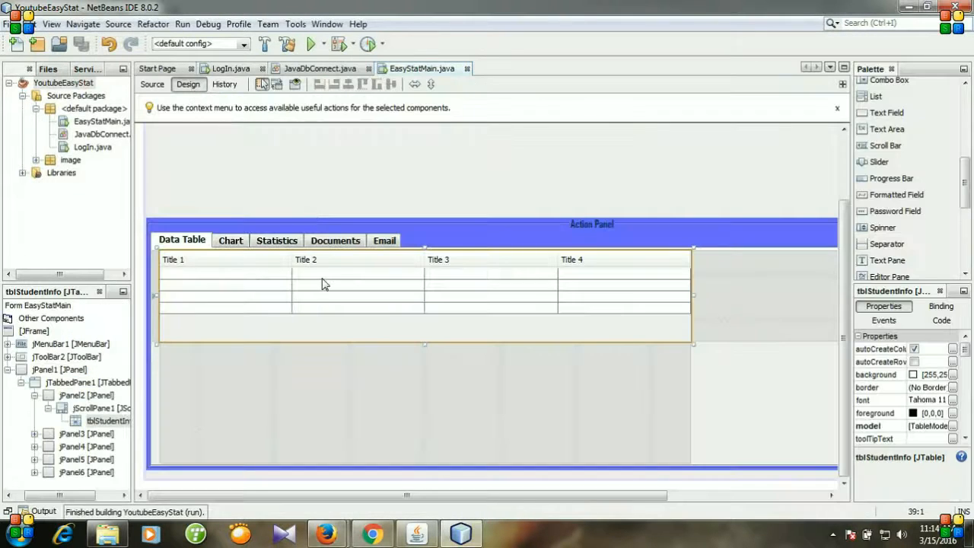
right_click(320, 296)
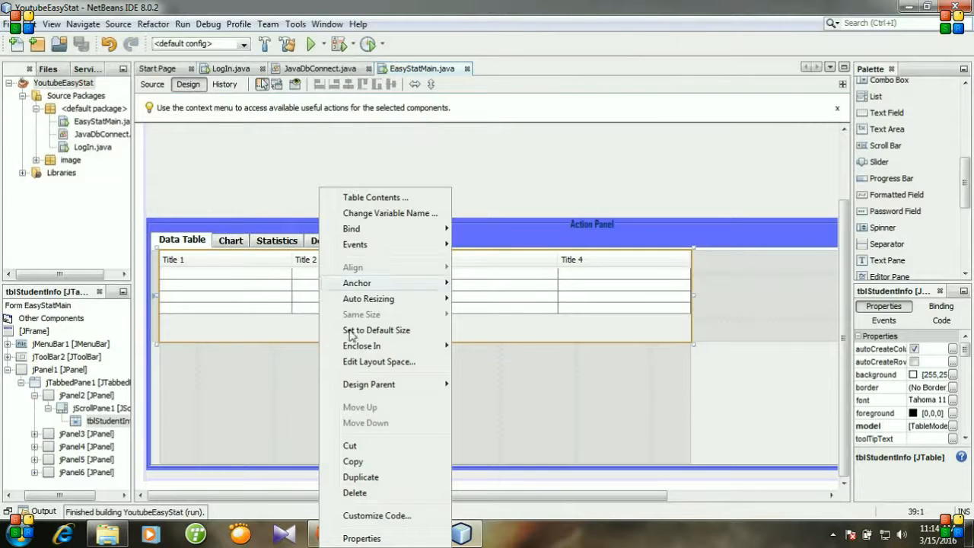
left_click(361, 539)
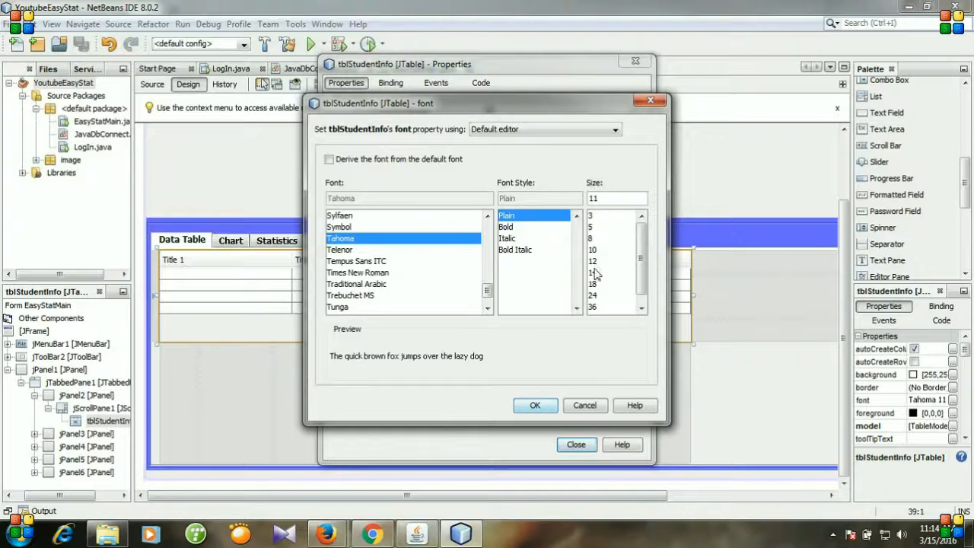
left_click(535, 405)
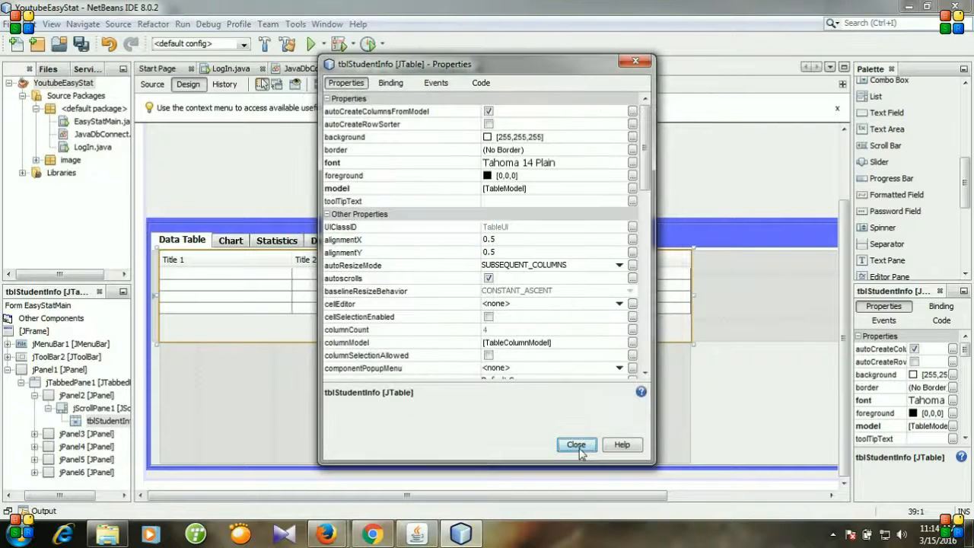
left_click(576, 445)
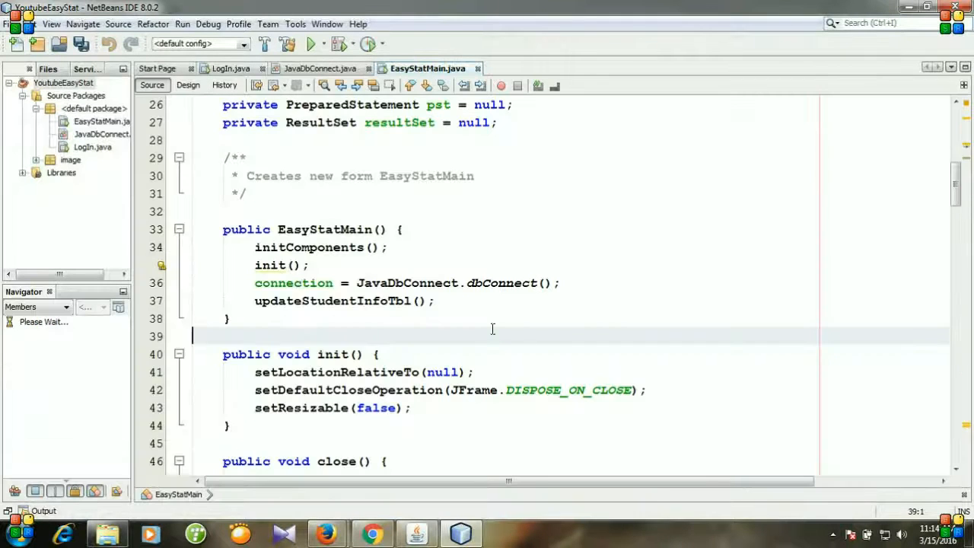